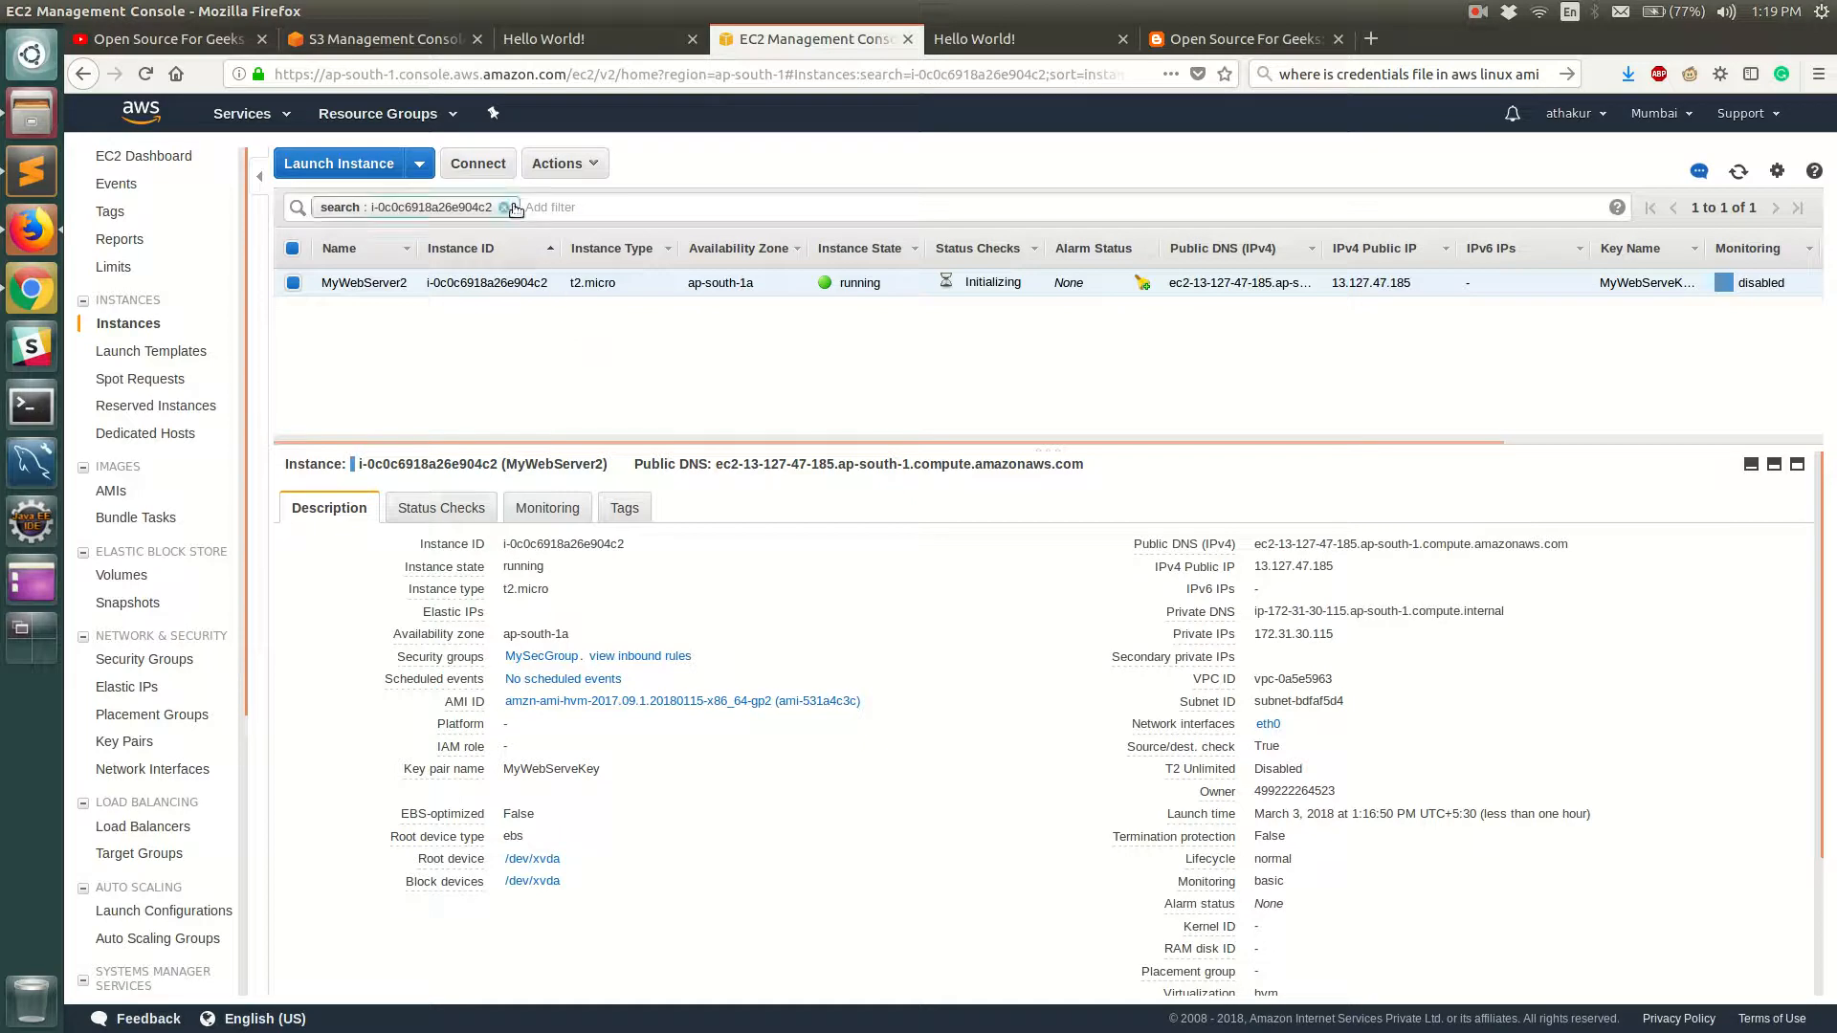
Copy the example 'ssh -i' command from MyWebServer2's connection instructions
{"action": "left_click", "coordinate": [476, 162]}
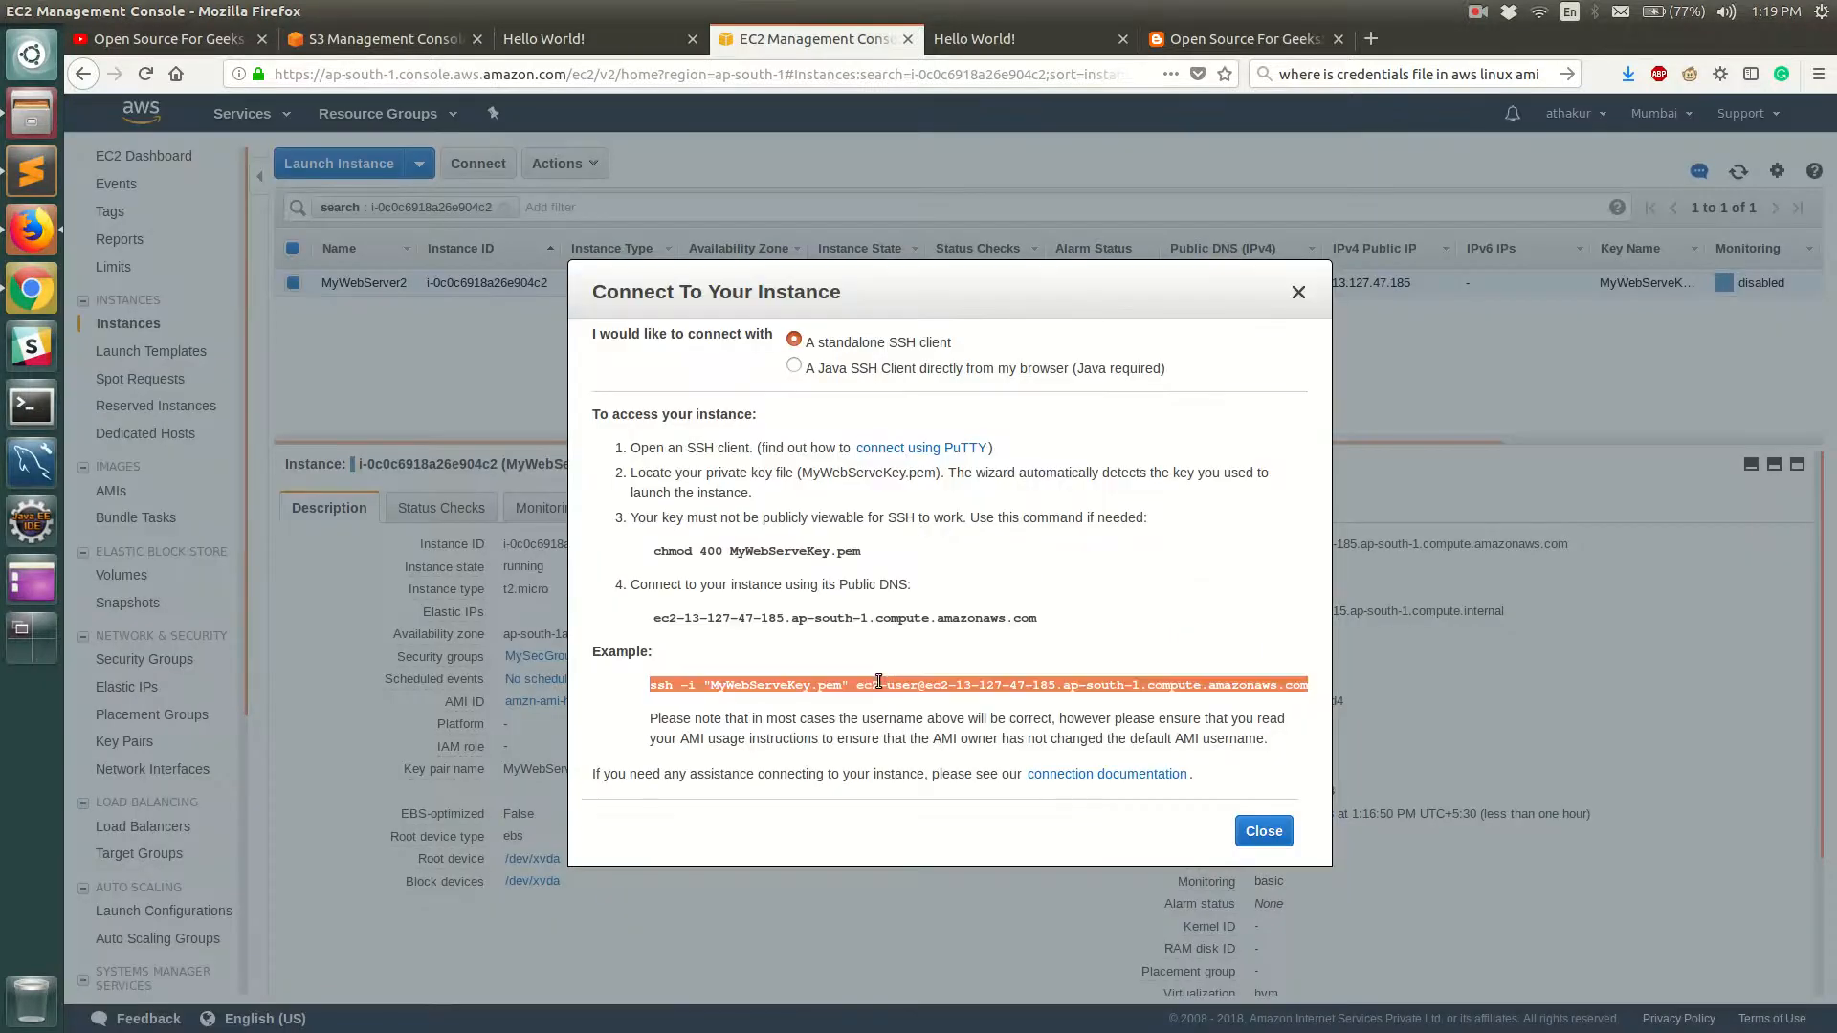
{"action": "left_click", "coordinate": [1263, 830]}
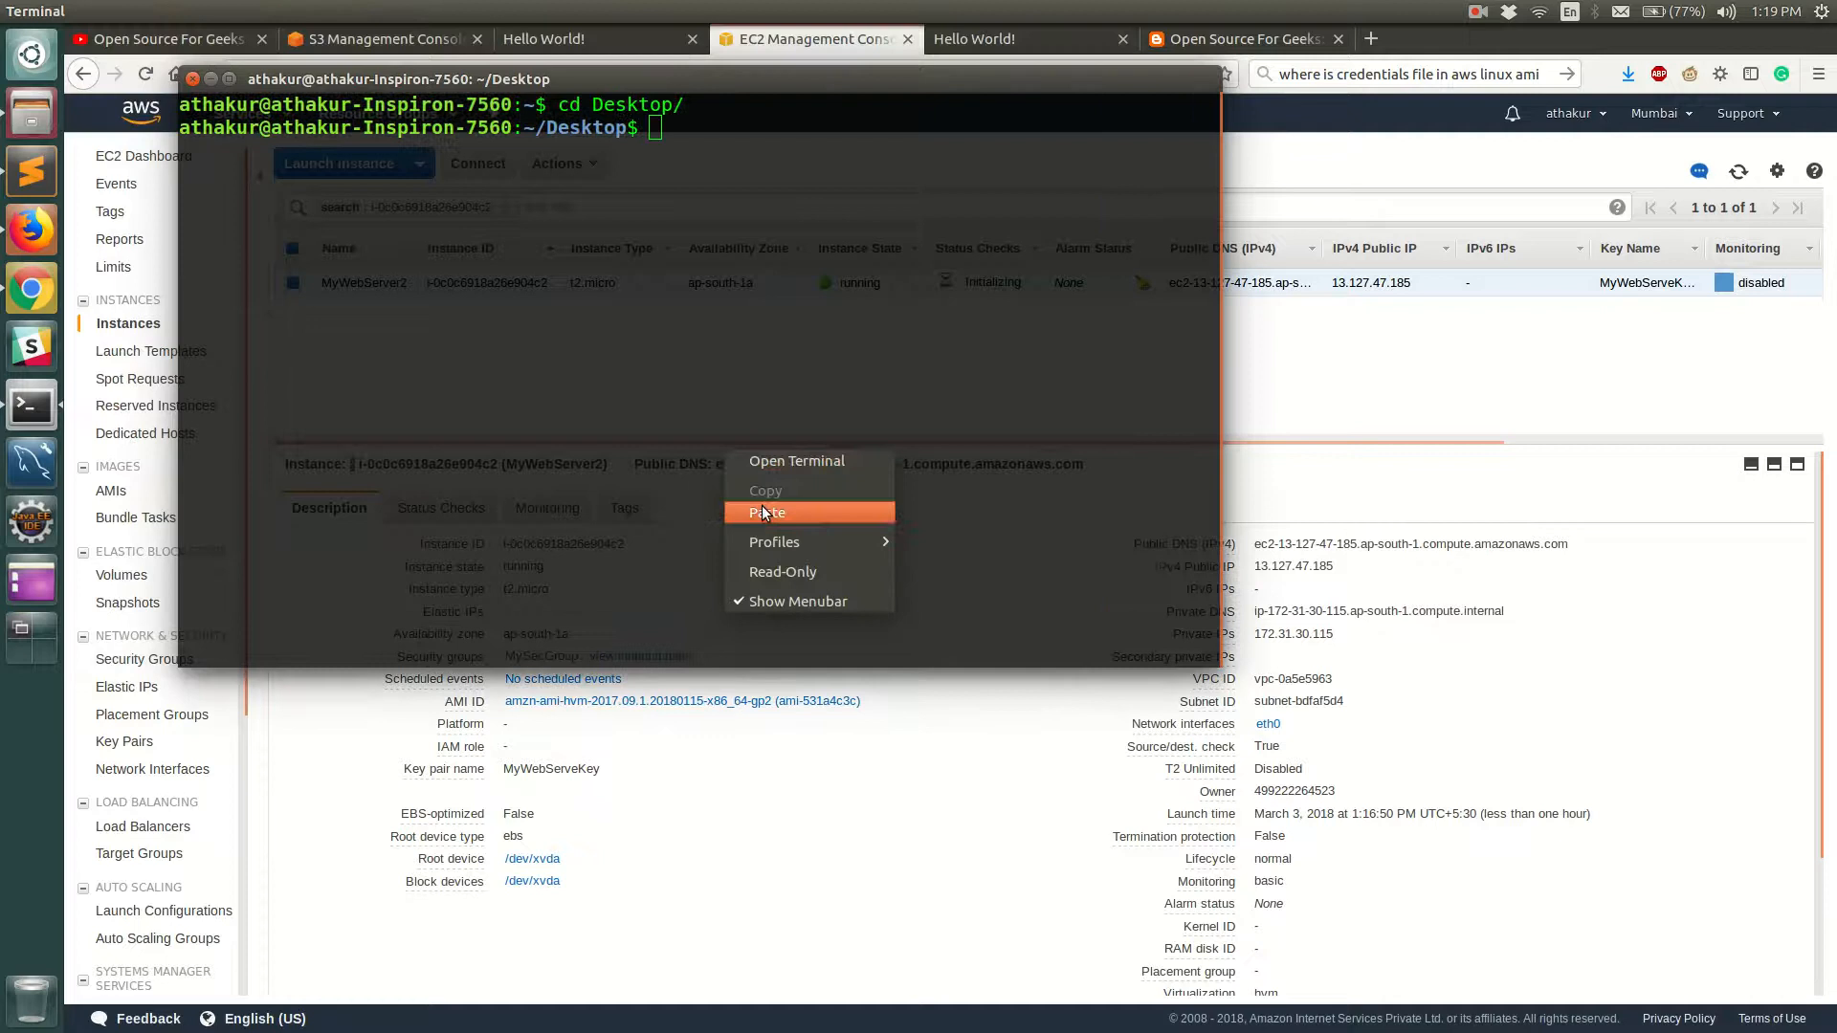
Paste the SSH command to log in, then run 'aws s3 ls', which fails without credentials
{"action": "left_click", "coordinate": [766, 512]}
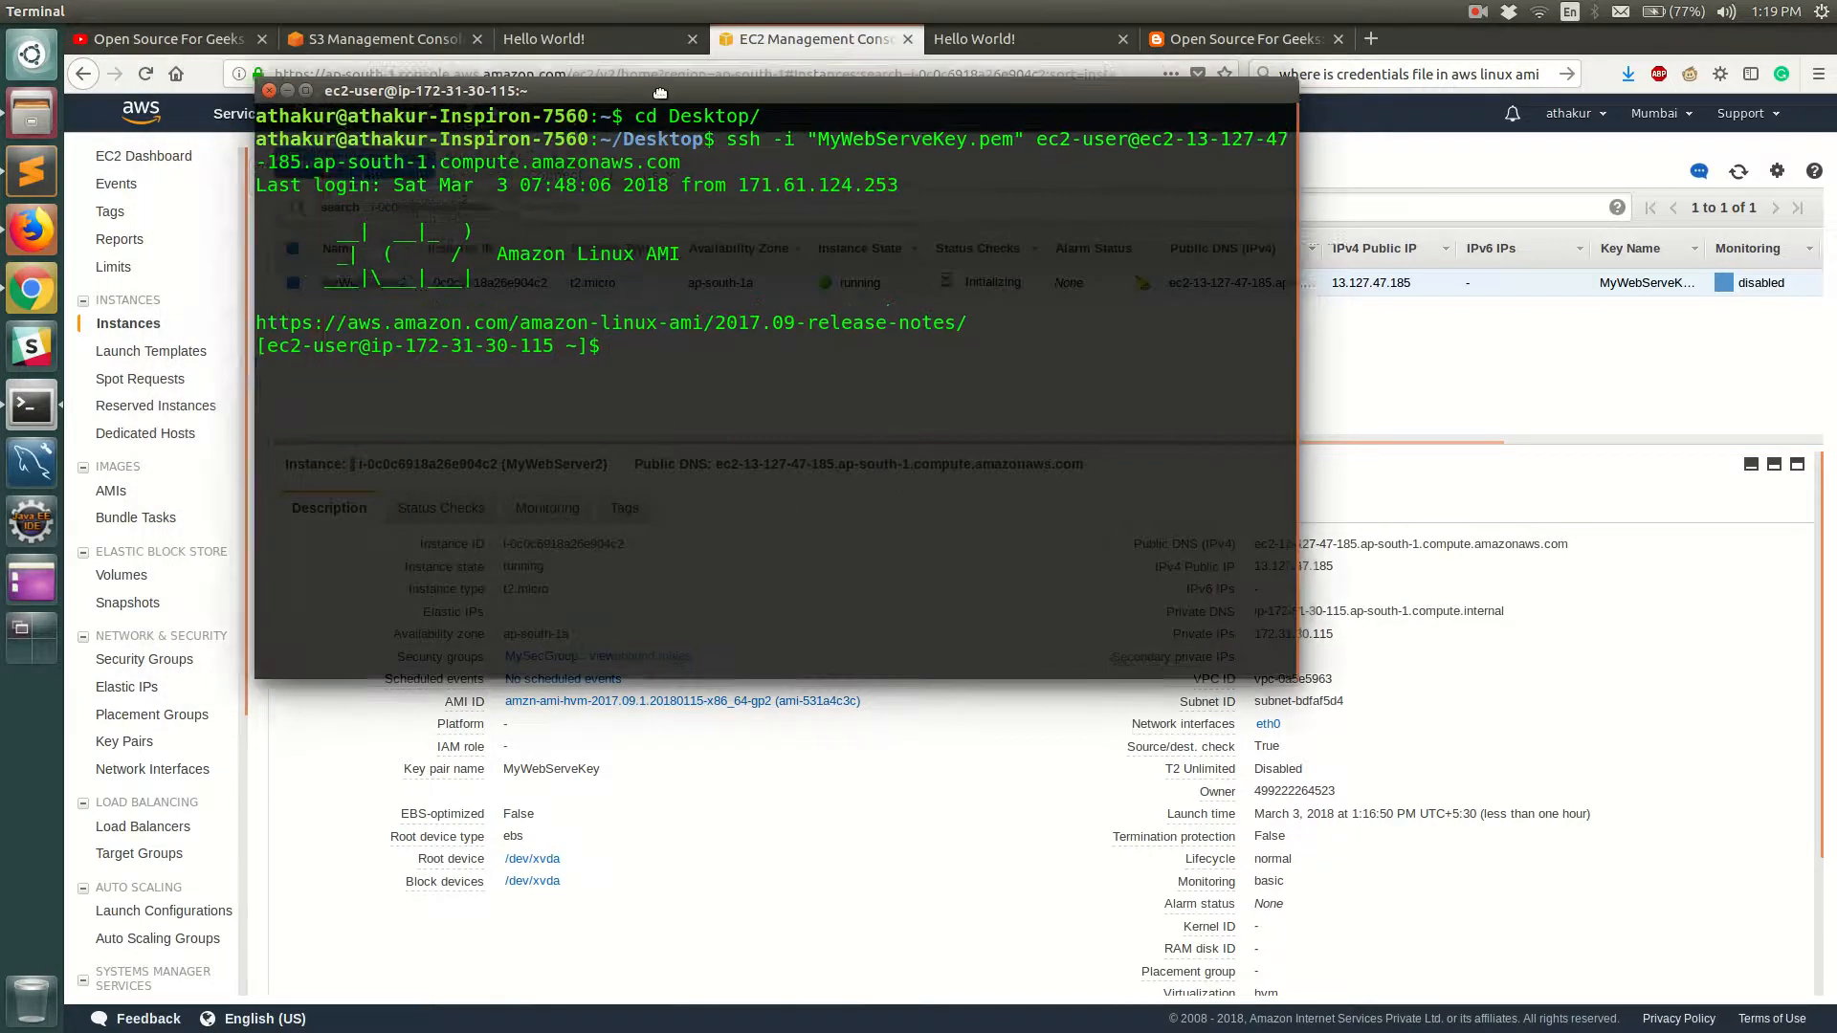
{"action": "type", "text": "aws"}
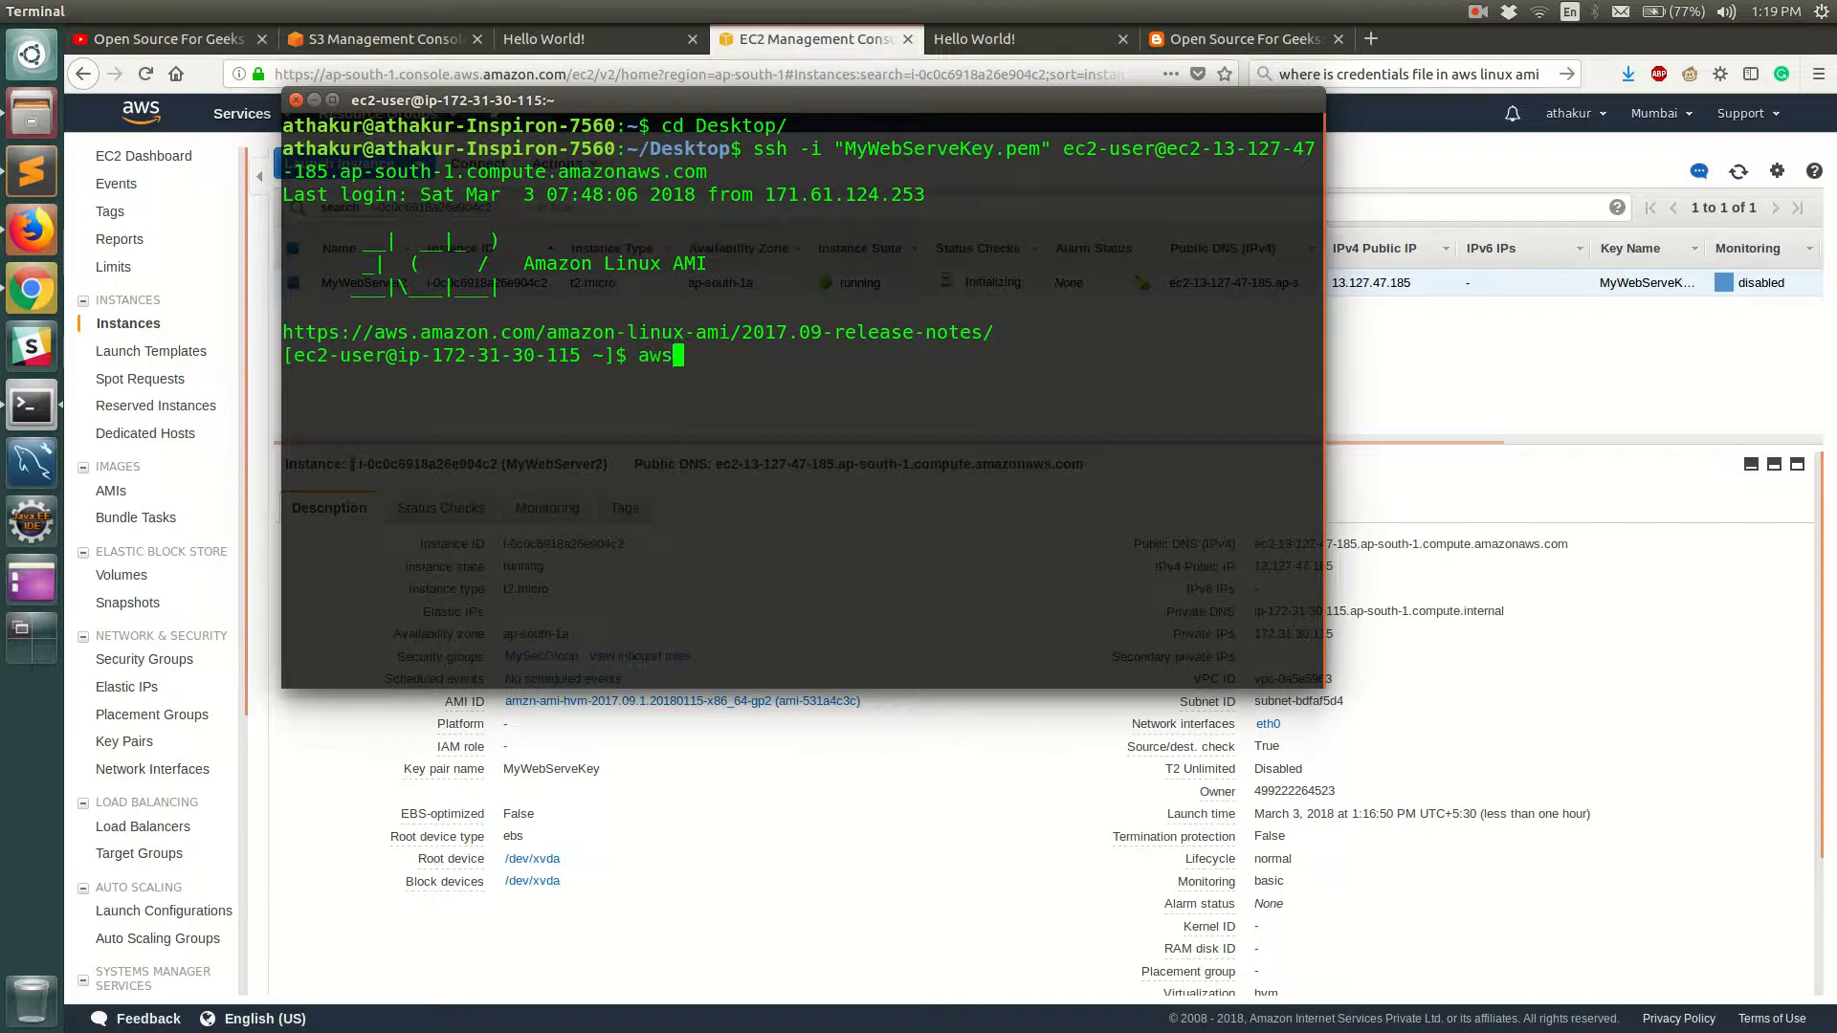
{"action": "type", "text": "s3 ls"}
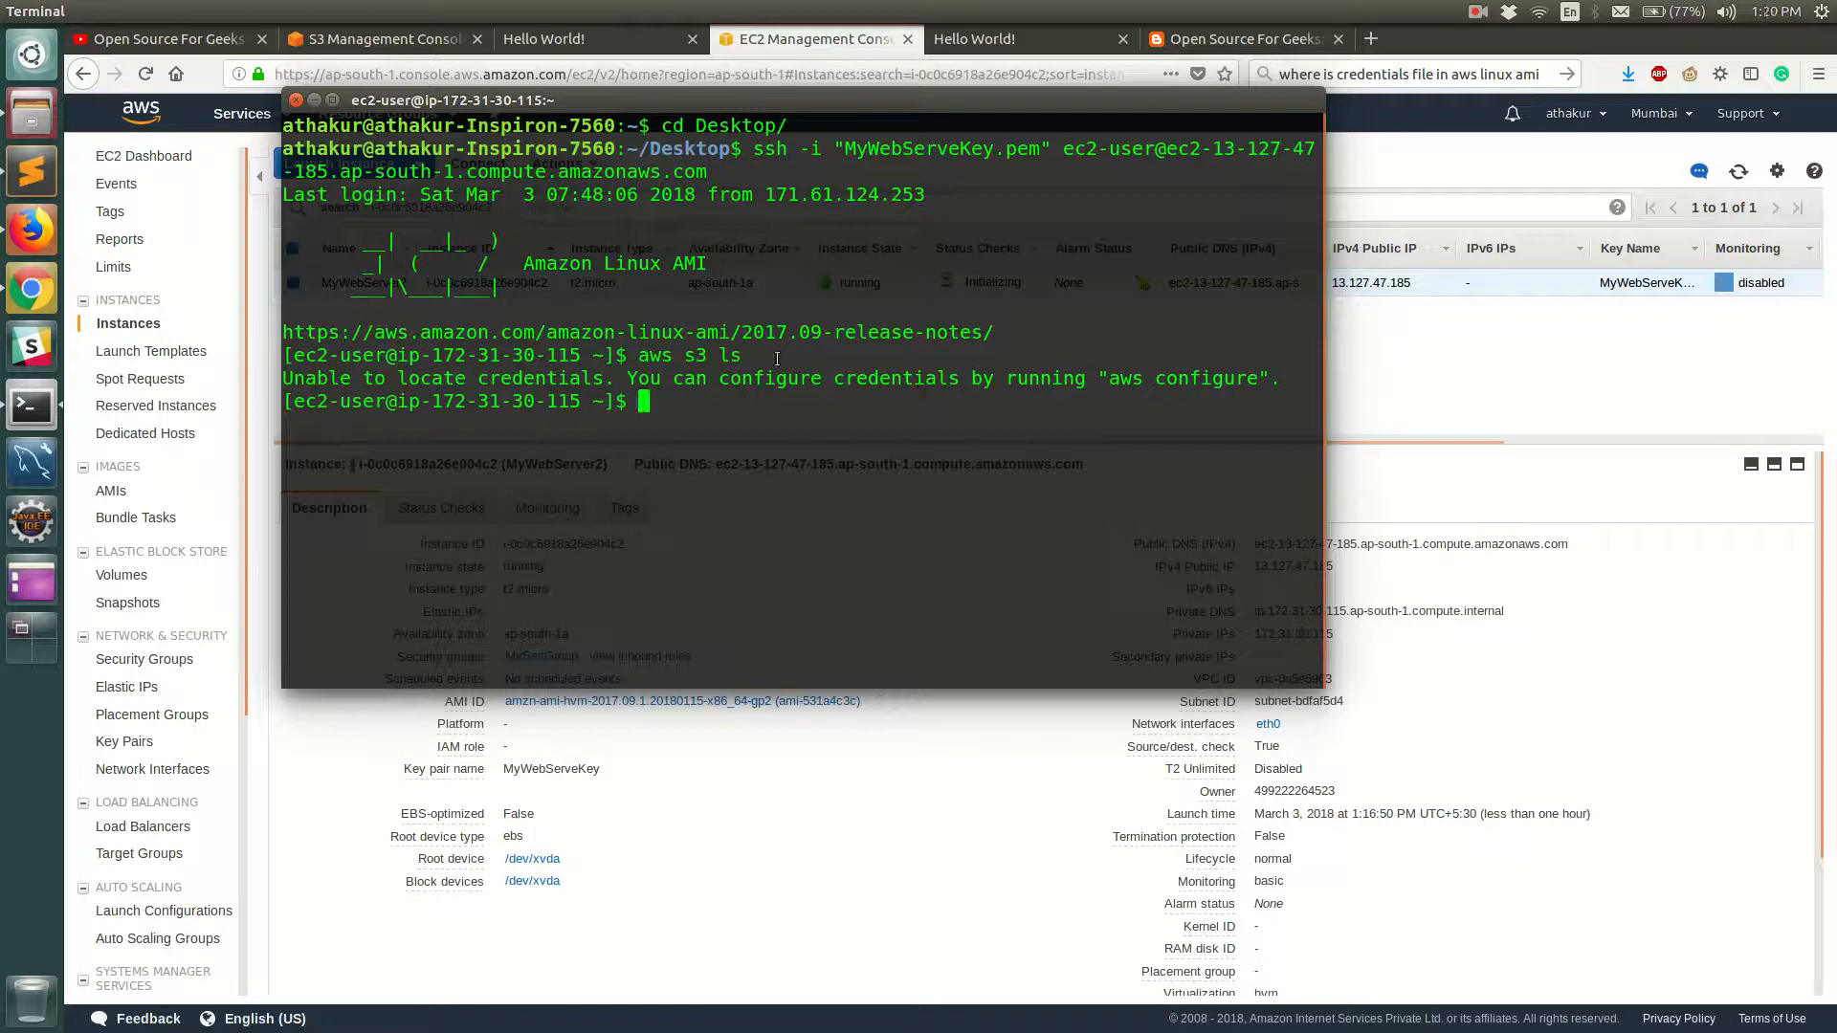
{"action": "mouse_move", "coordinate": [831, 377]}
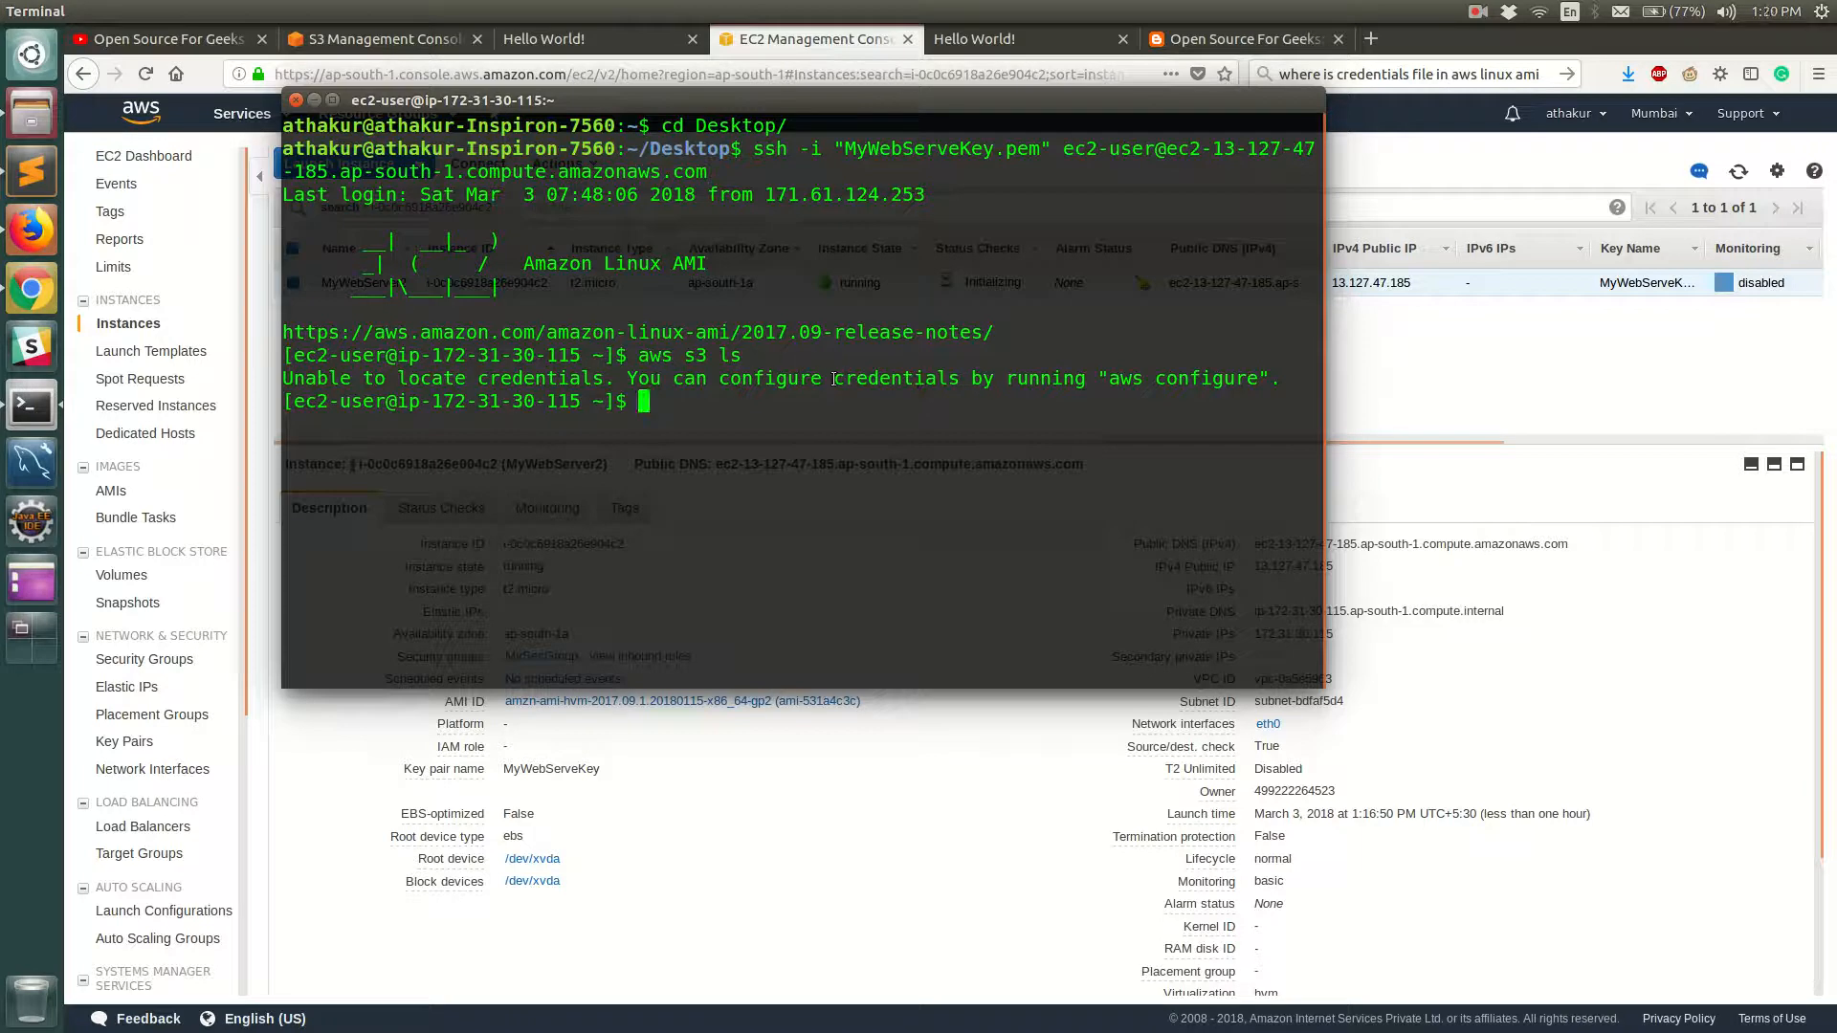
{"action": "mouse_move", "coordinate": [838, 377]}
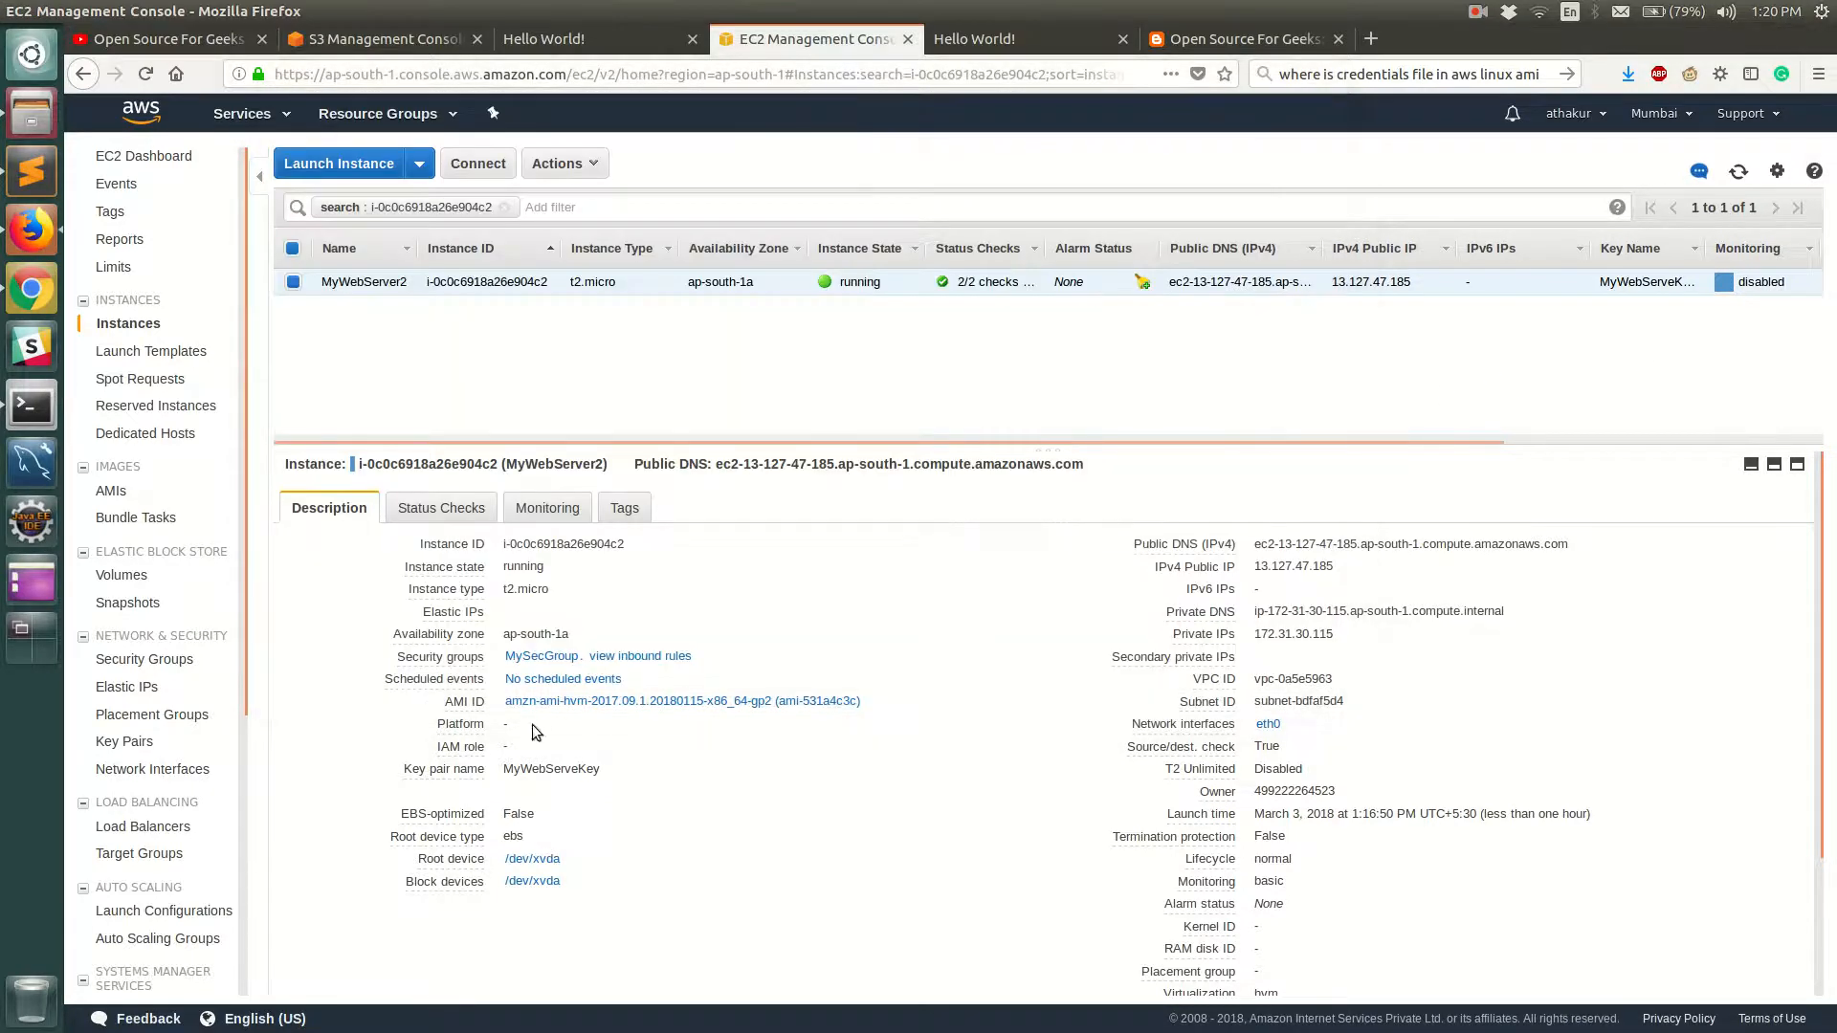
{"action": "mouse_move", "coordinate": [465, 746]}
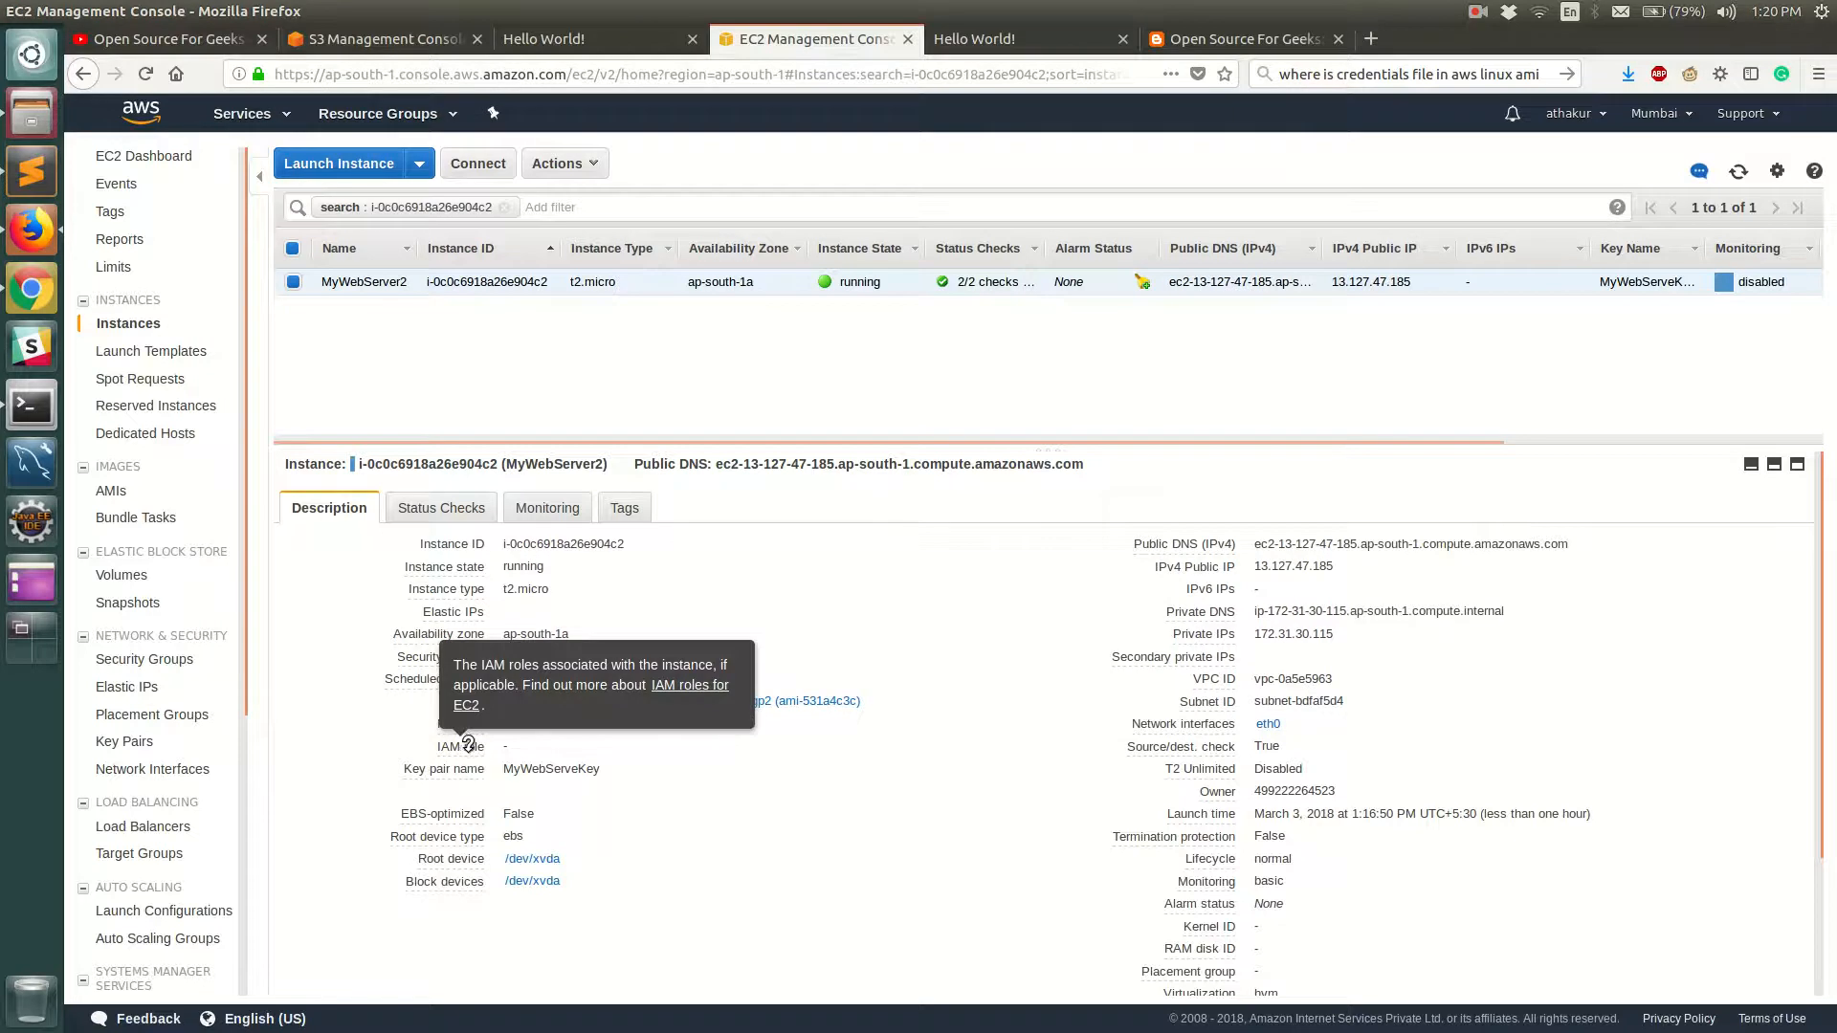
{"action": "mouse_move", "coordinate": [679, 310]}
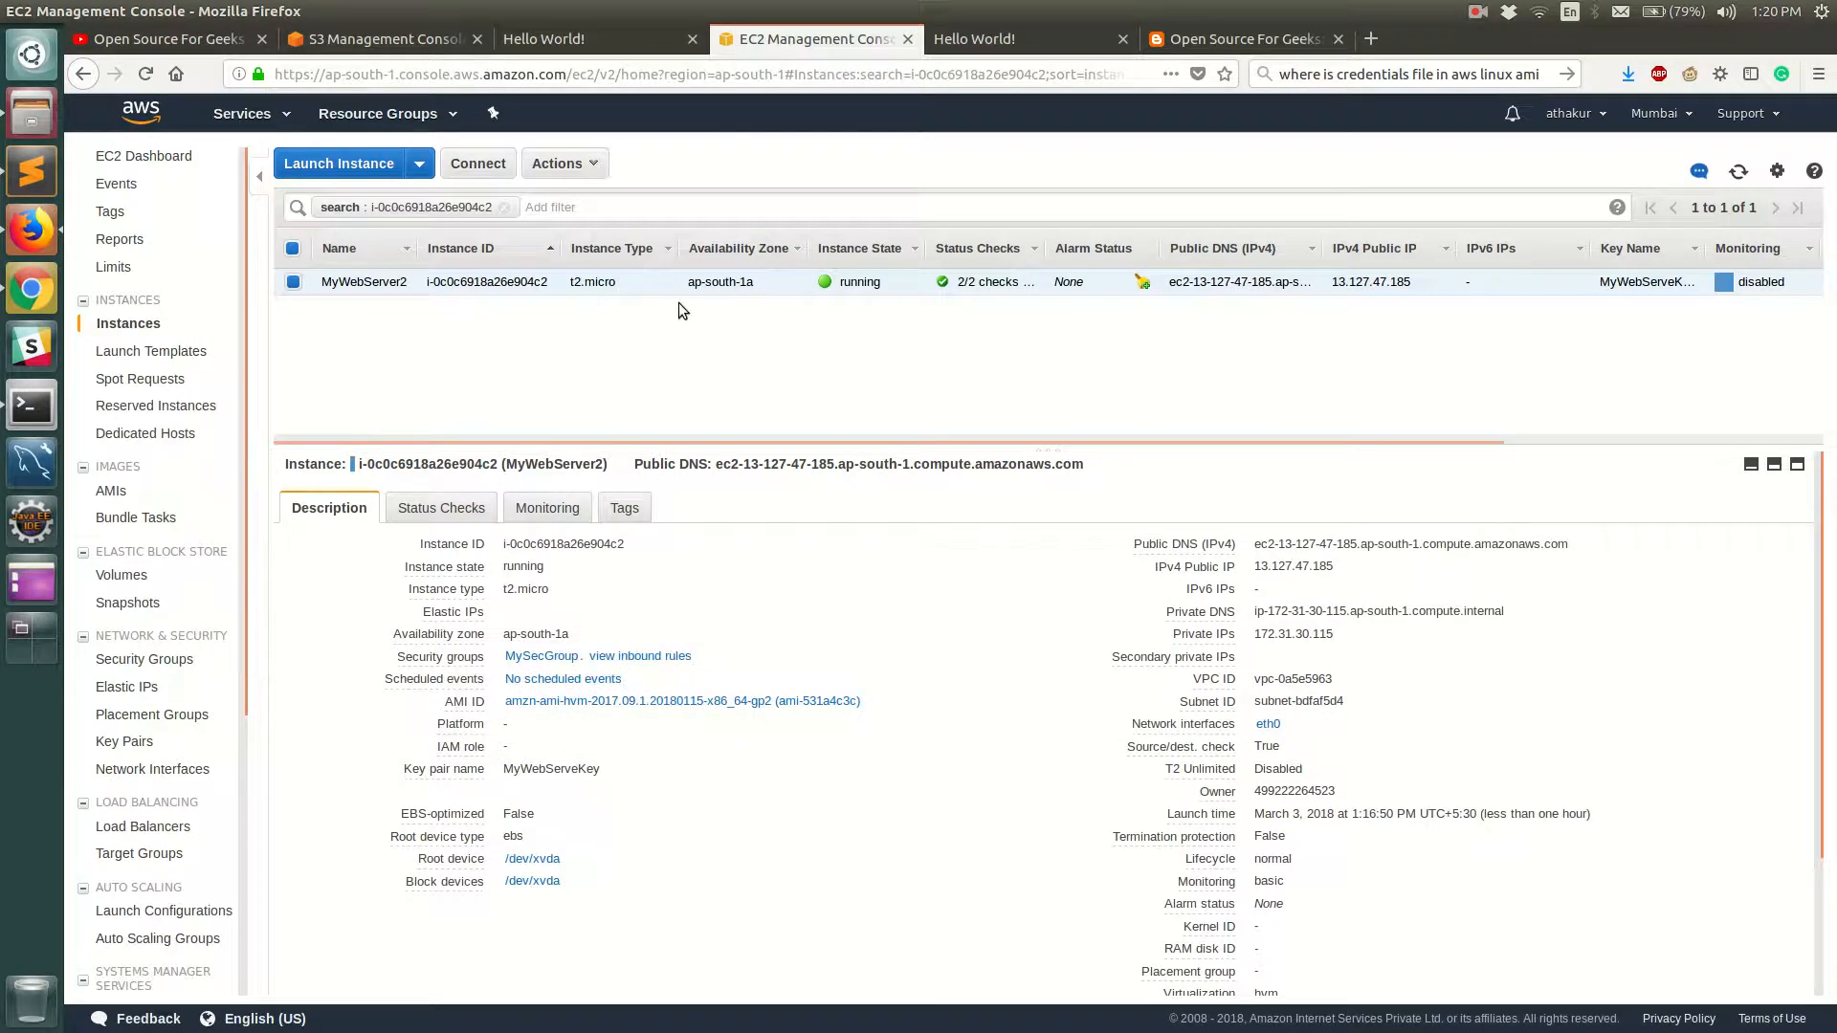
{"action": "mouse_move", "coordinate": [755, 301]}
{"action": "type", "text": "iam"}
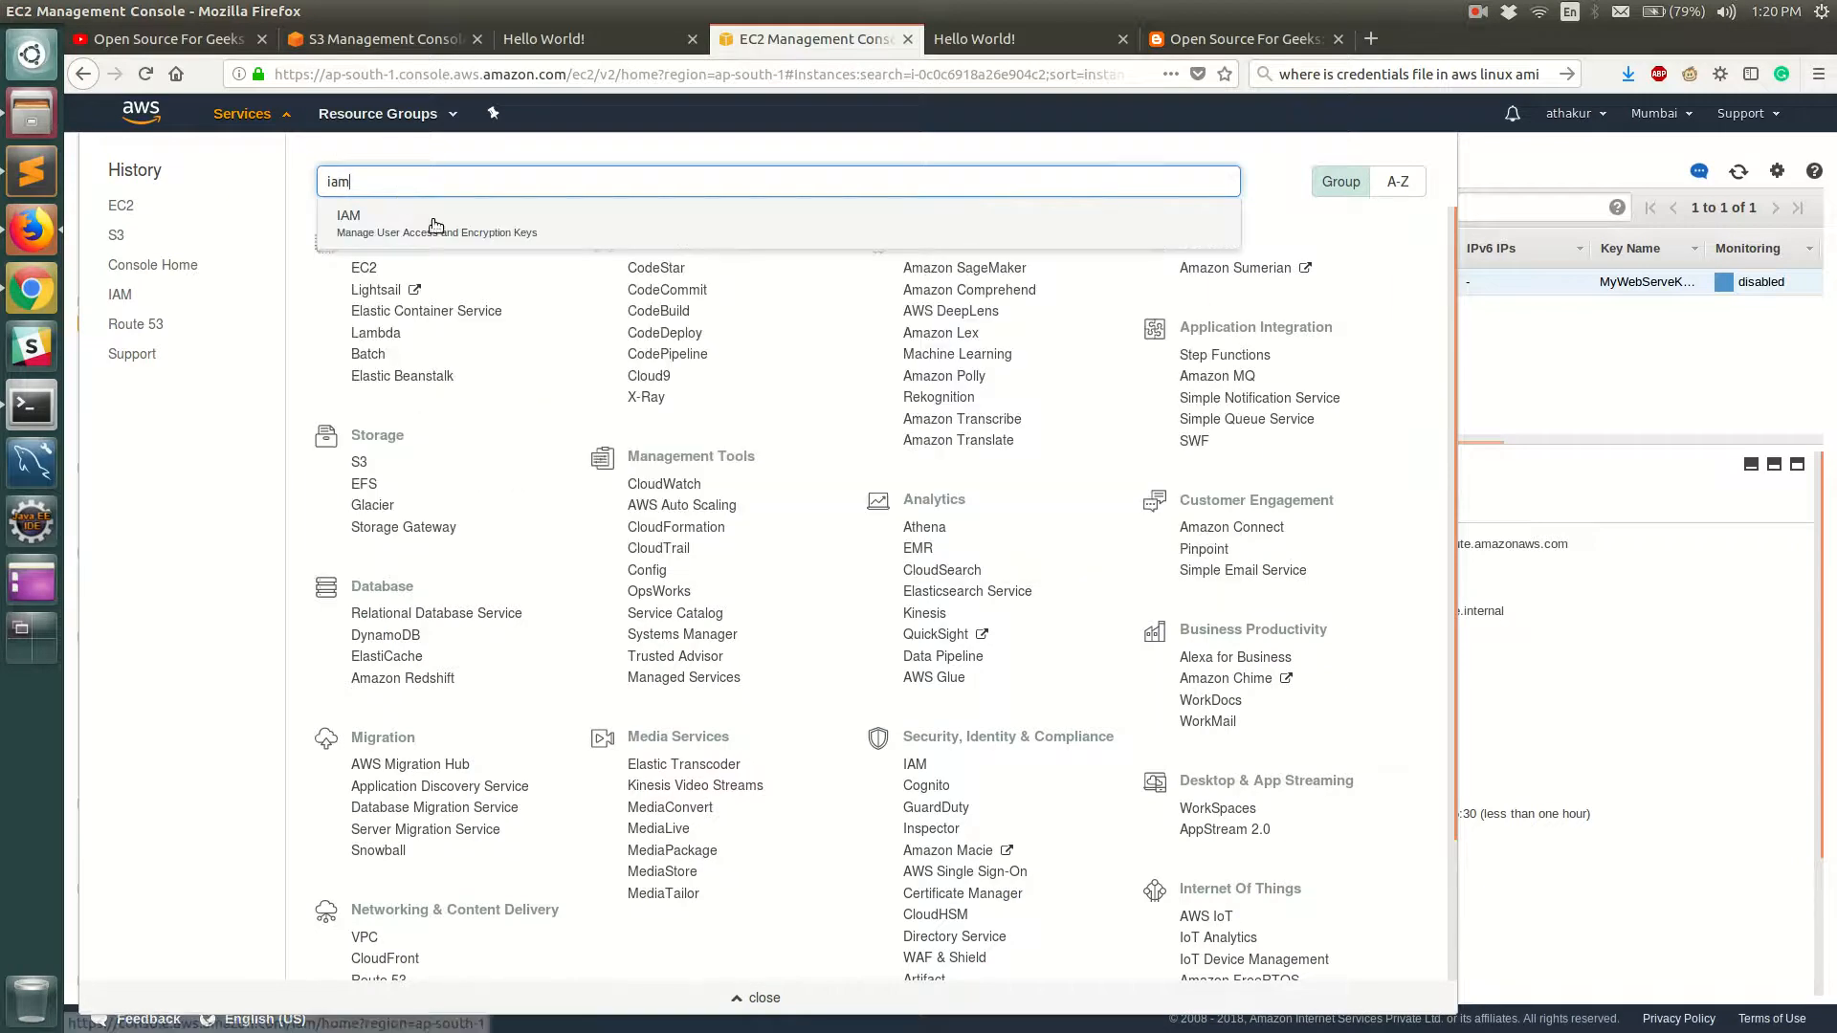
Start a new IAM role for the AWS service EC2 and continue to permissions
{"action": "left_click", "coordinate": [348, 223]}
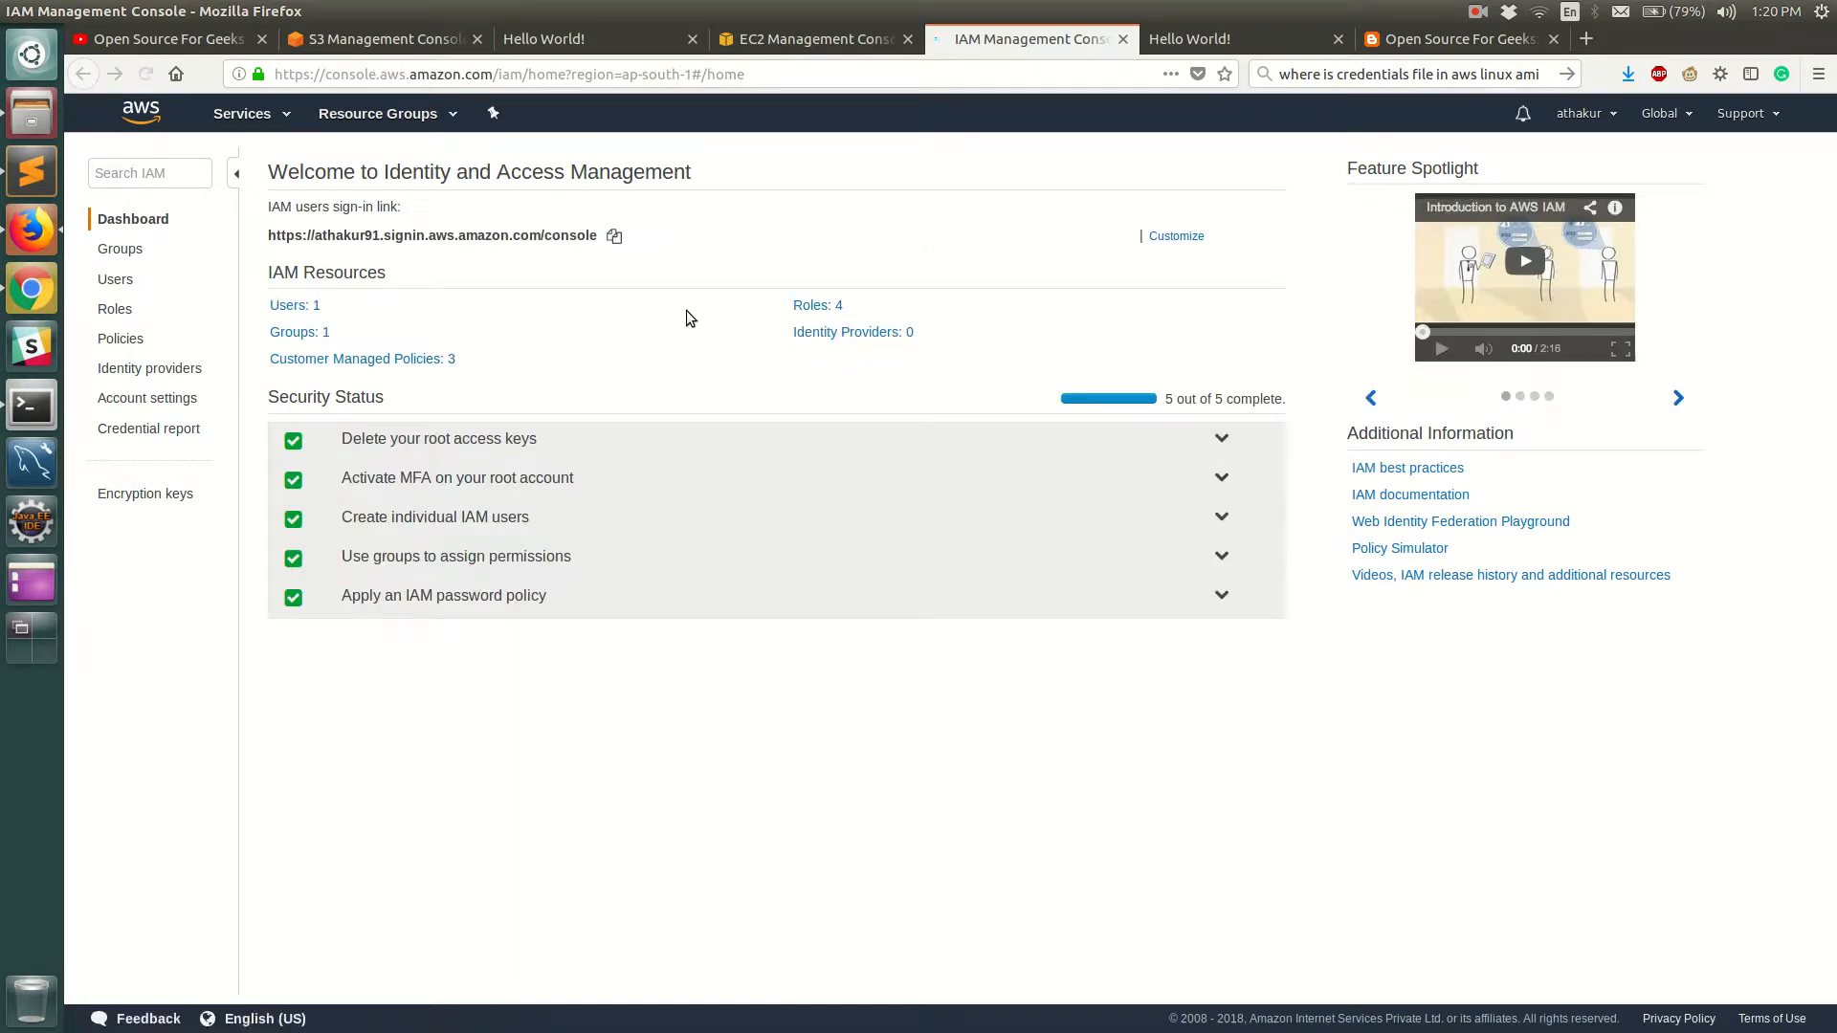
{"action": "left_click", "coordinate": [114, 308]}
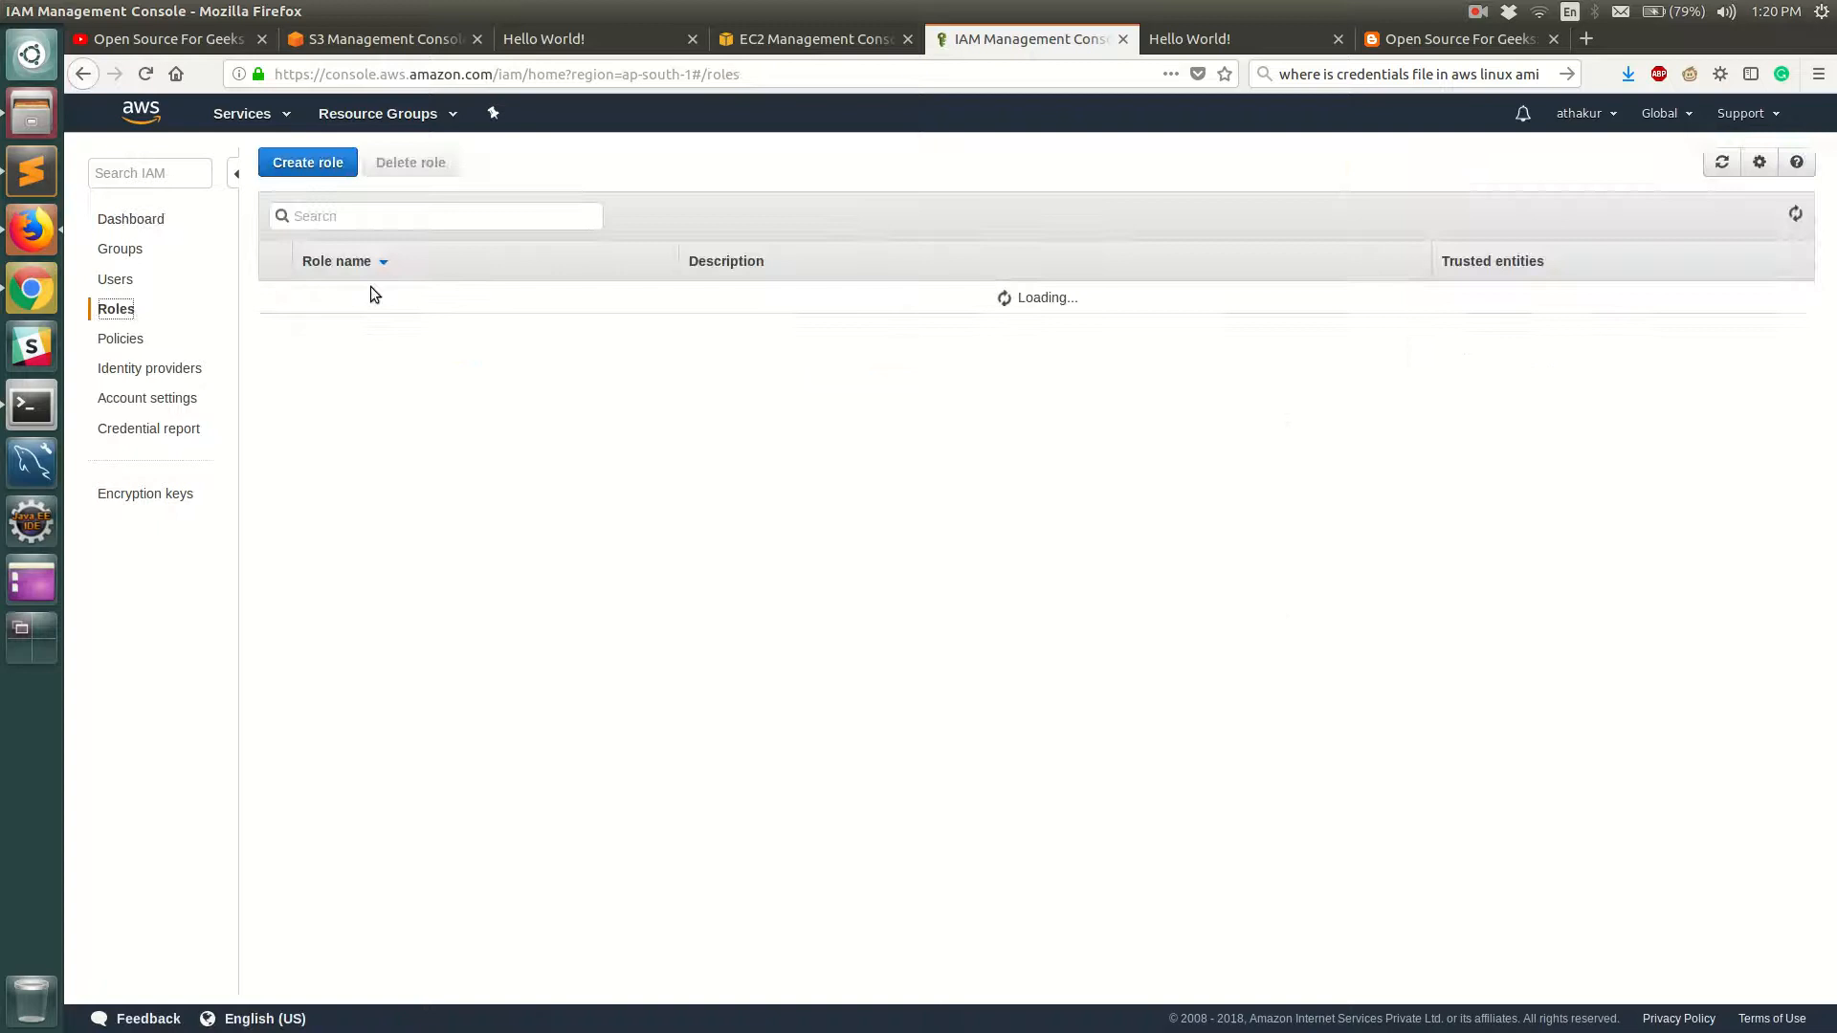
{"action": "left_click", "coordinate": [307, 161]}
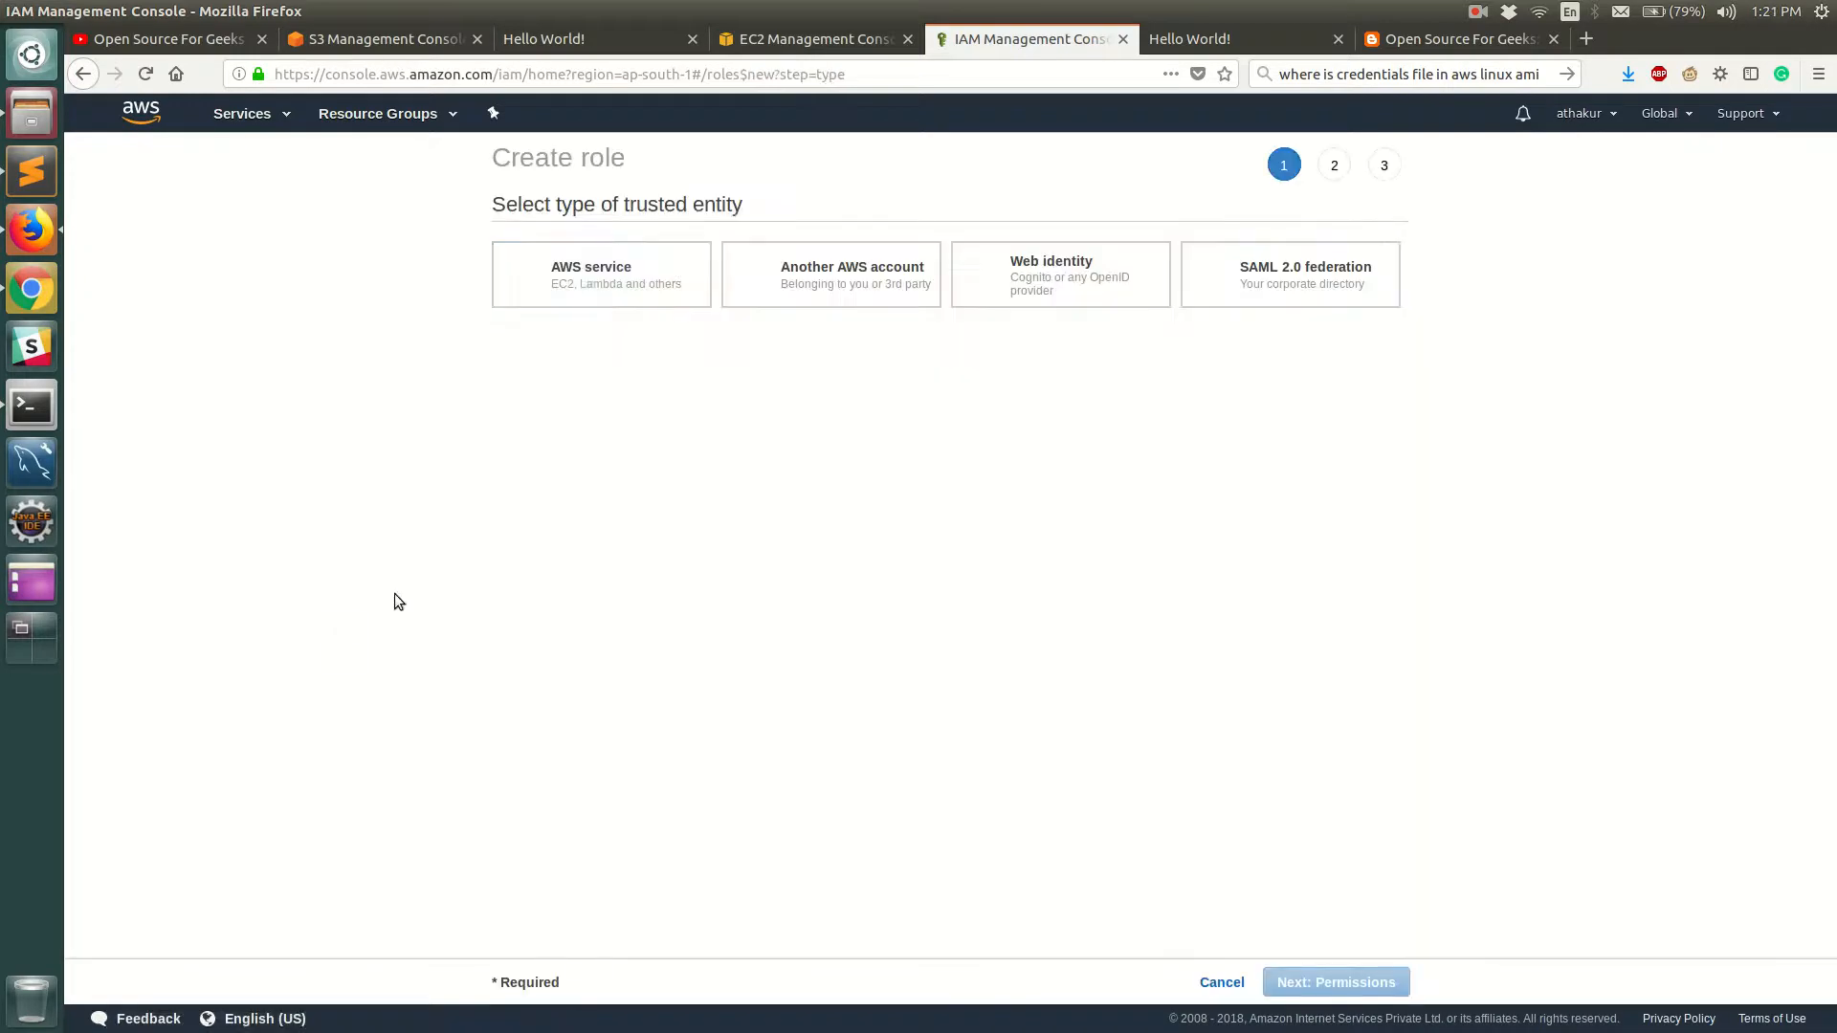
{"action": "left_click", "coordinate": [601, 275]}
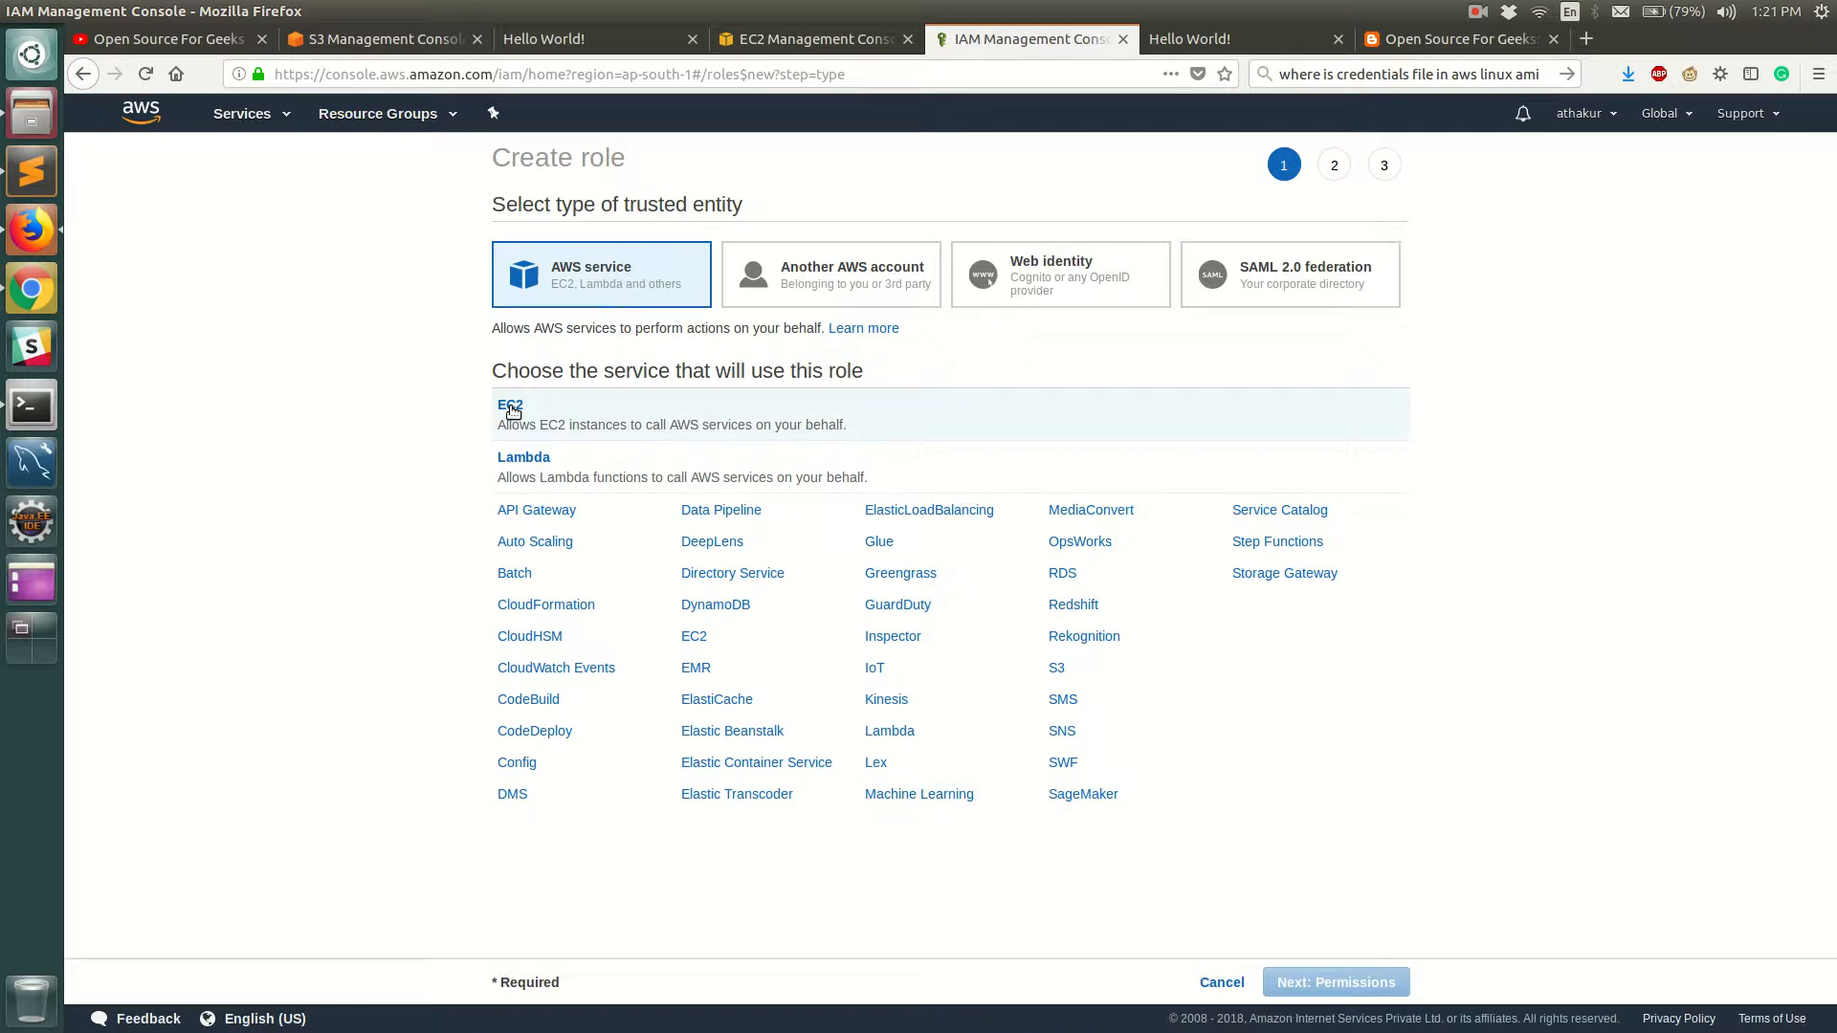
{"action": "left_click", "coordinate": [511, 403]}
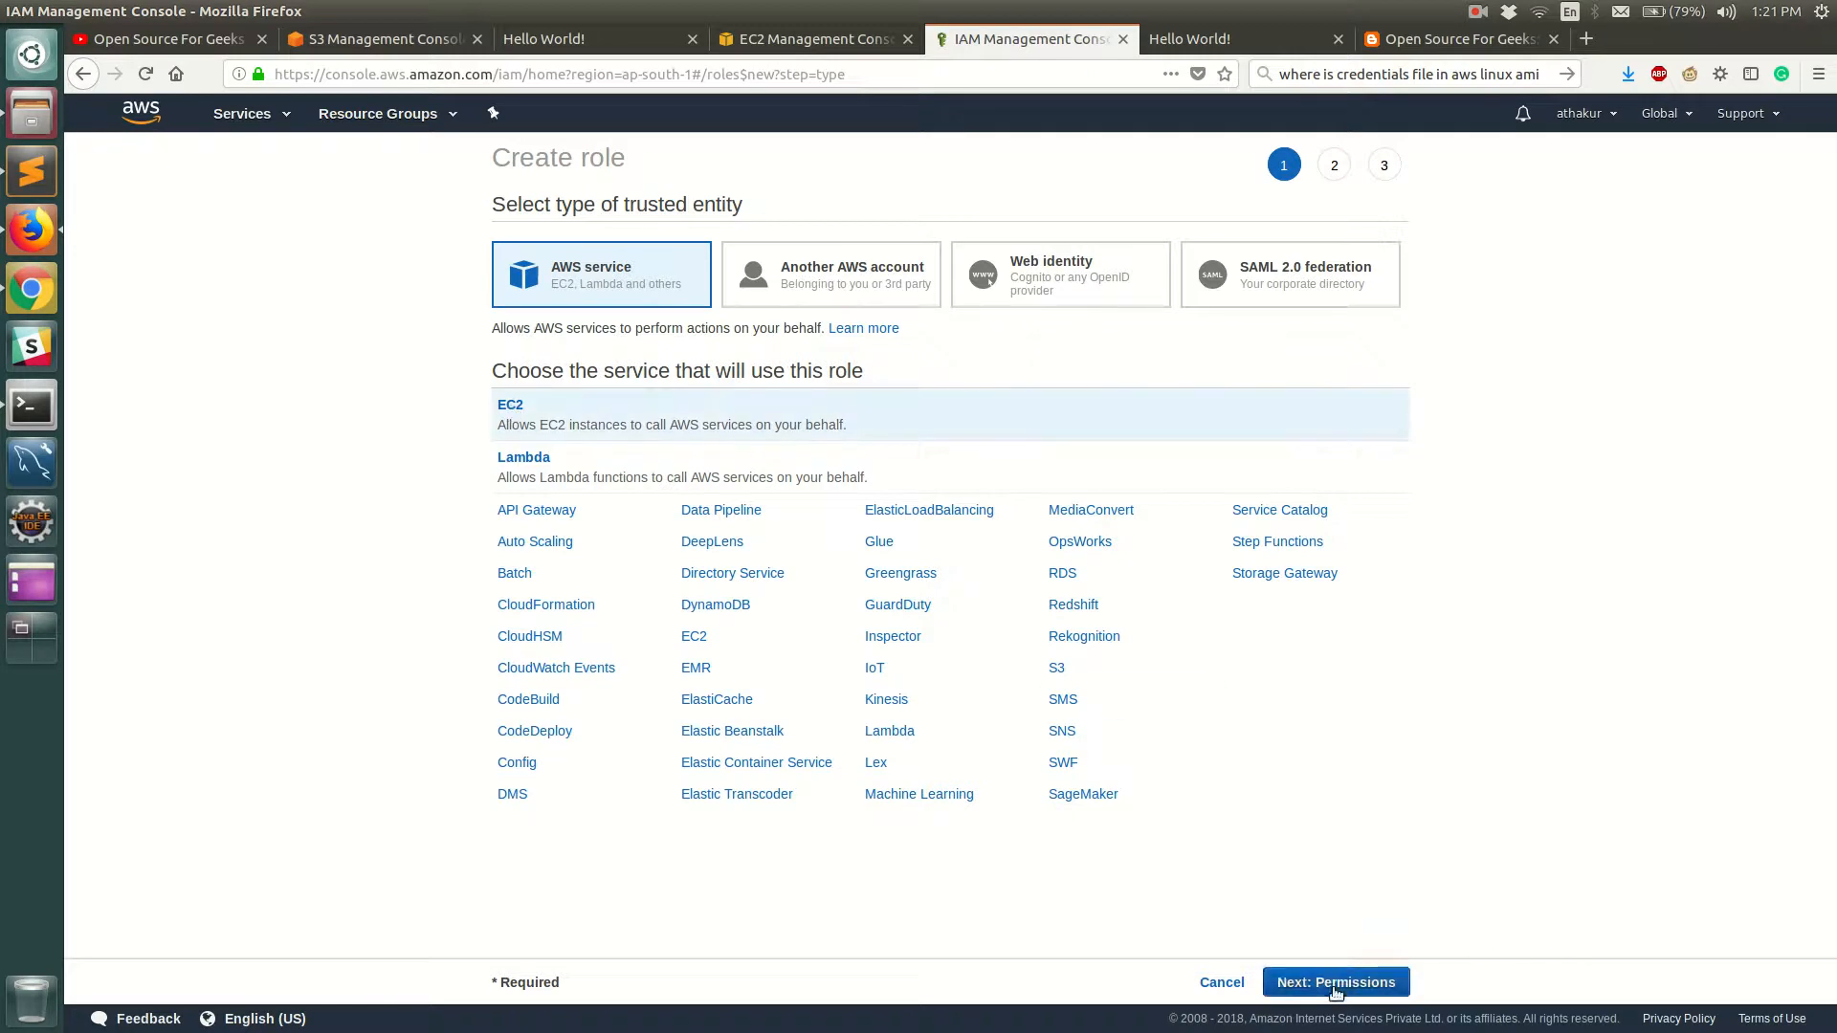
{"action": "left_click", "coordinate": [1335, 982]}
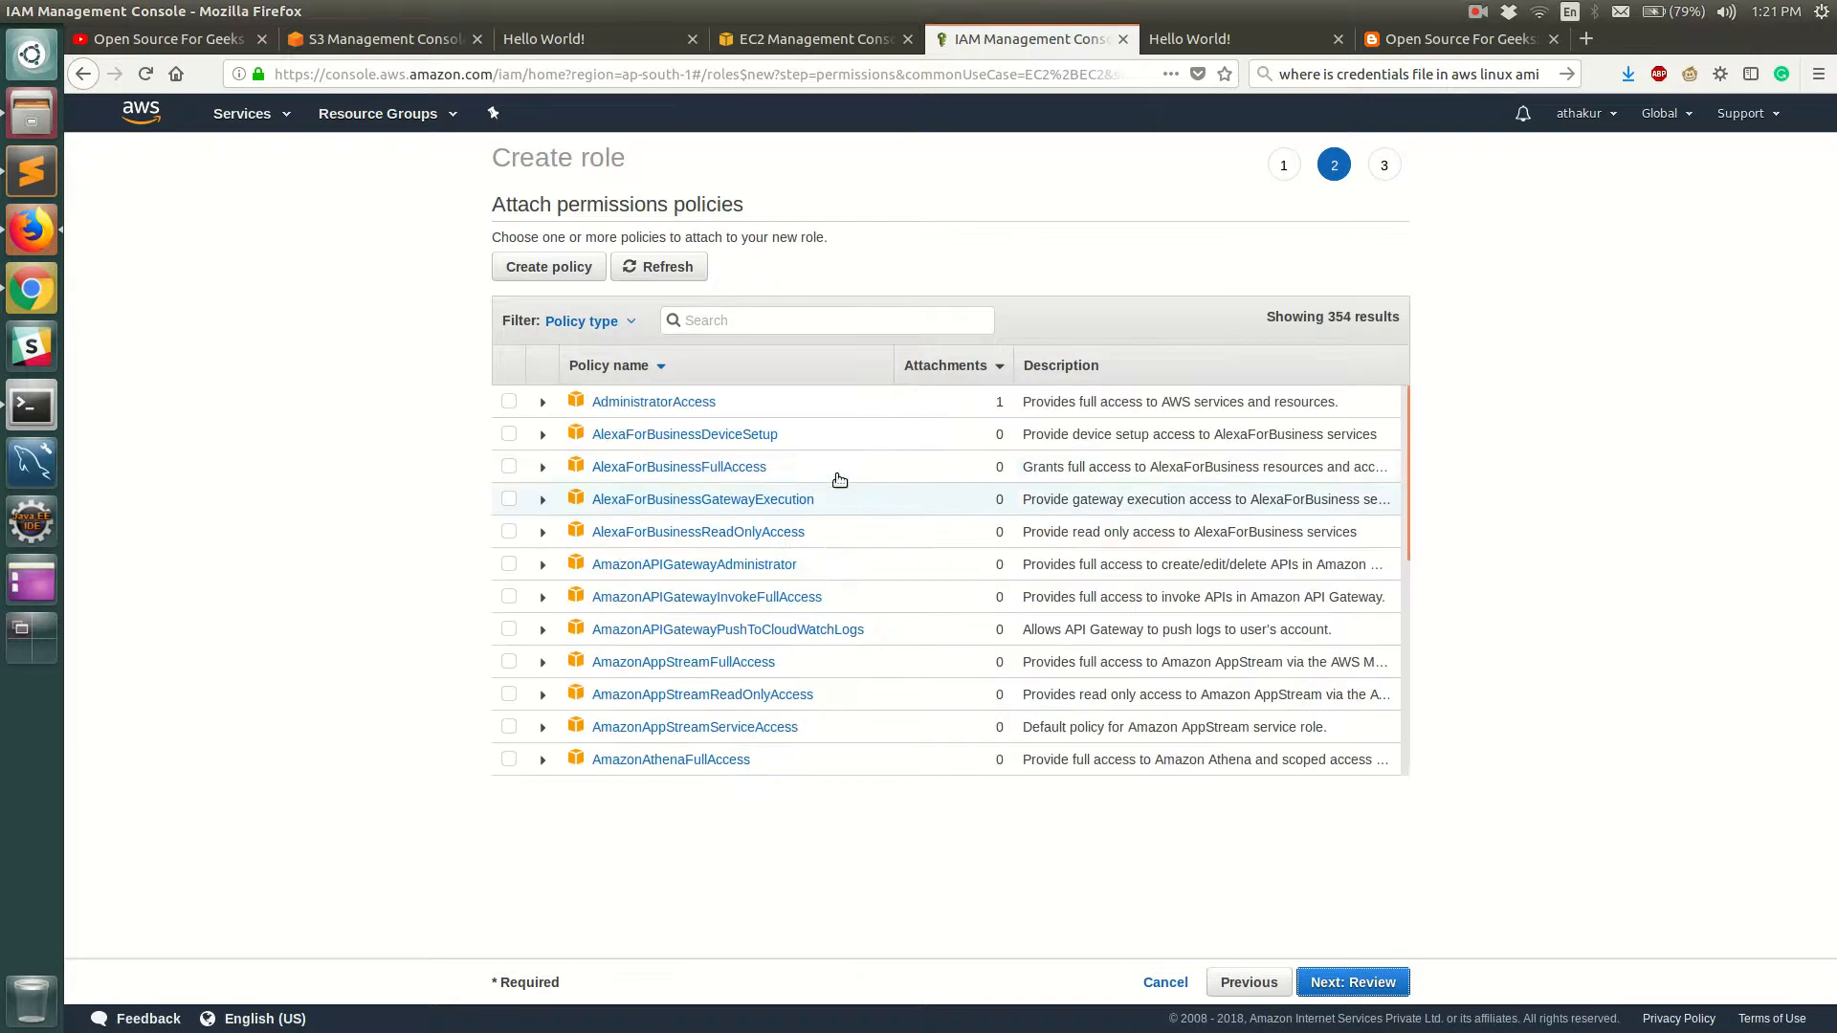
{"action": "mouse_move", "coordinate": [883, 435]}
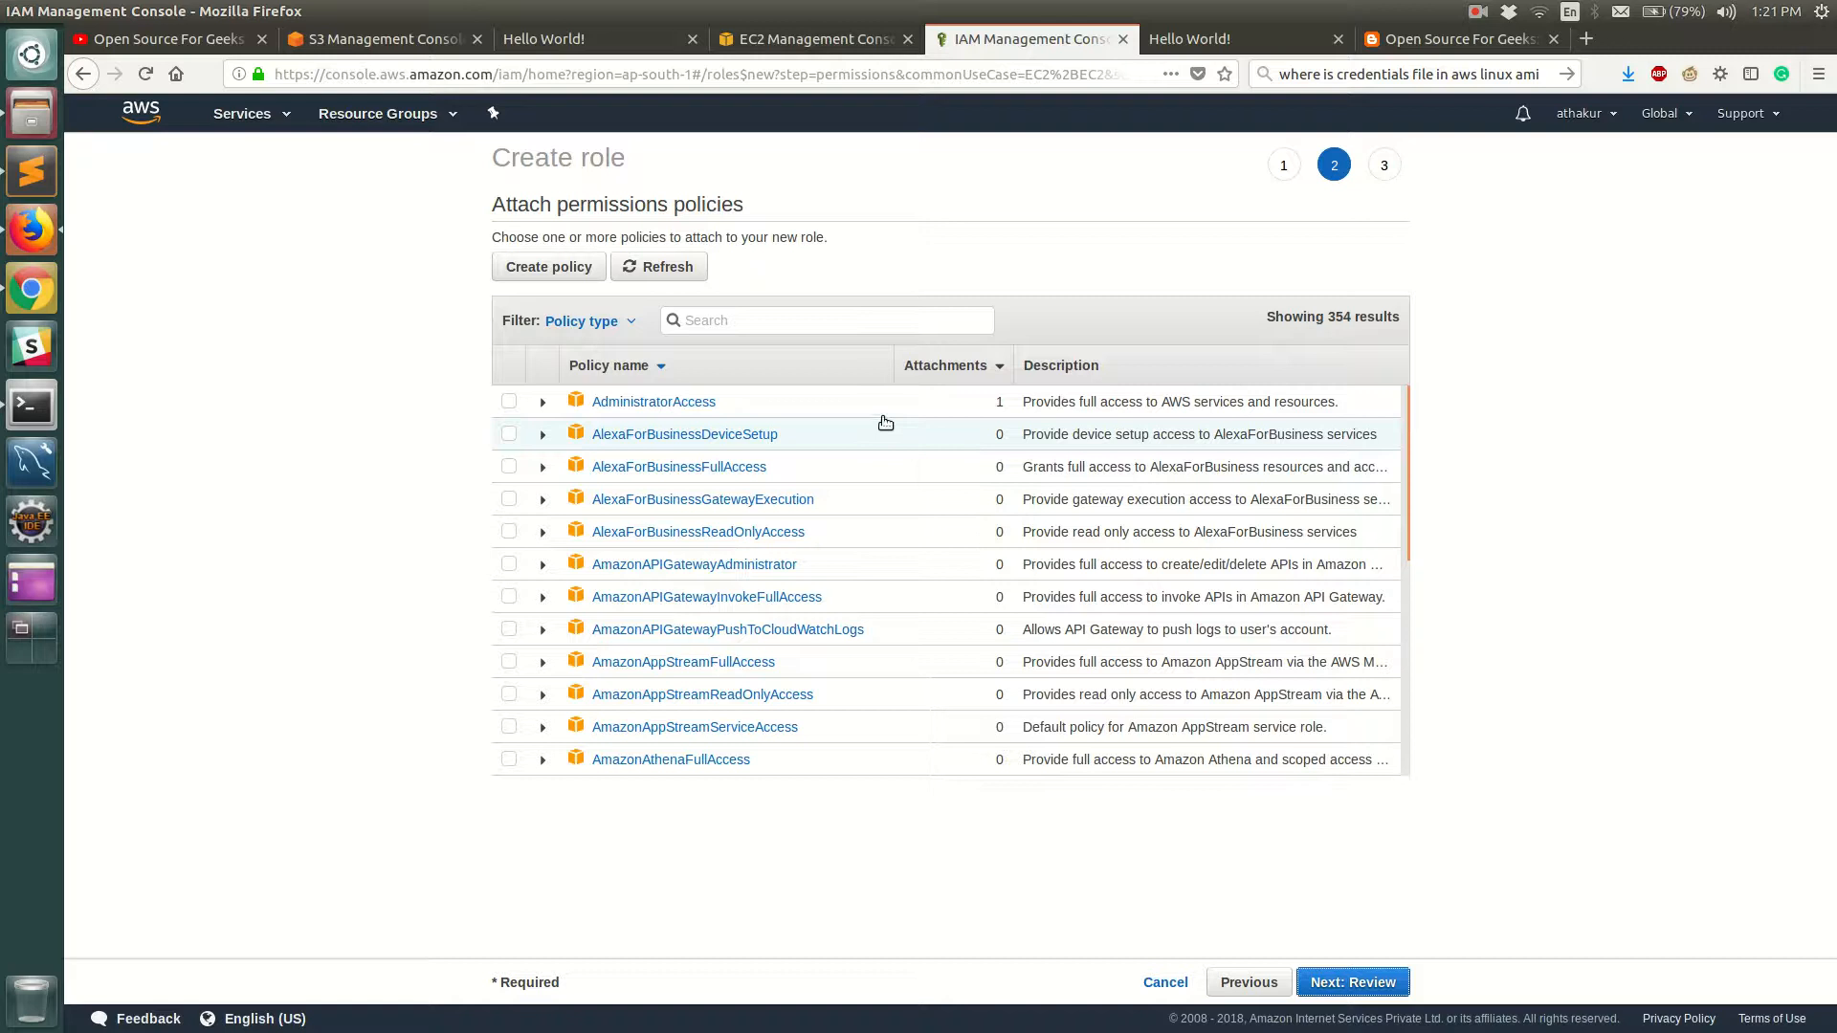
{"action": "mouse_move", "coordinate": [907, 423]}
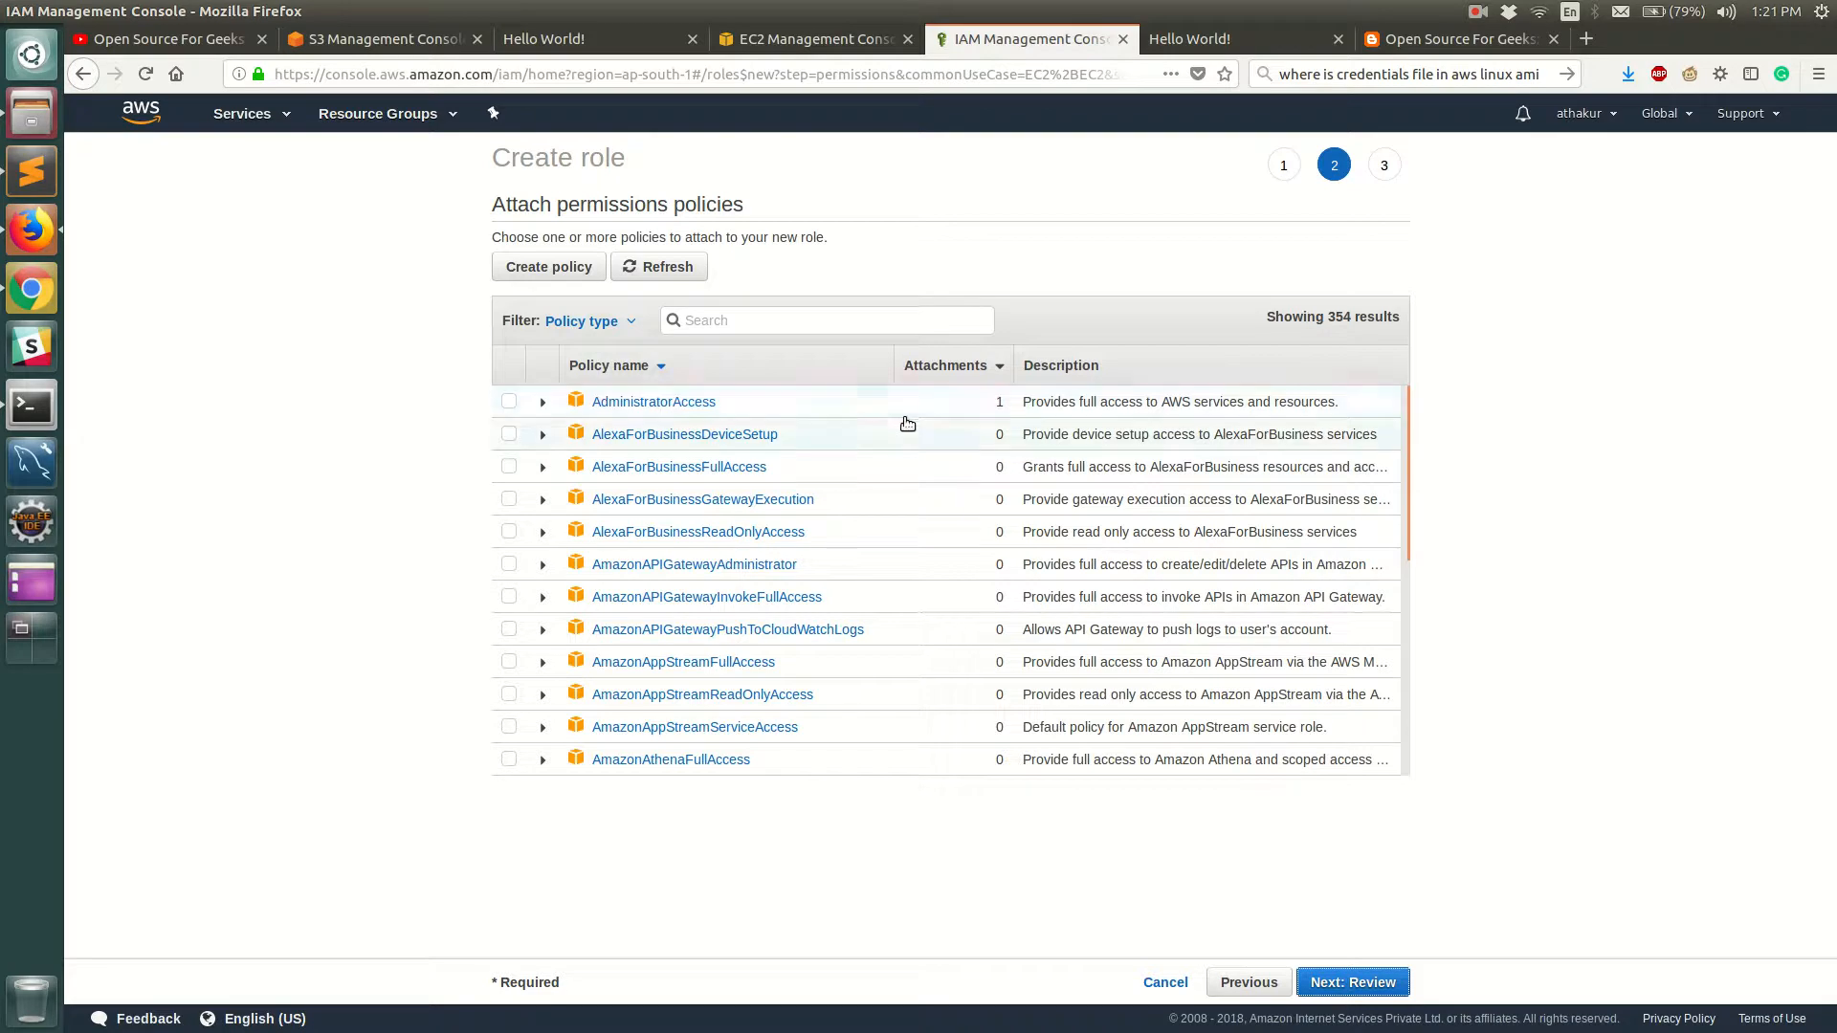
{"action": "mouse_move", "coordinate": [878, 435]}
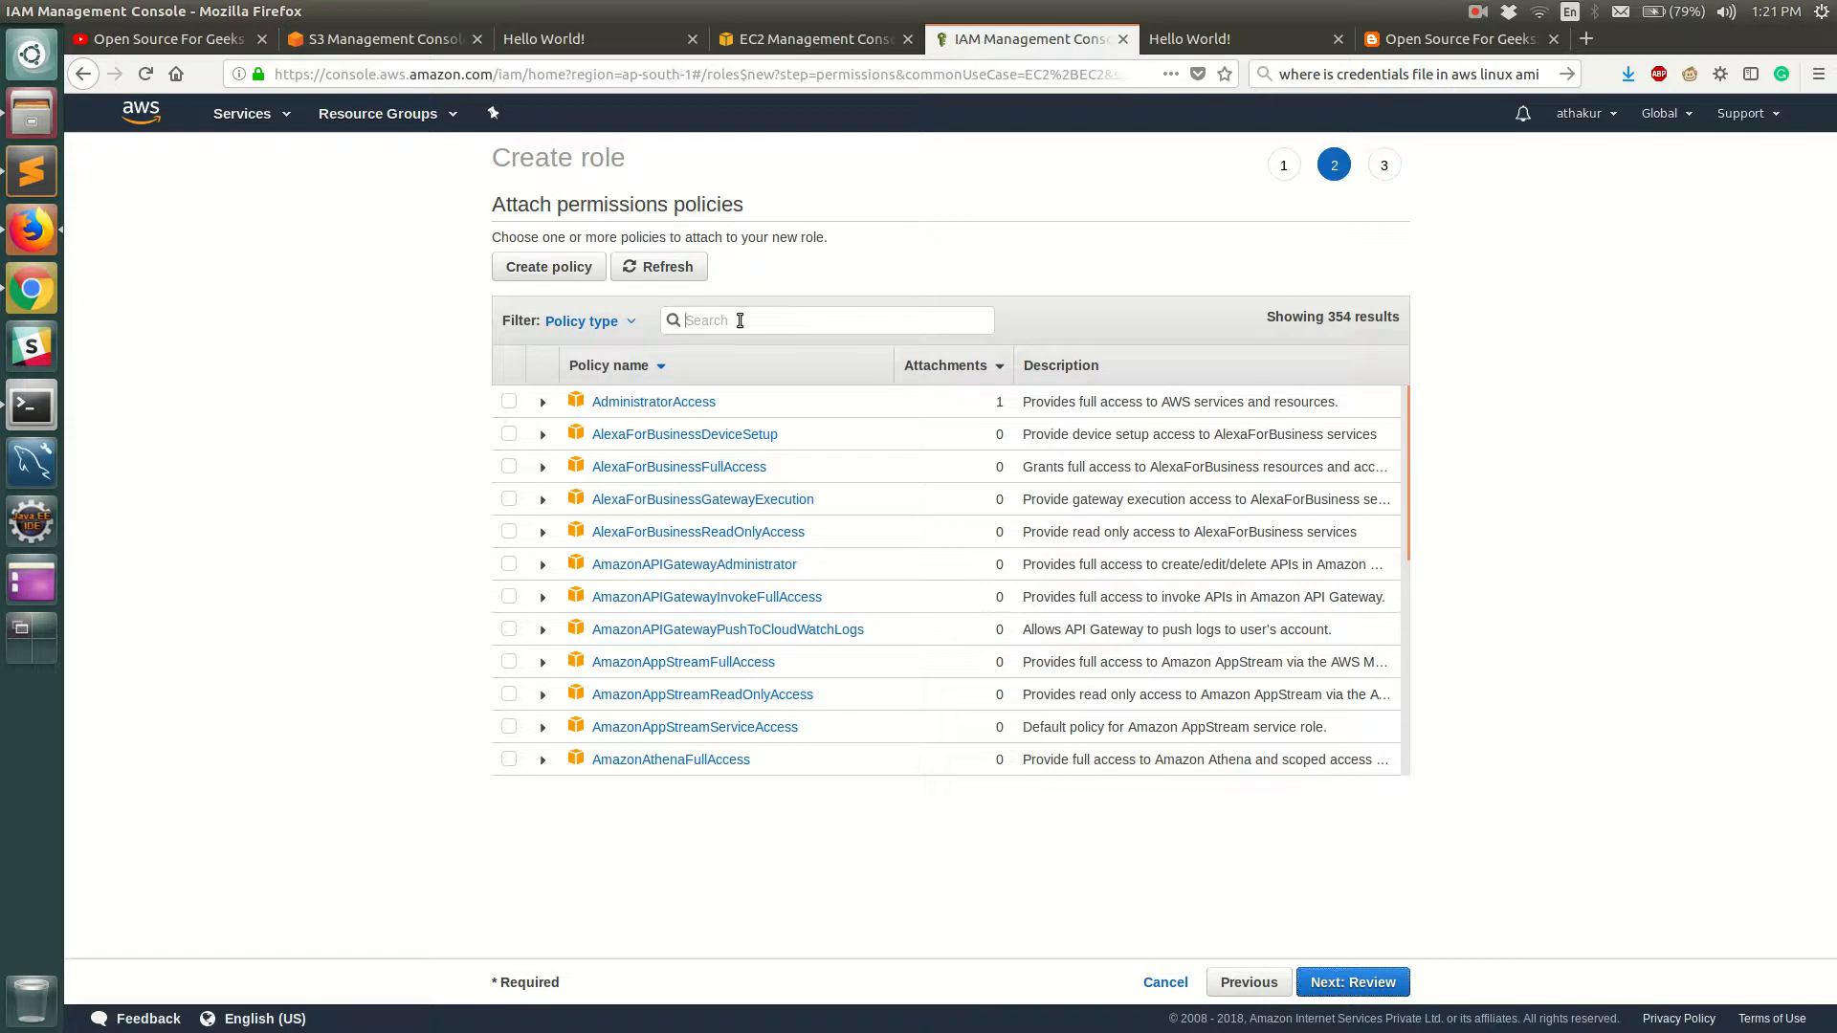
Search 's3', select the AmazonS3FullAccess policy, and proceed to review
{"action": "type", "text": "s3"}
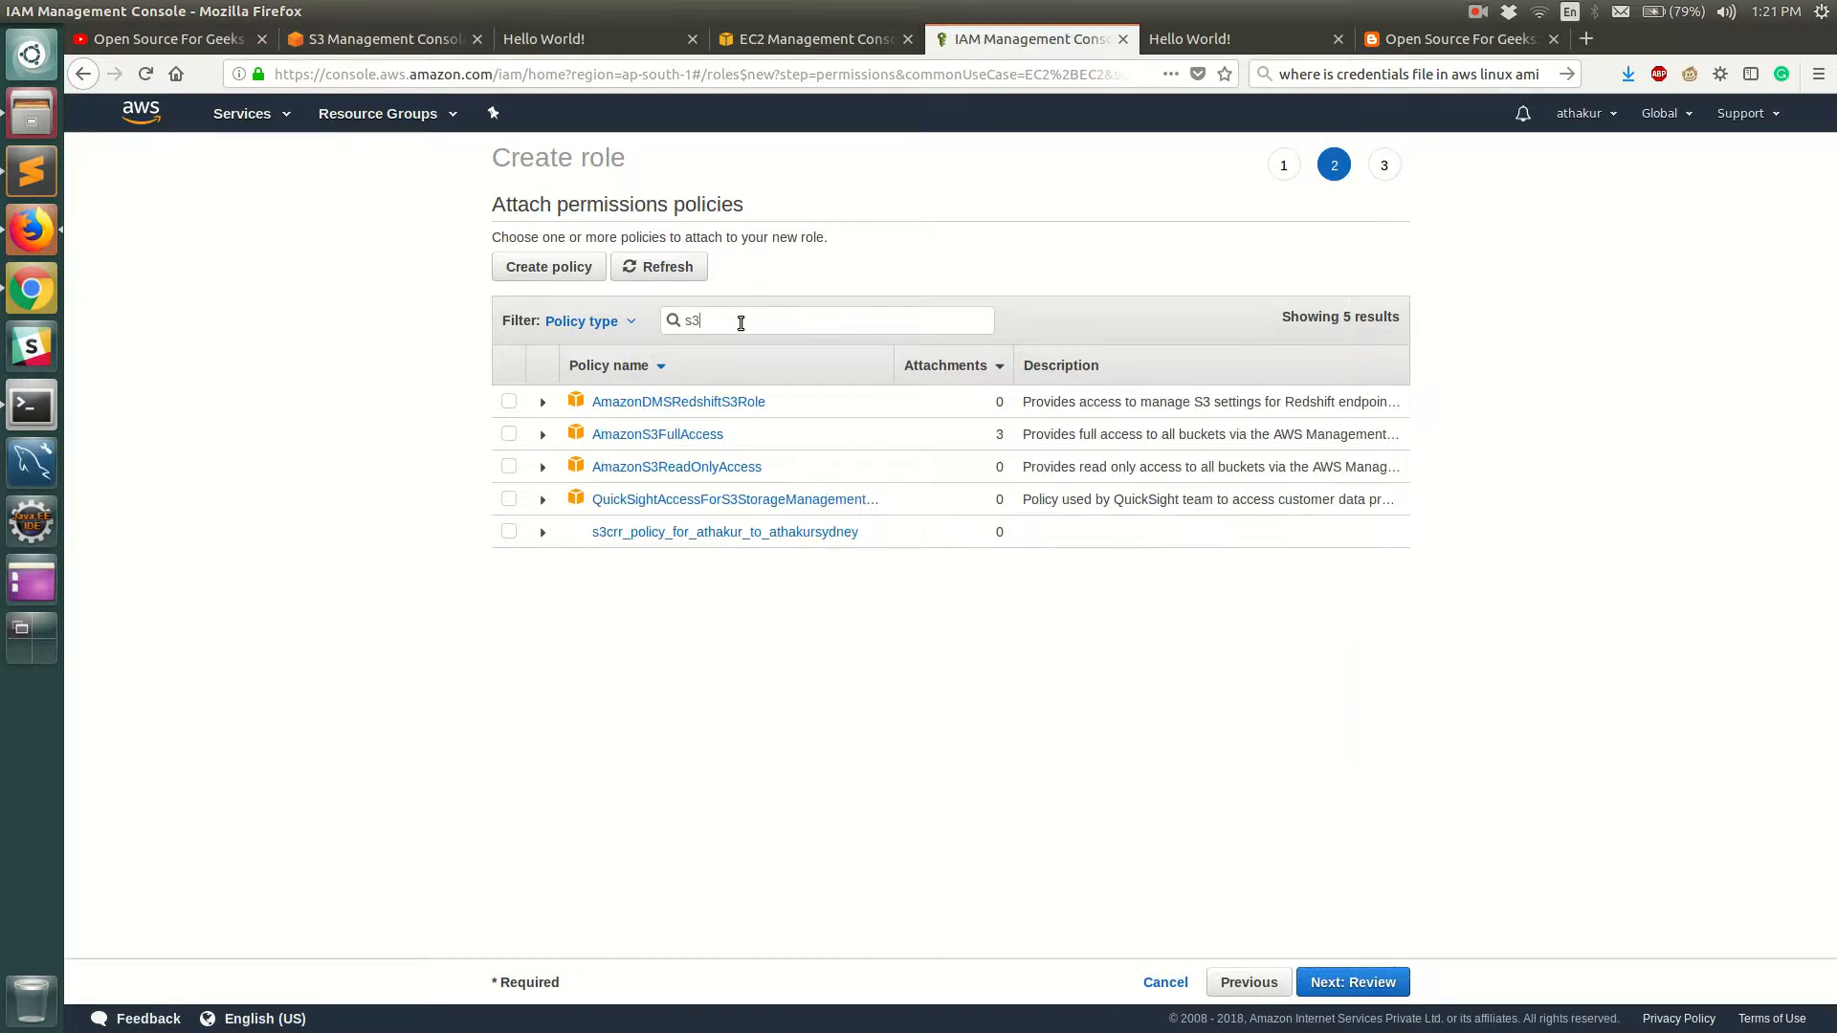
{"action": "left_click", "coordinate": [508, 434]}
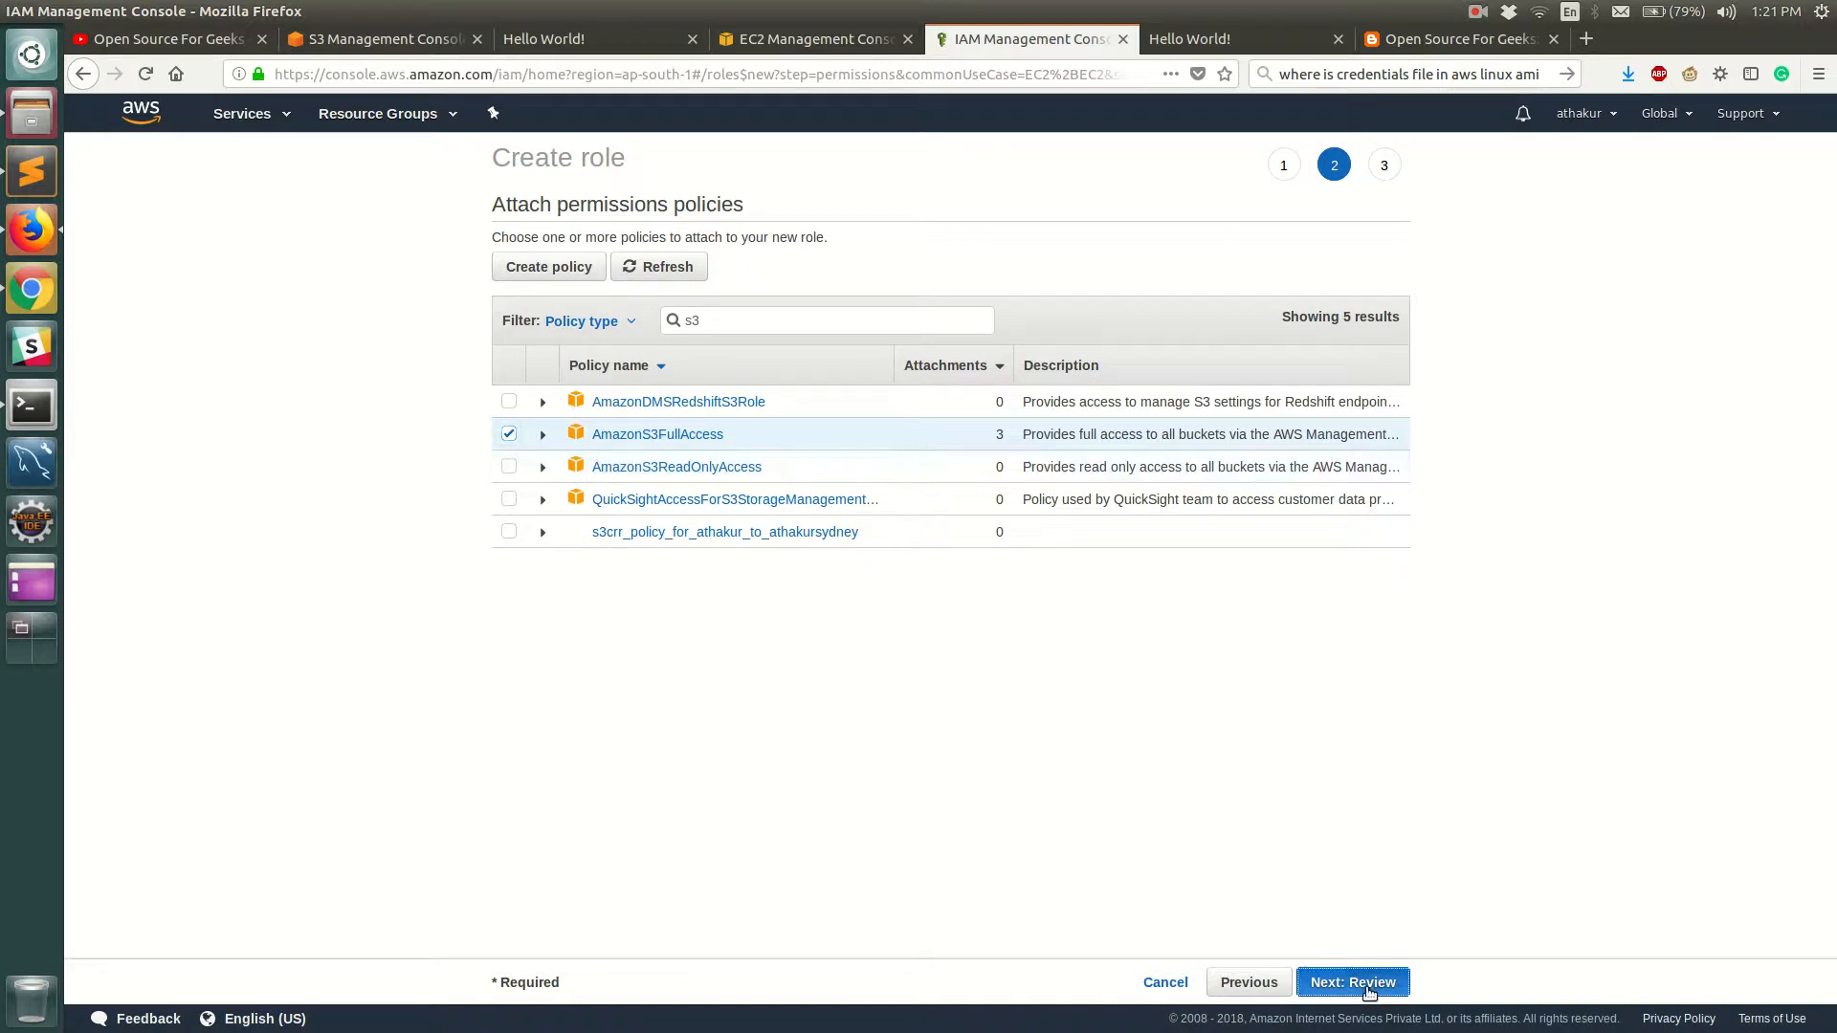
{"action": "left_click", "coordinate": [1351, 982]}
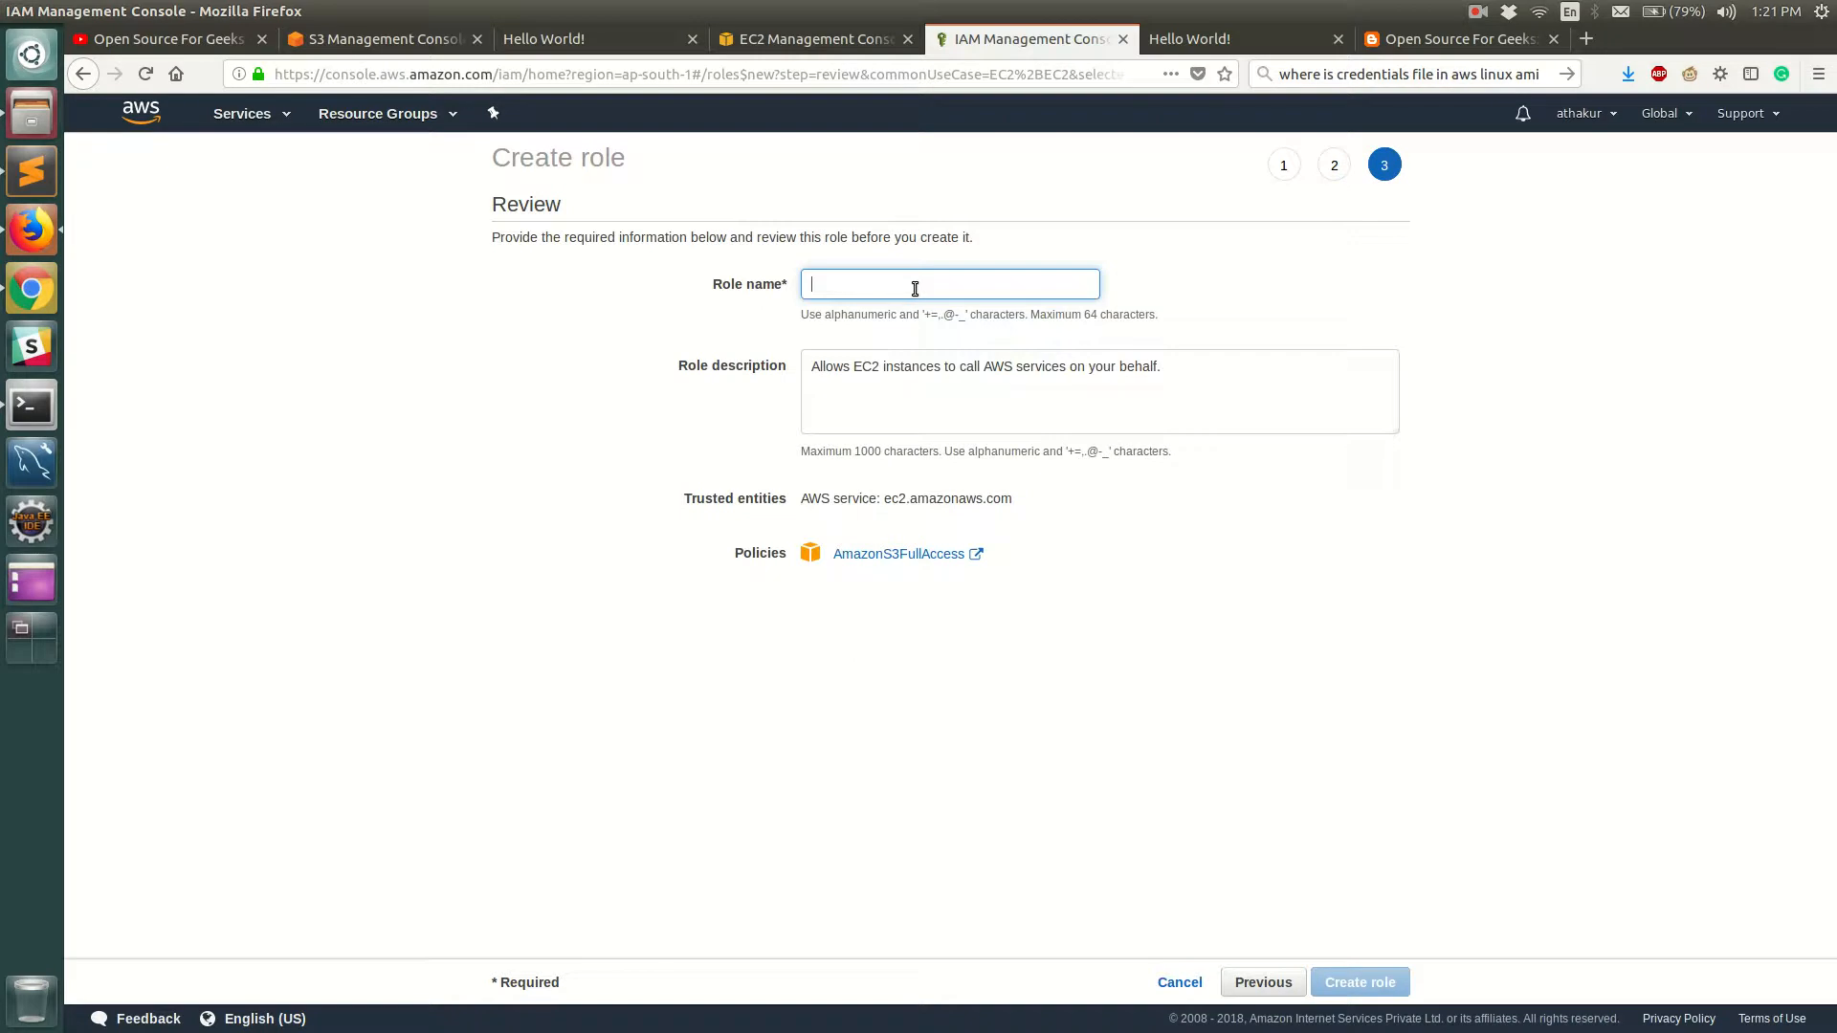
Name the role MyWebServer2FullS3Access, create it, and return to the instance details
{"action": "type", "text": "MyWebSe"}
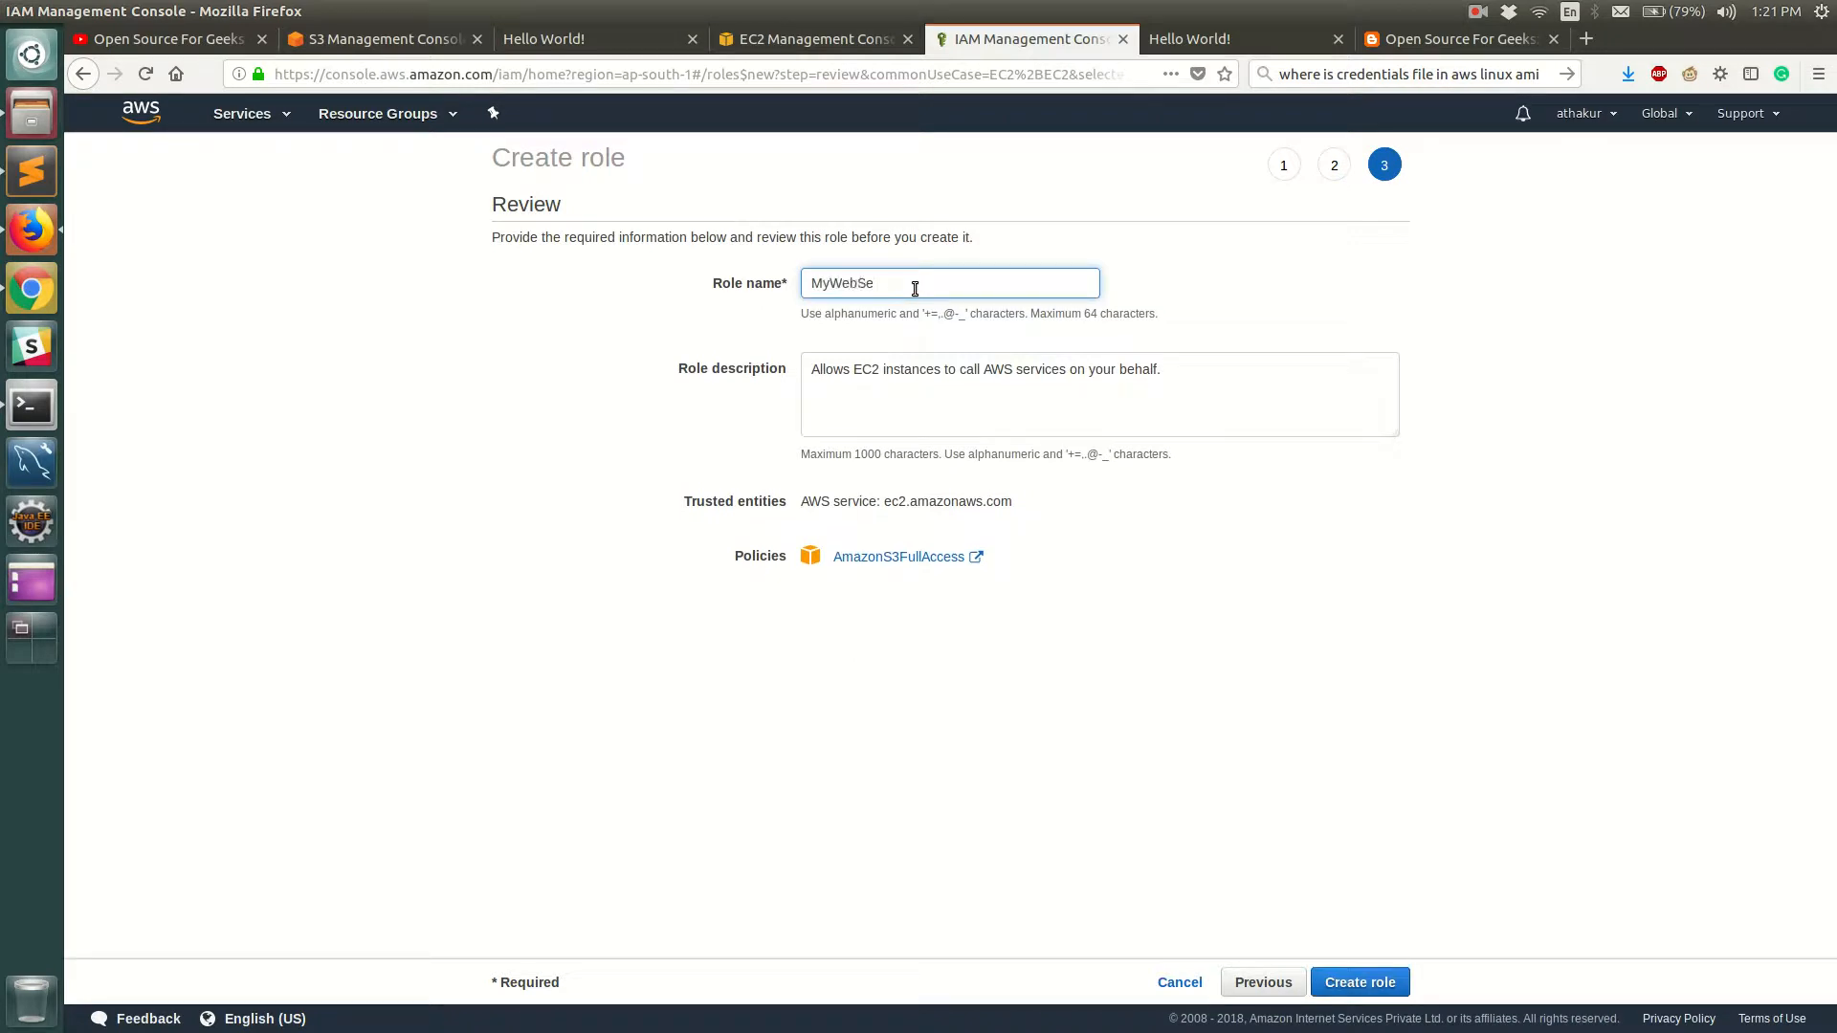
{"action": "type", "text": "rver2Full"}
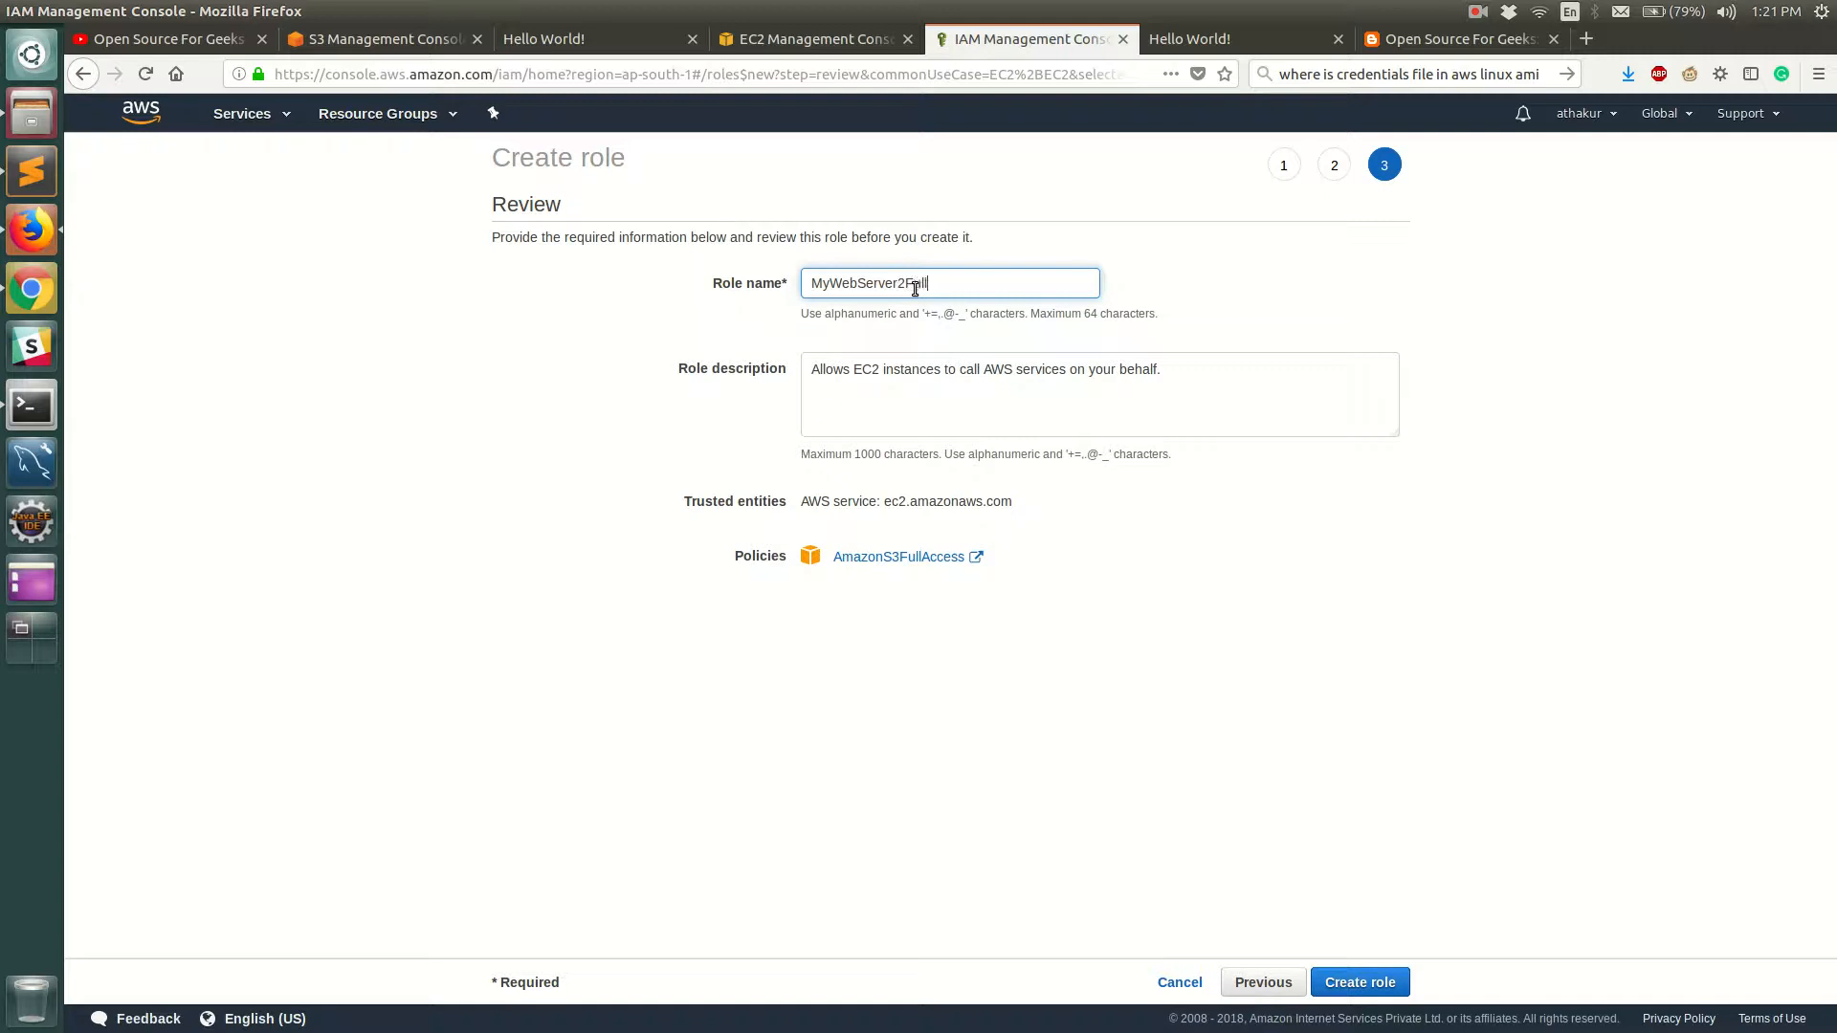
{"action": "type", "text": "S3Access"}
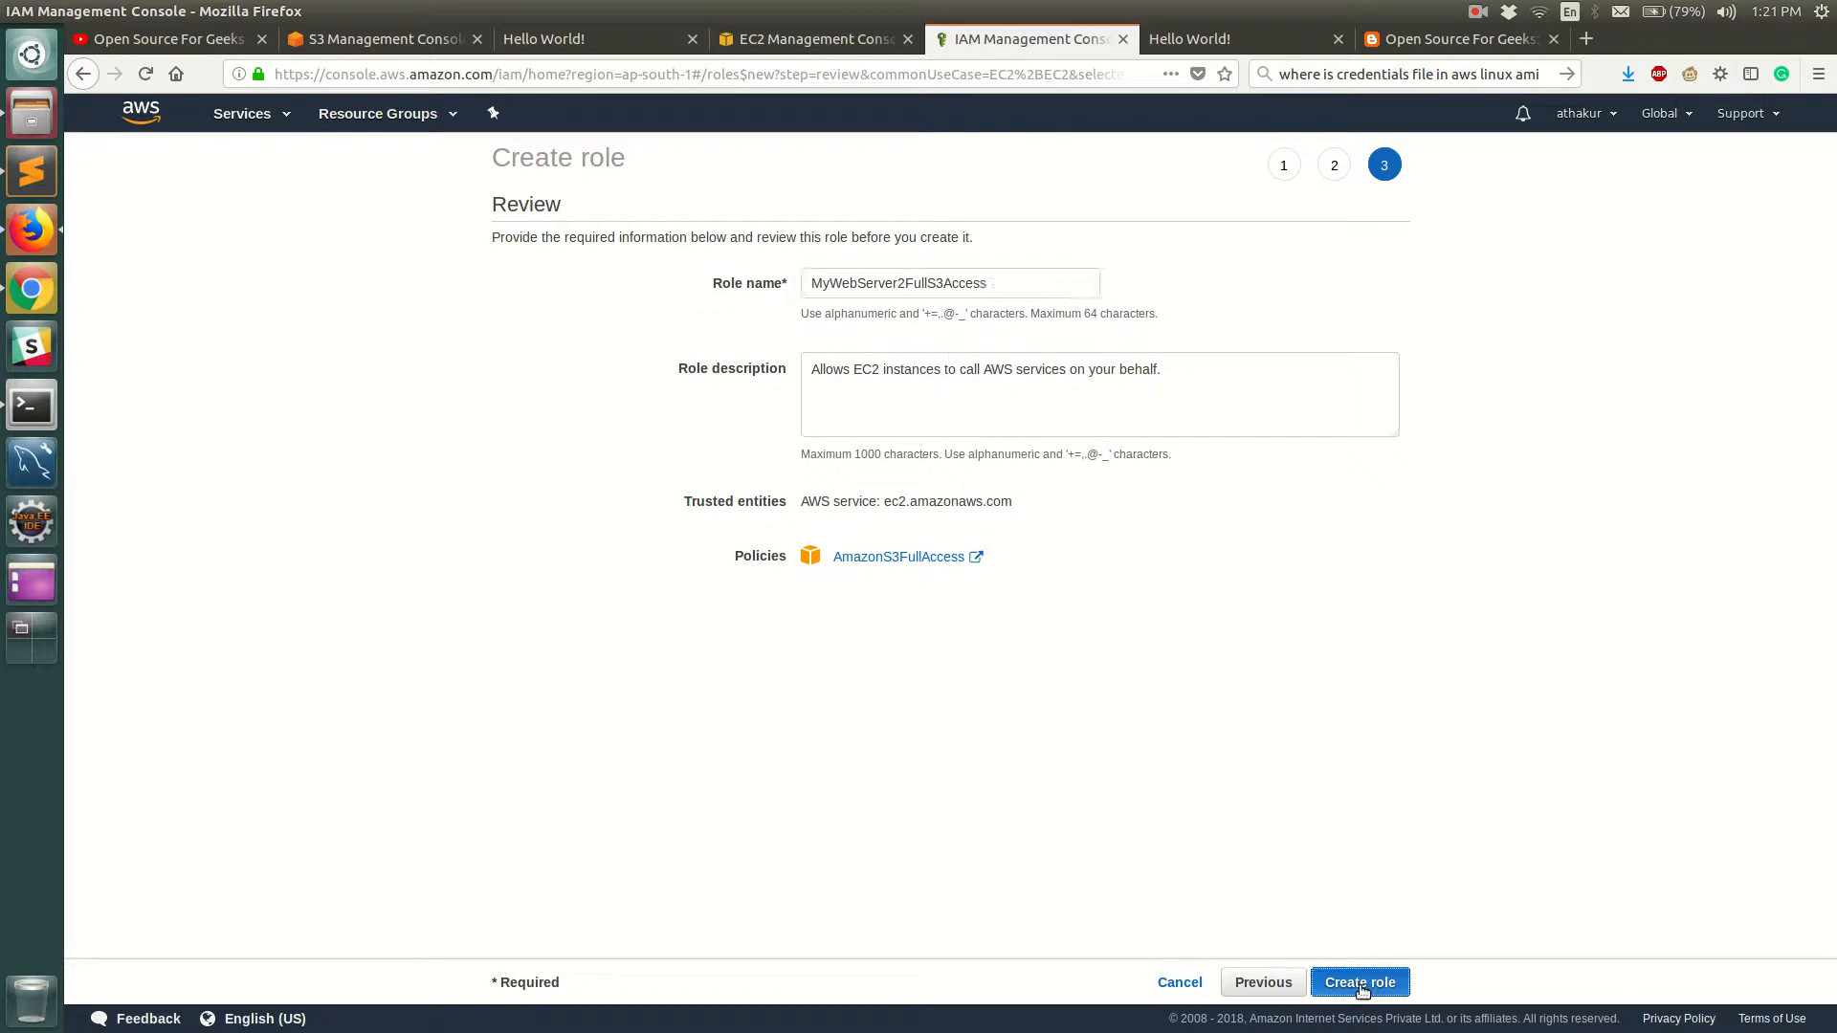
{"action": "left_click", "coordinate": [1361, 981]}
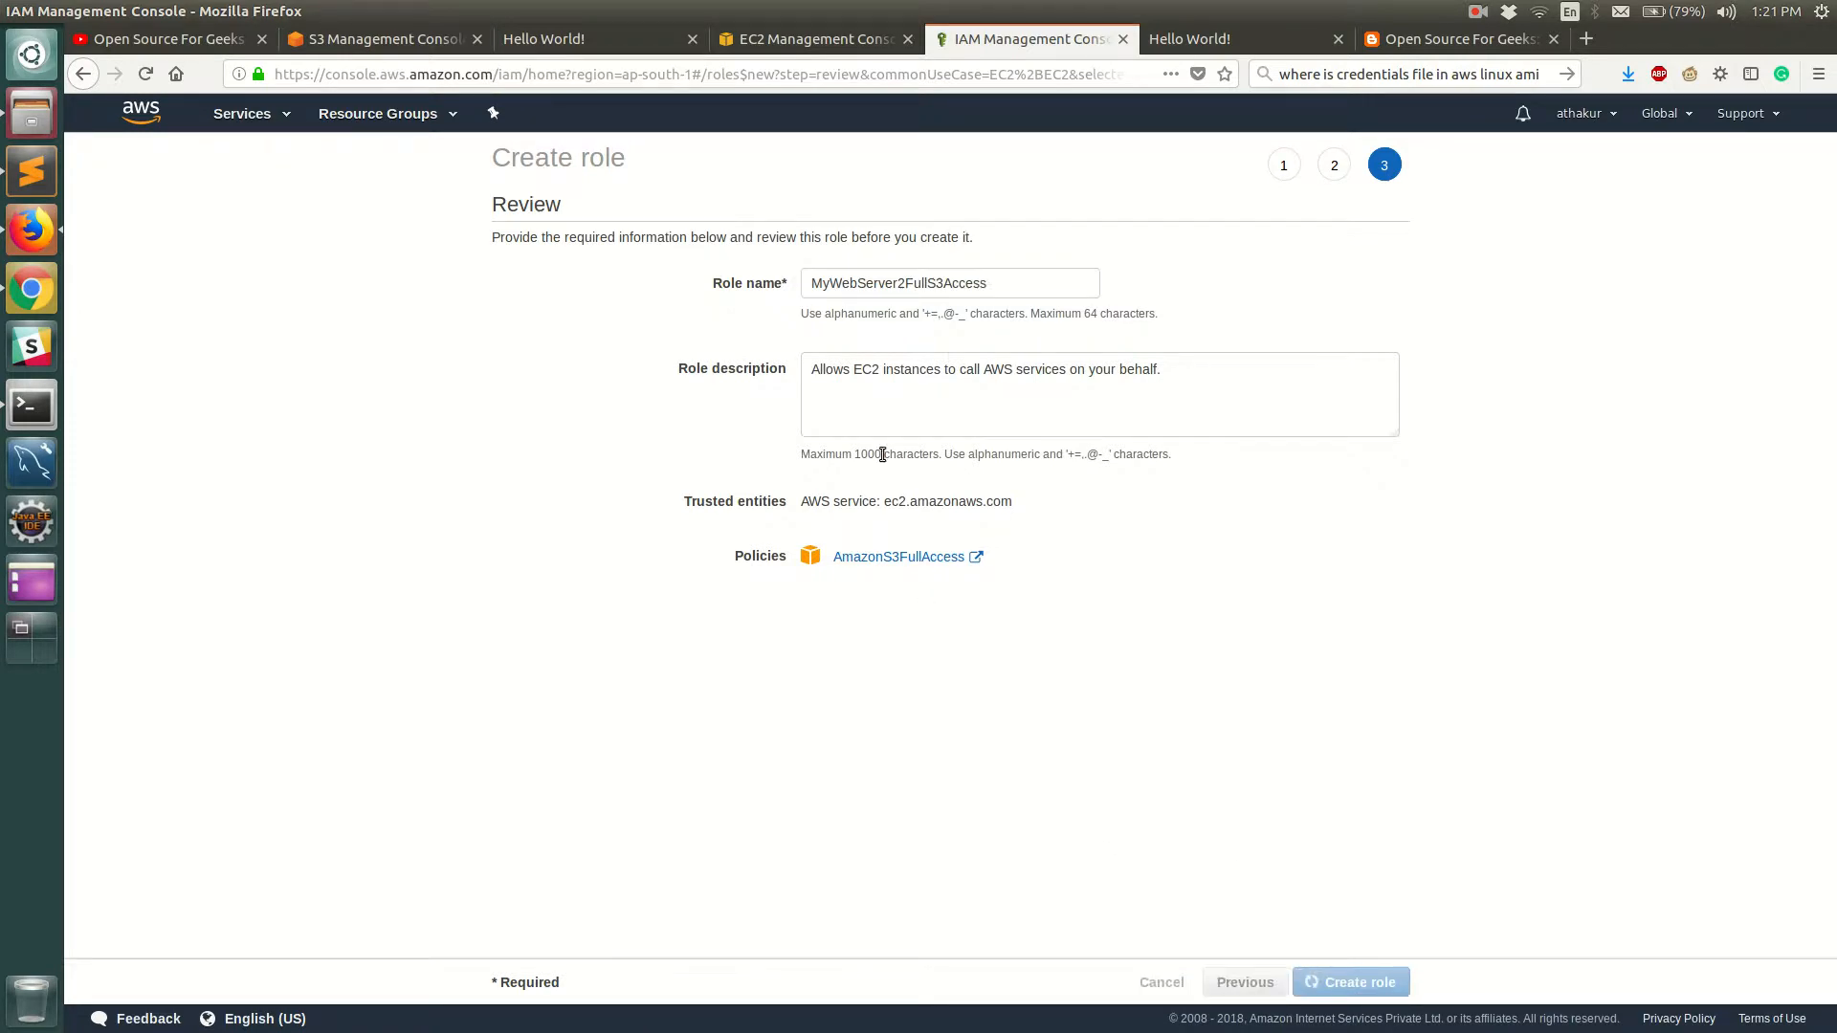
{"action": "left_click", "coordinate": [1350, 982]}
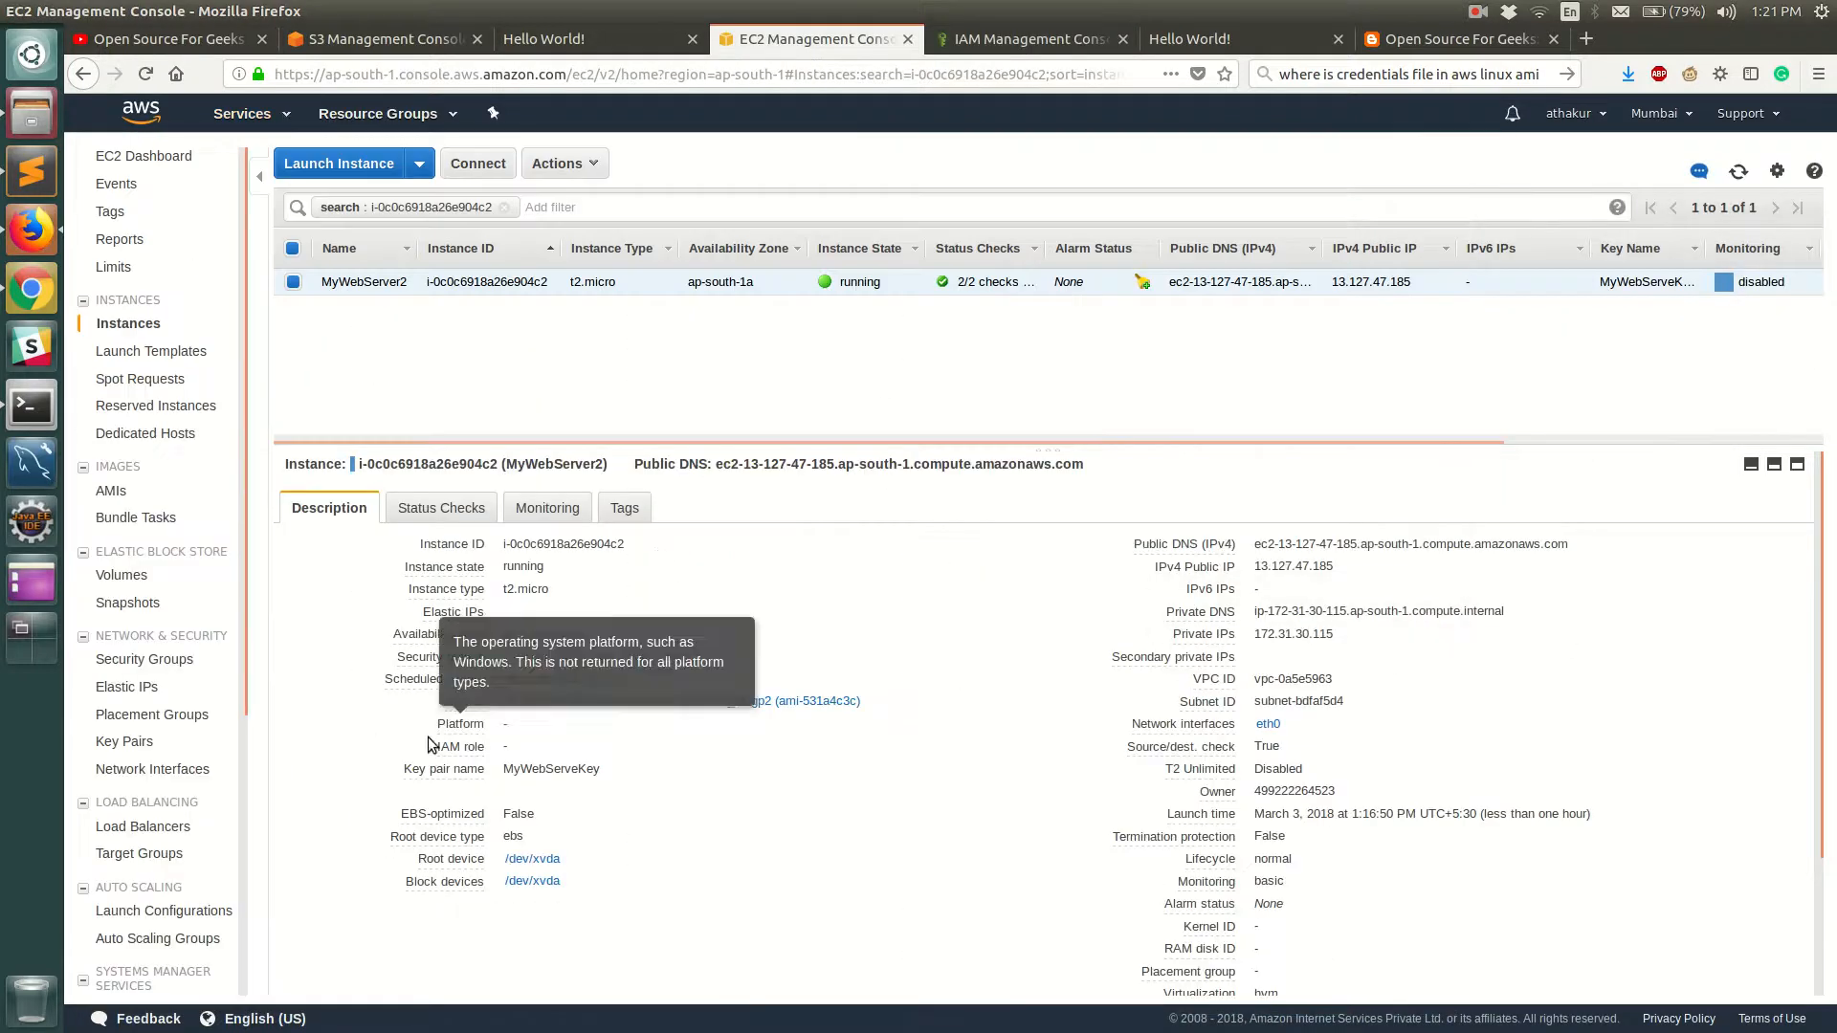
{"action": "mouse_move", "coordinate": [589, 171]}
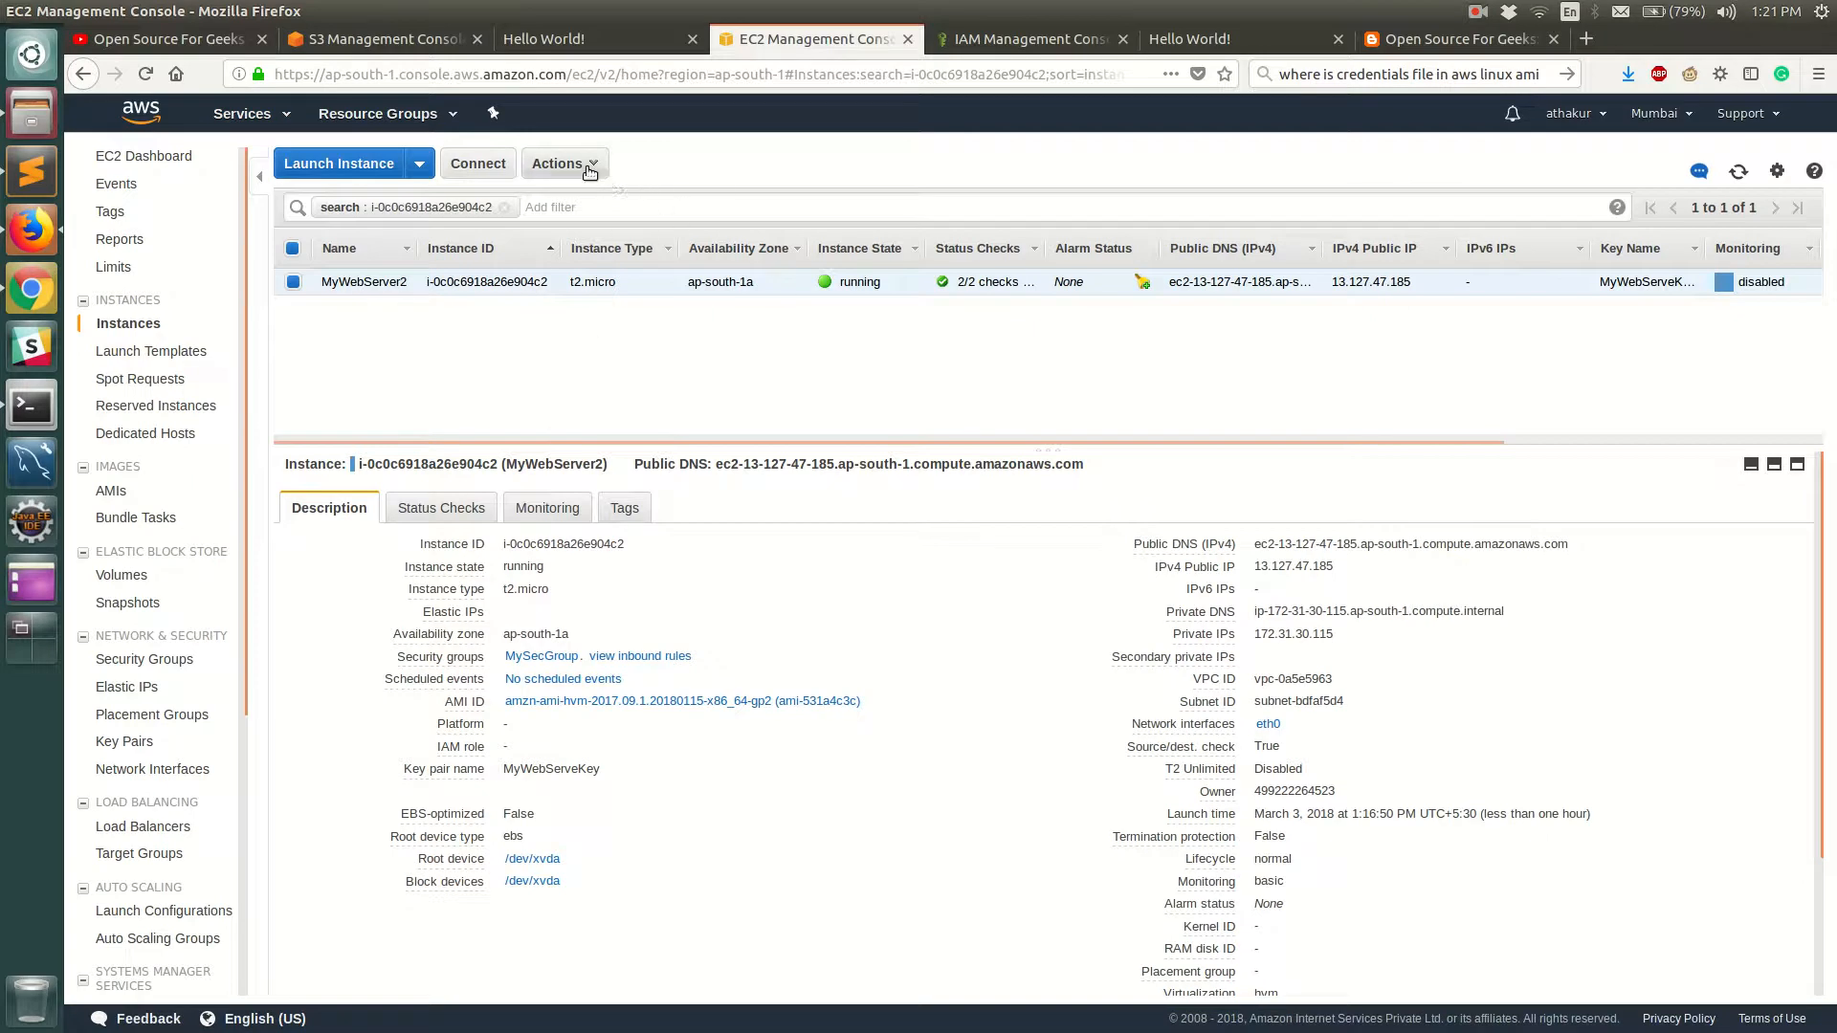
Attach the MyWebServer2FullS3Access IAM role to MyWebServer2 via Attach/Replace IAM Role
{"action": "left_click", "coordinate": [564, 163]}
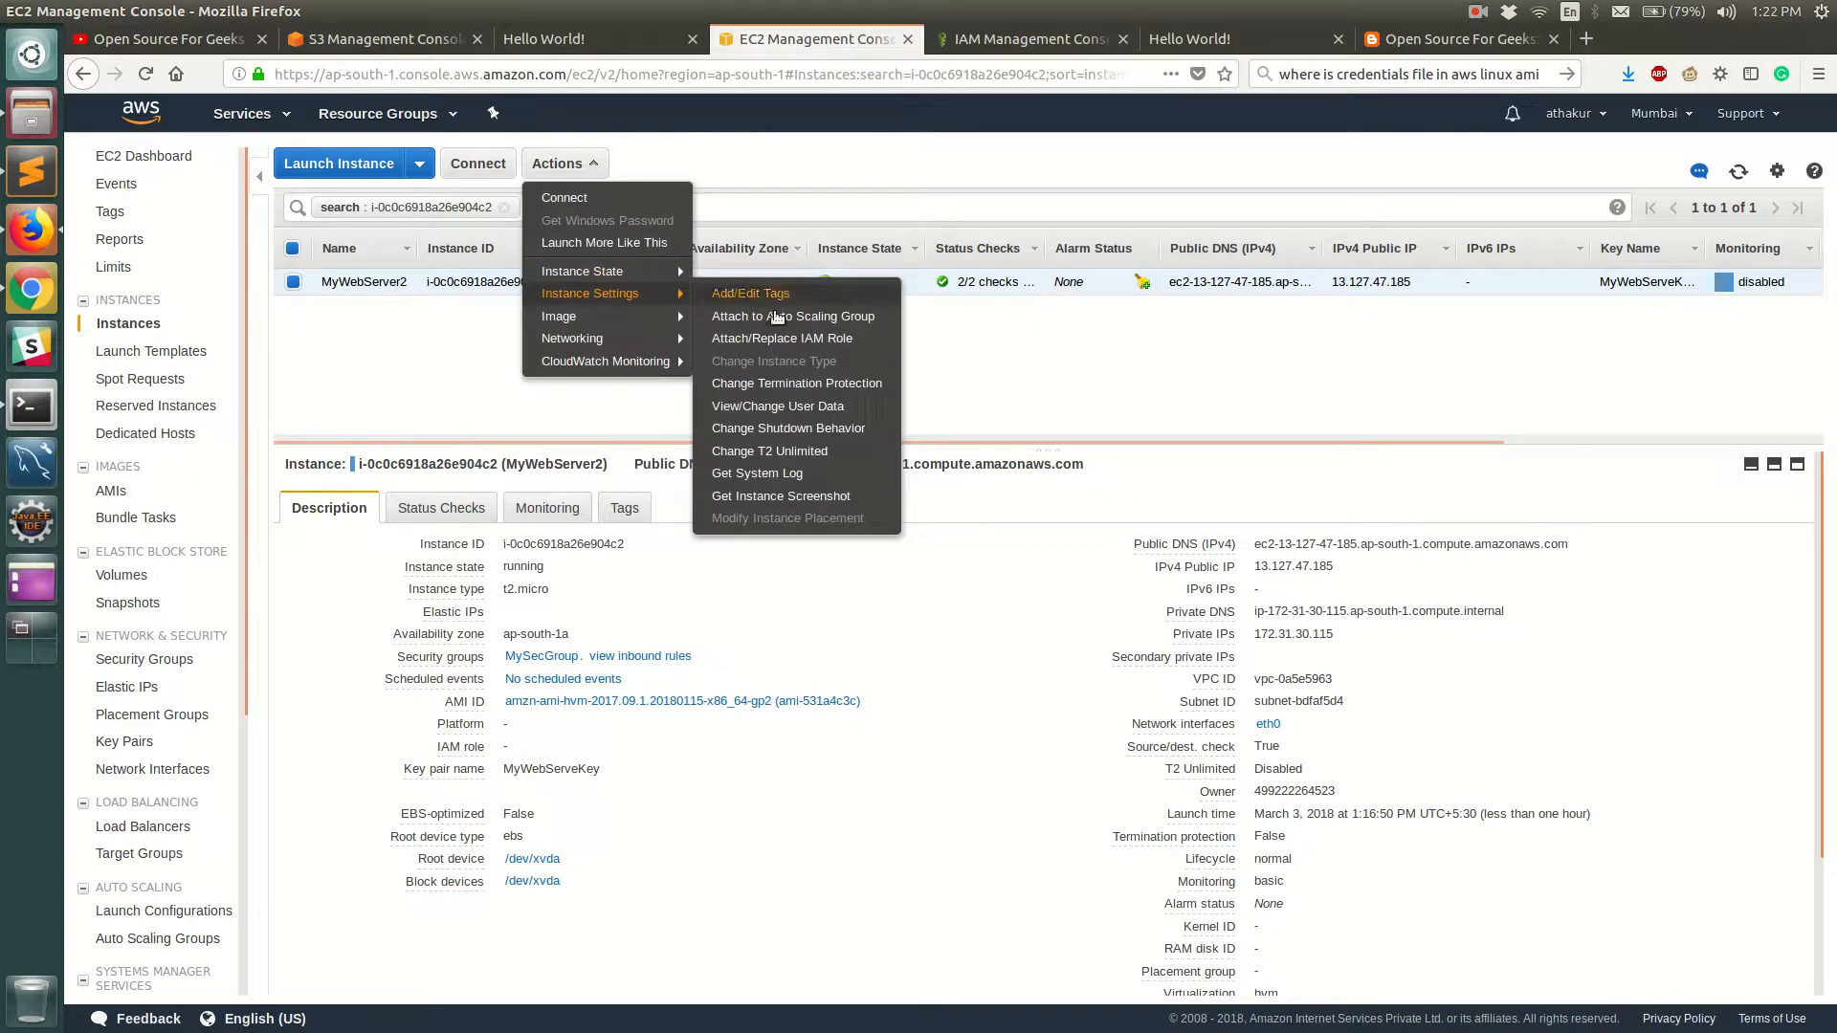
{"action": "left_click", "coordinate": [781, 342]}
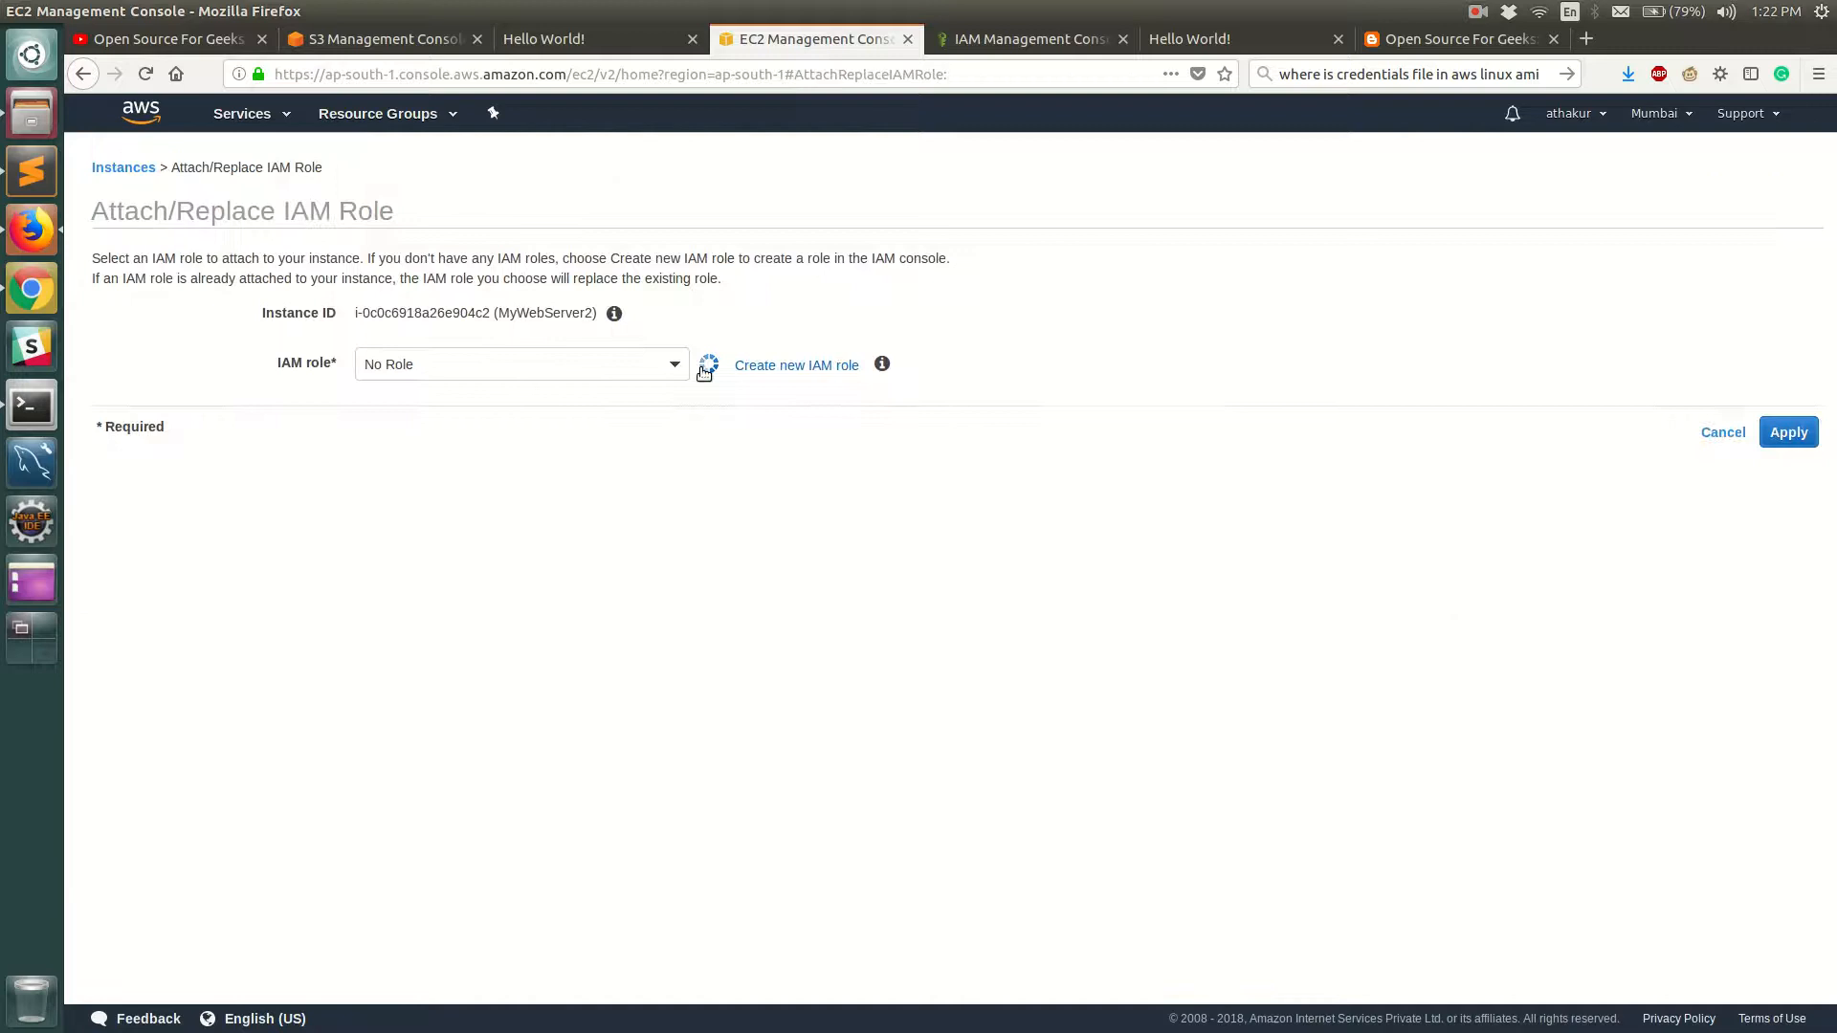
{"action": "left_click", "coordinate": [520, 364]}
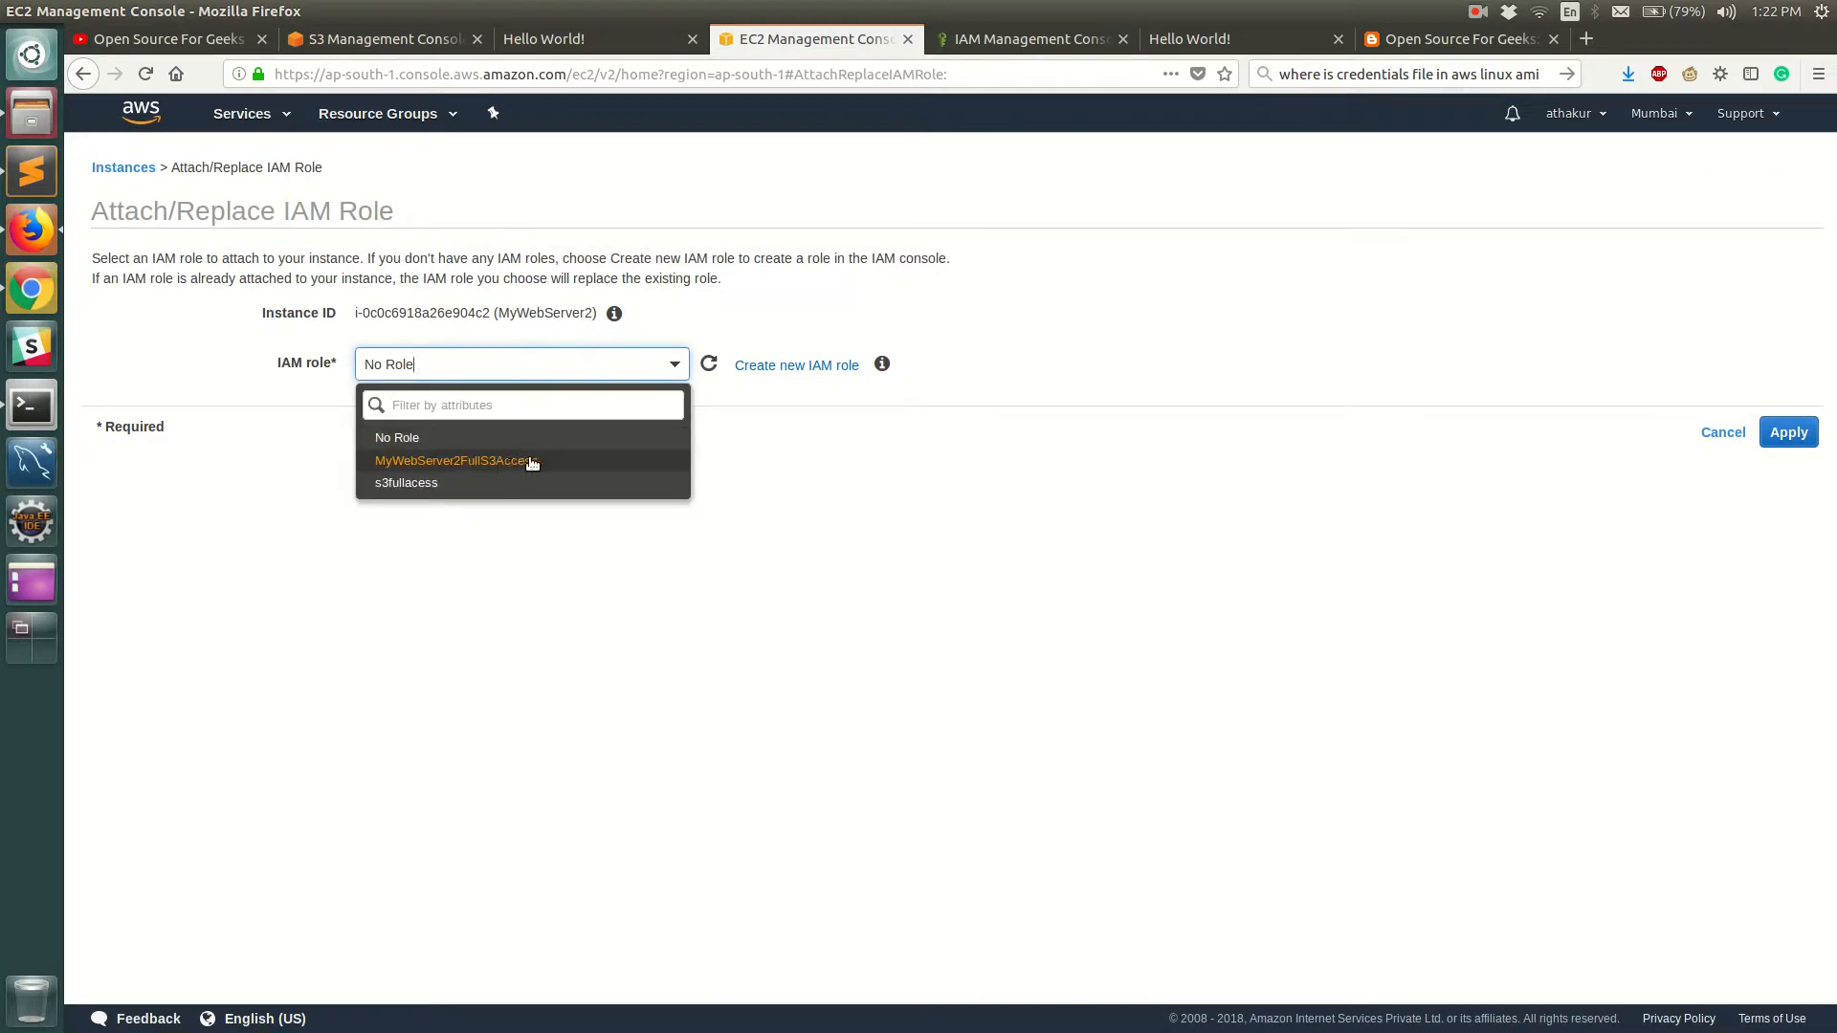
{"action": "left_click", "coordinate": [456, 461]}
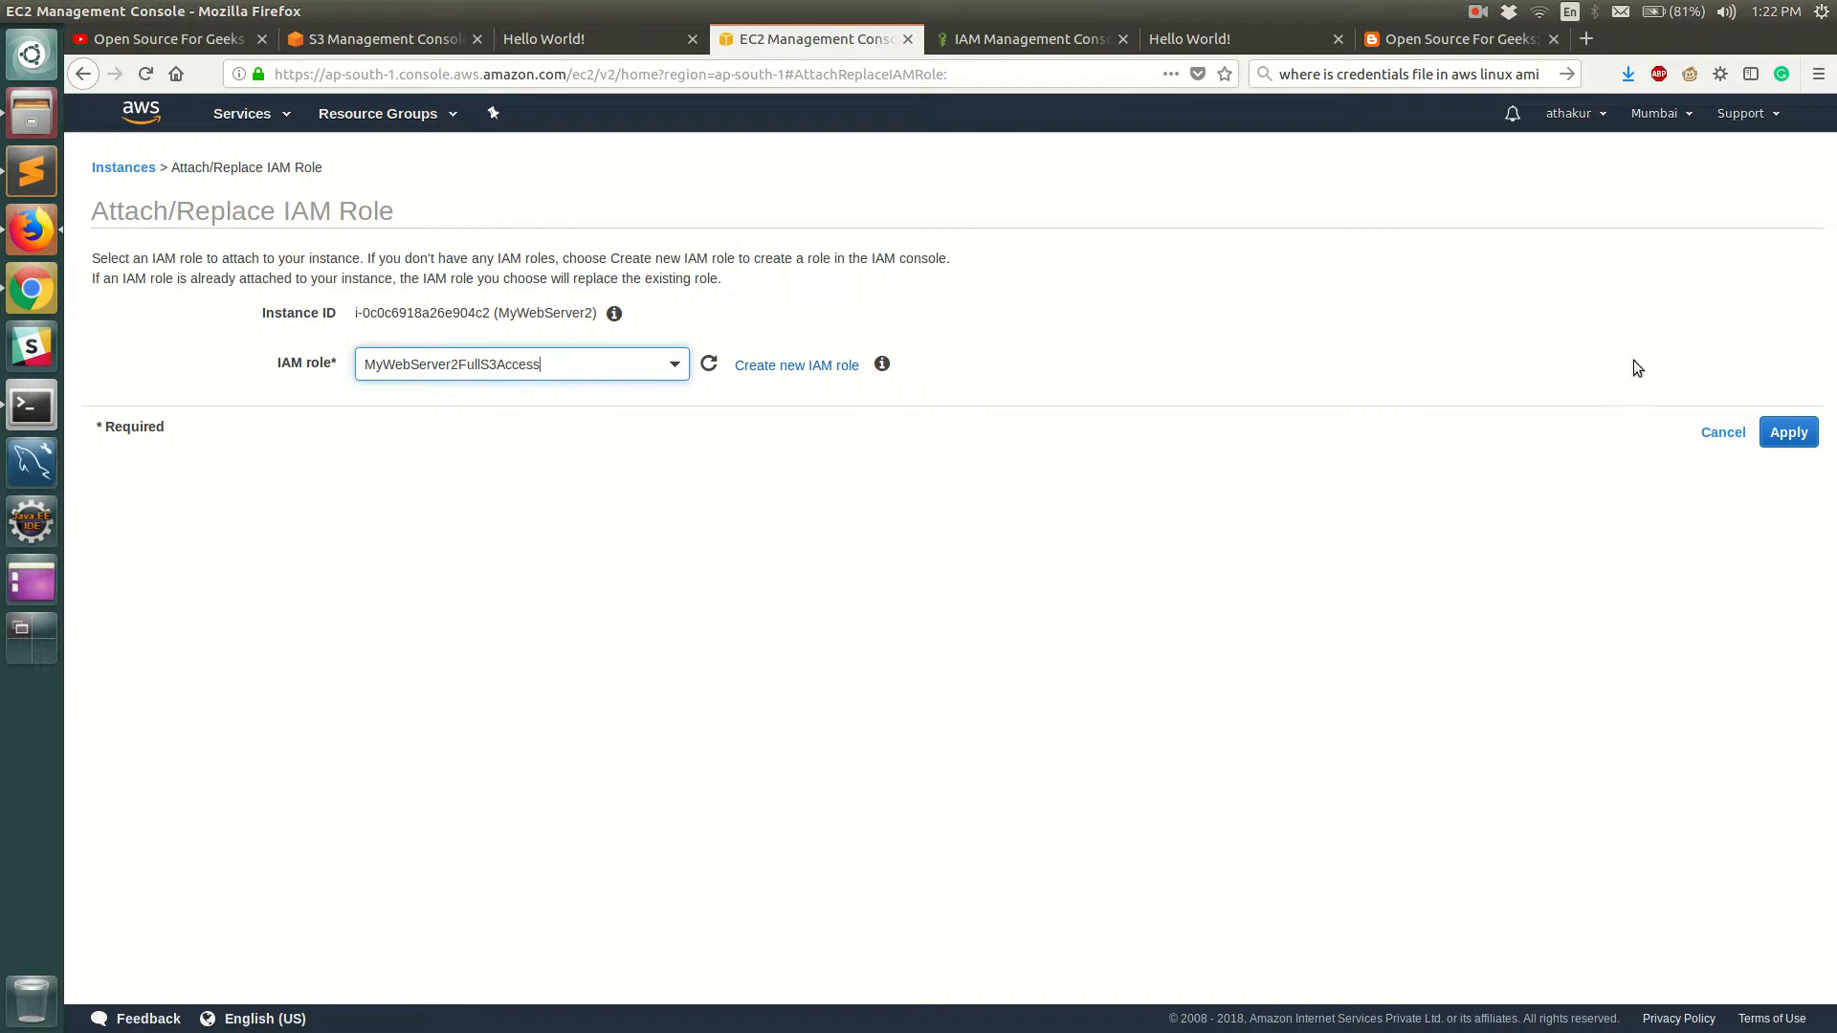
{"action": "left_click", "coordinate": [1788, 432]}
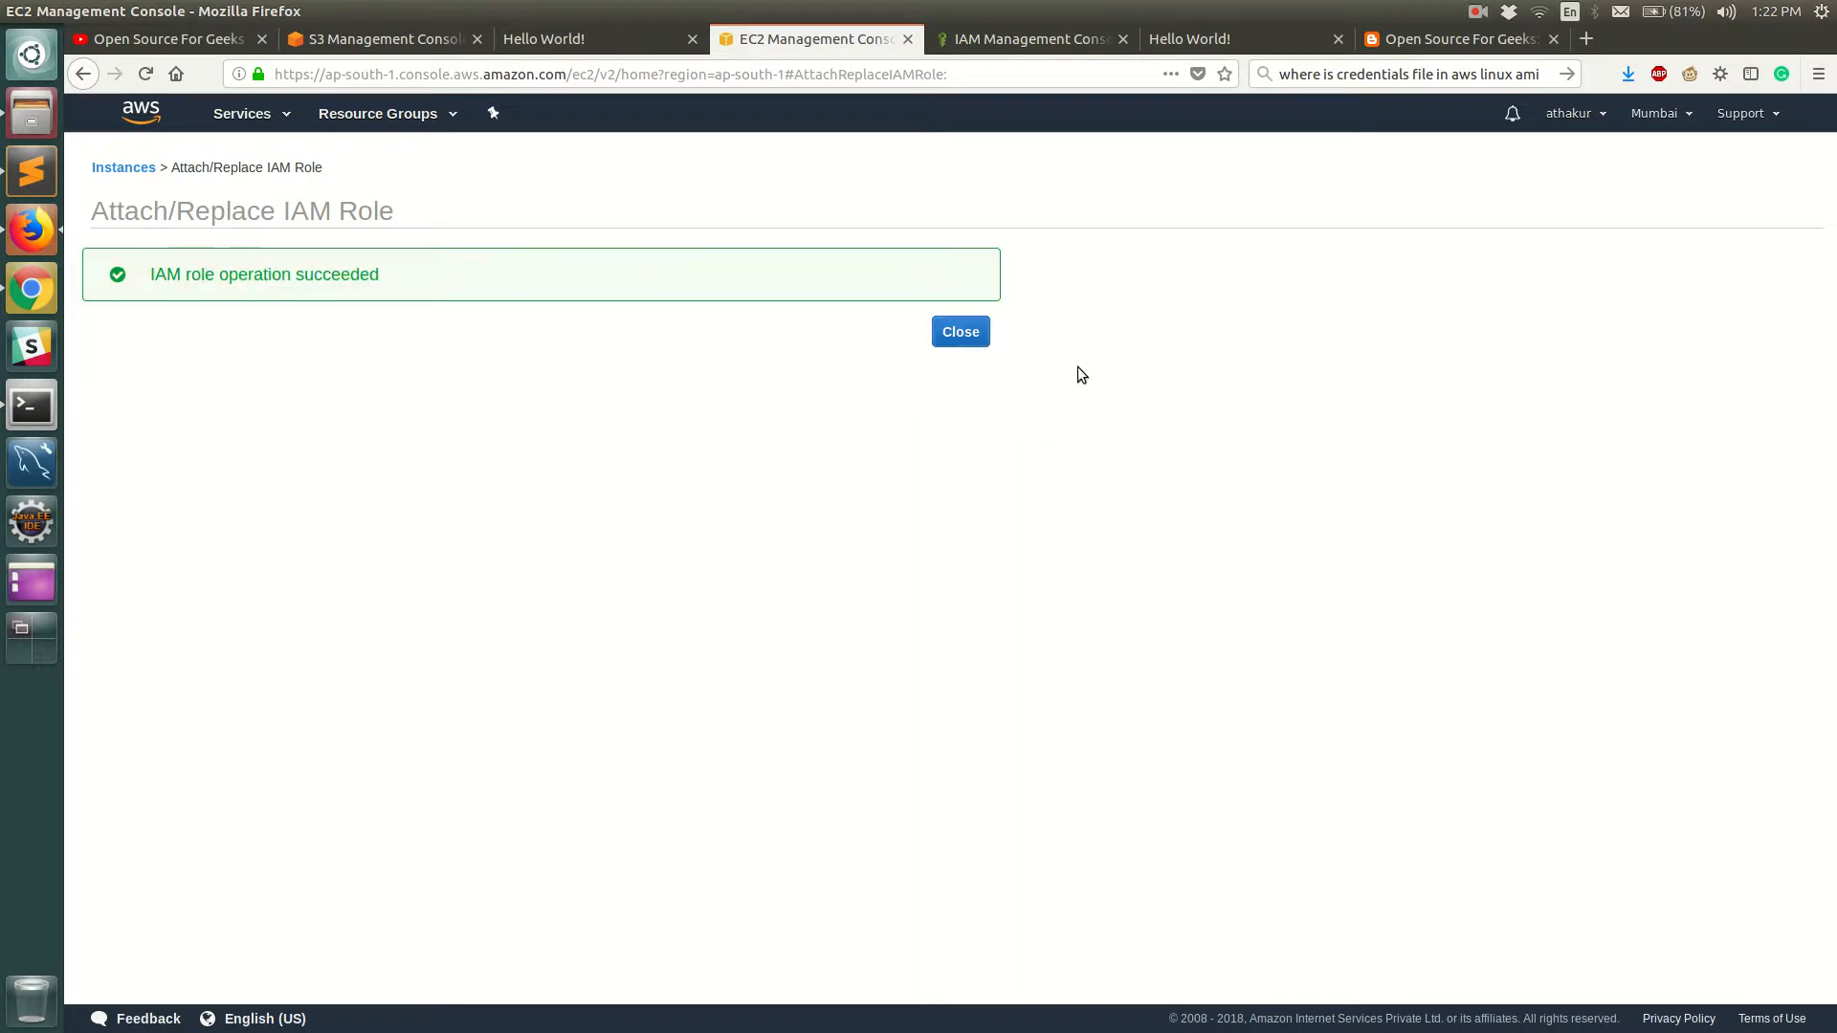
{"action": "left_click", "coordinate": [960, 332]}
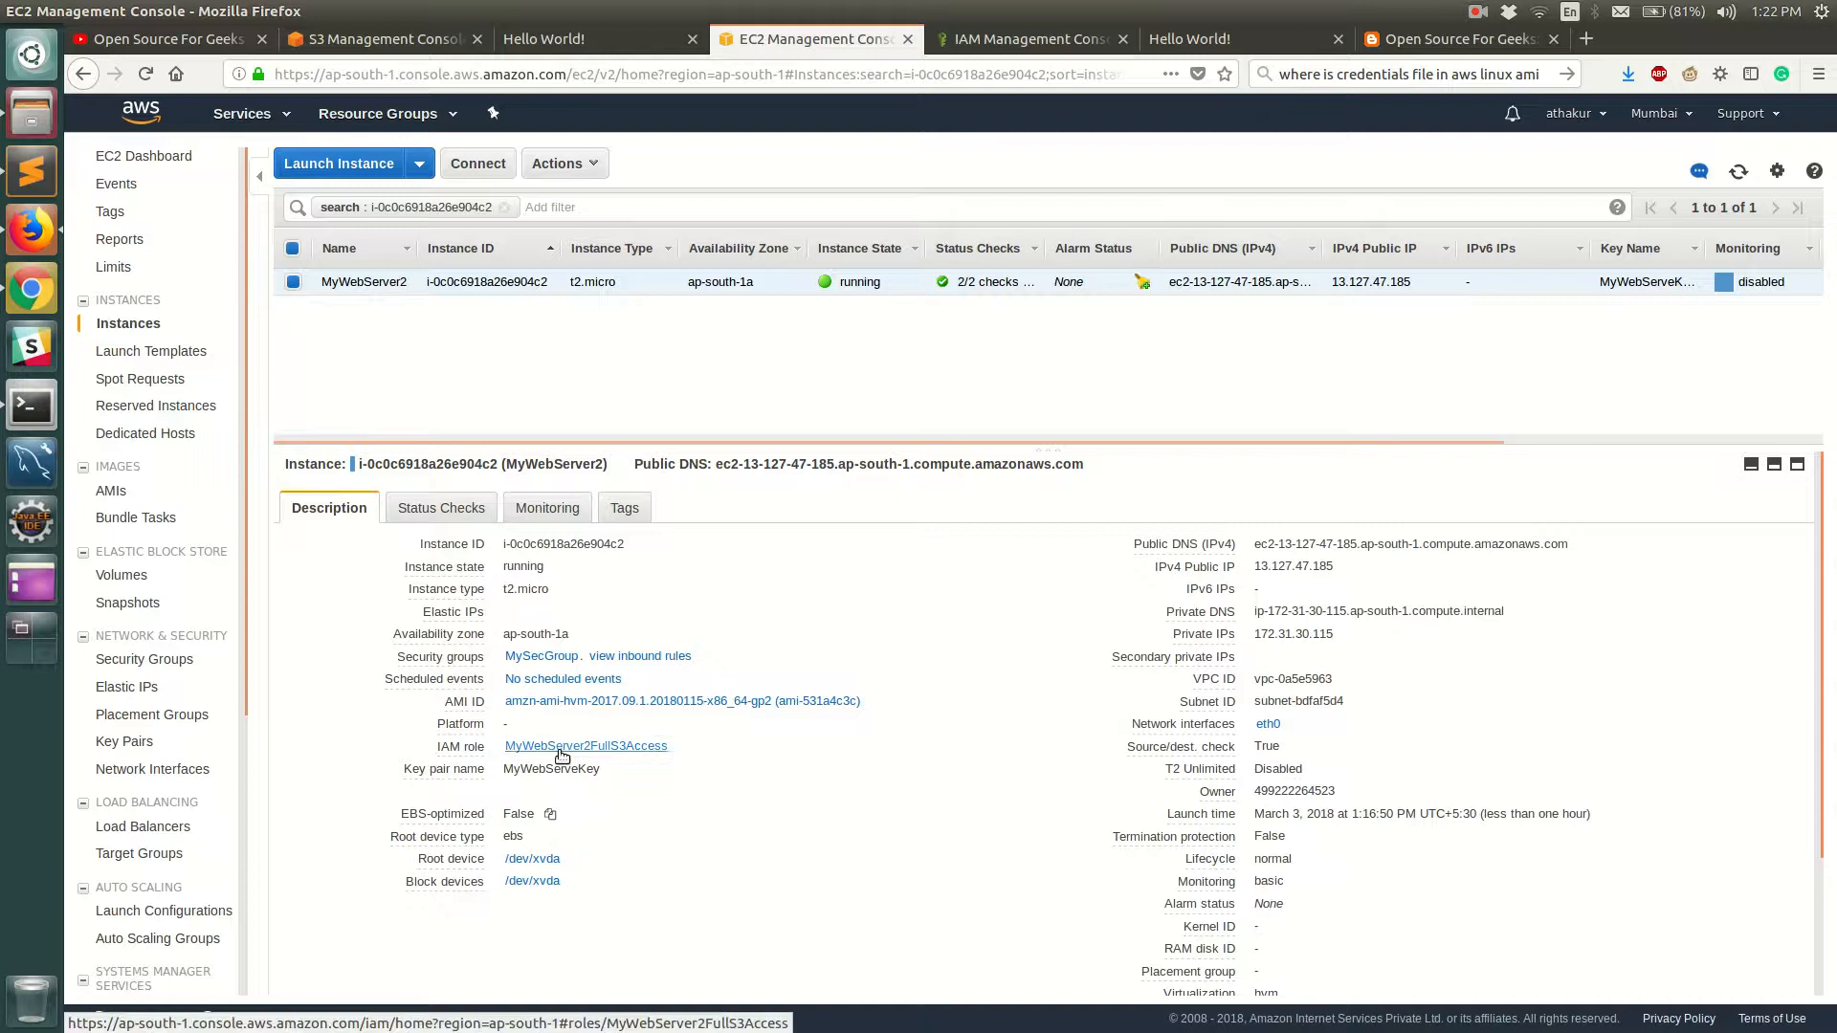
{"action": "mouse_move", "coordinate": [617, 756]}
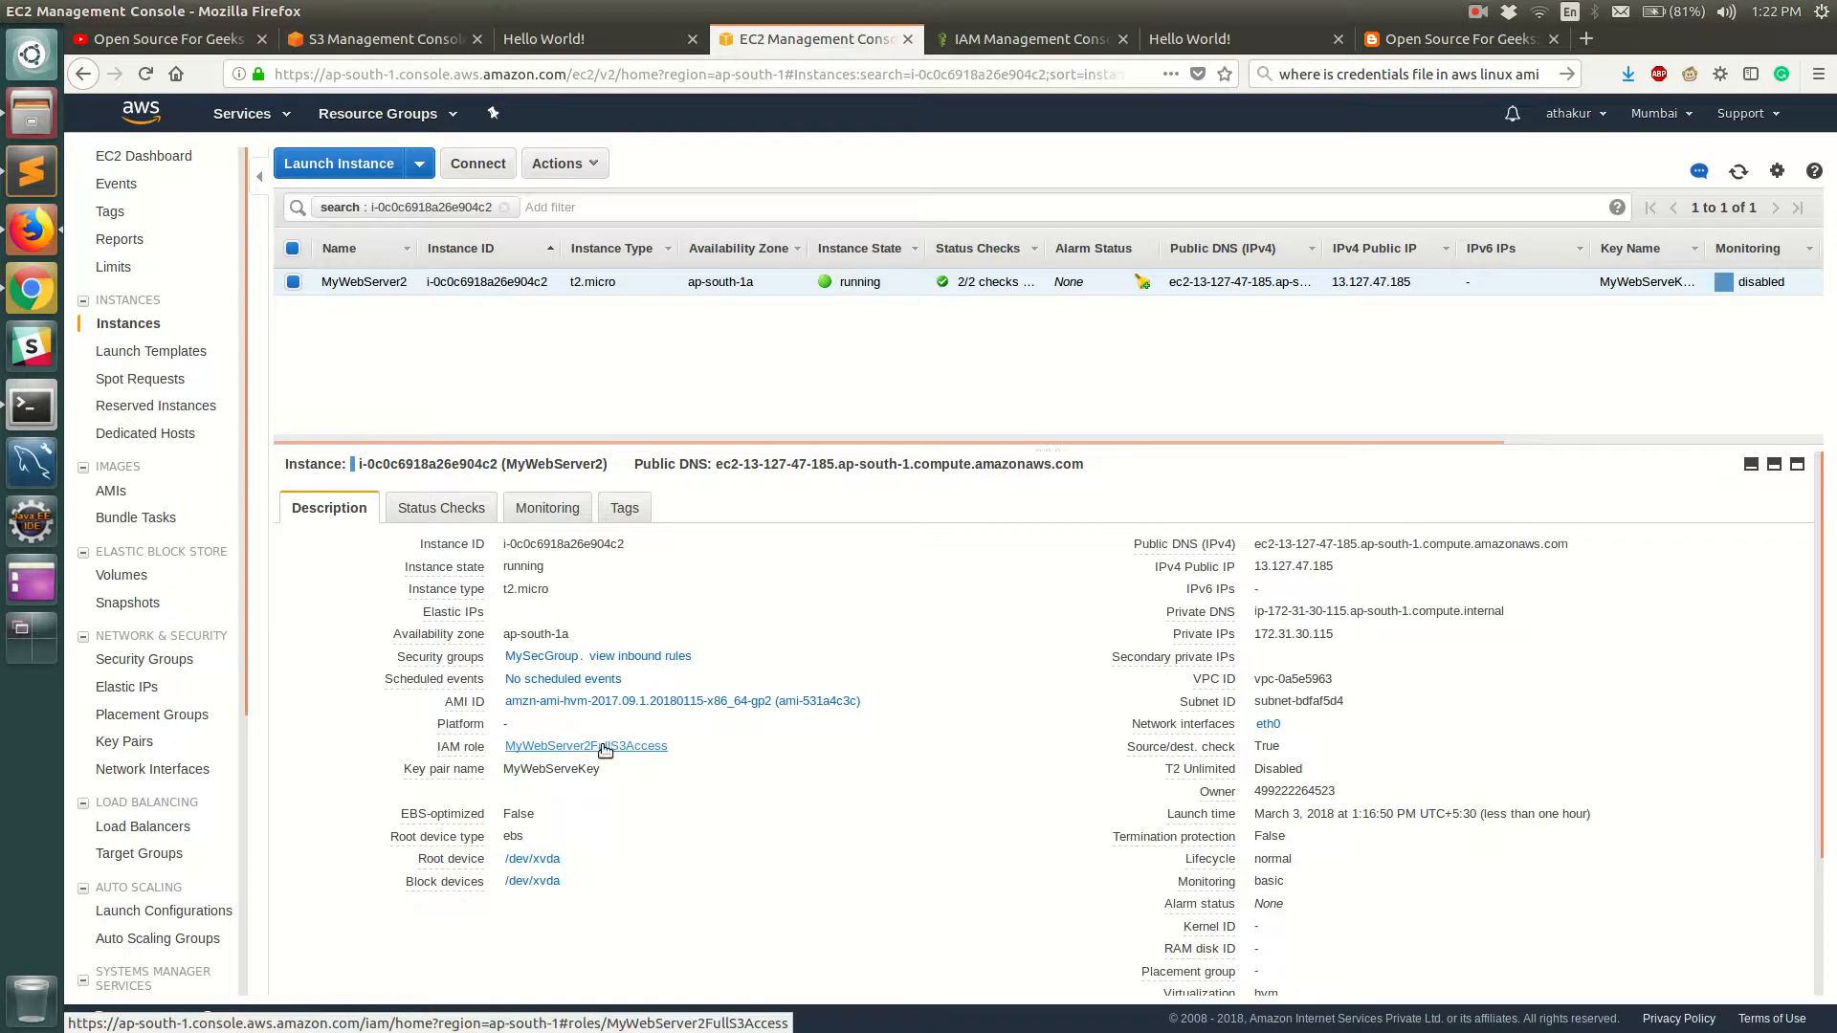
{"action": "mouse_move", "coordinate": [605, 752]}
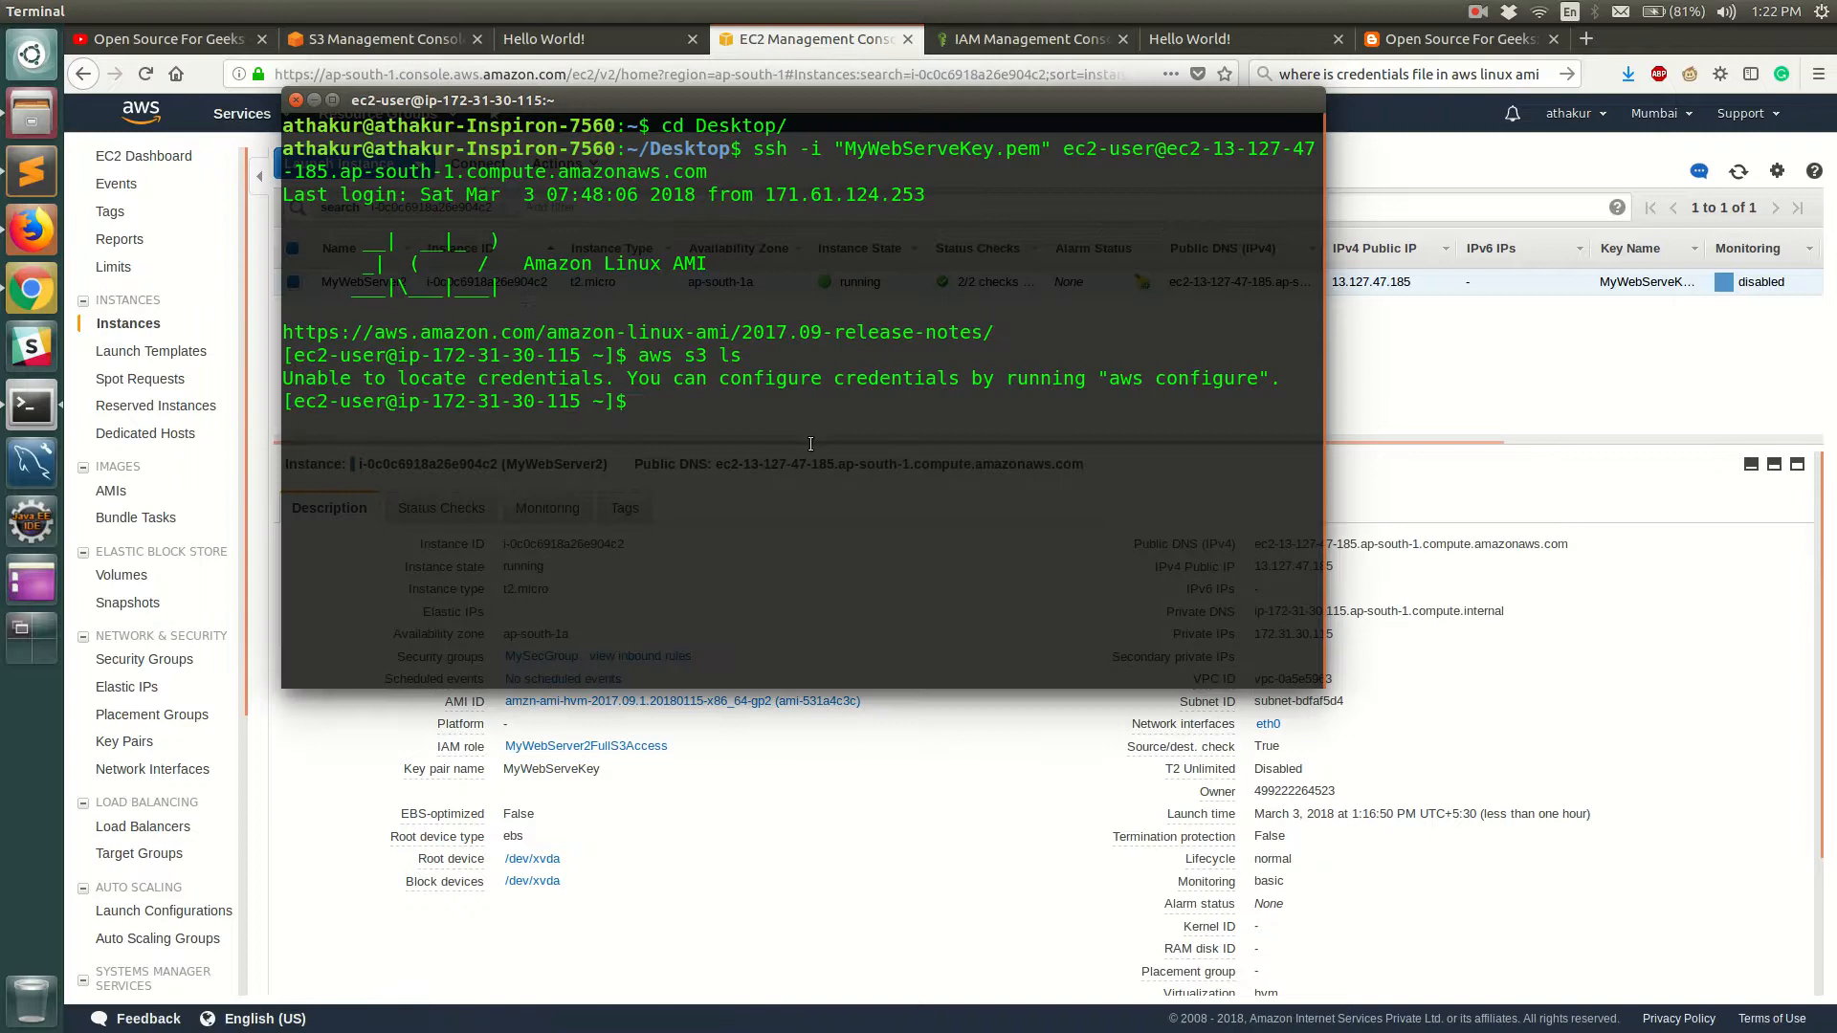
Rerun 'aws s3 ls' in the SSH session, now listing six buckets including opensourceforgeeks
{"action": "type", "text": "aws s3 ls"}
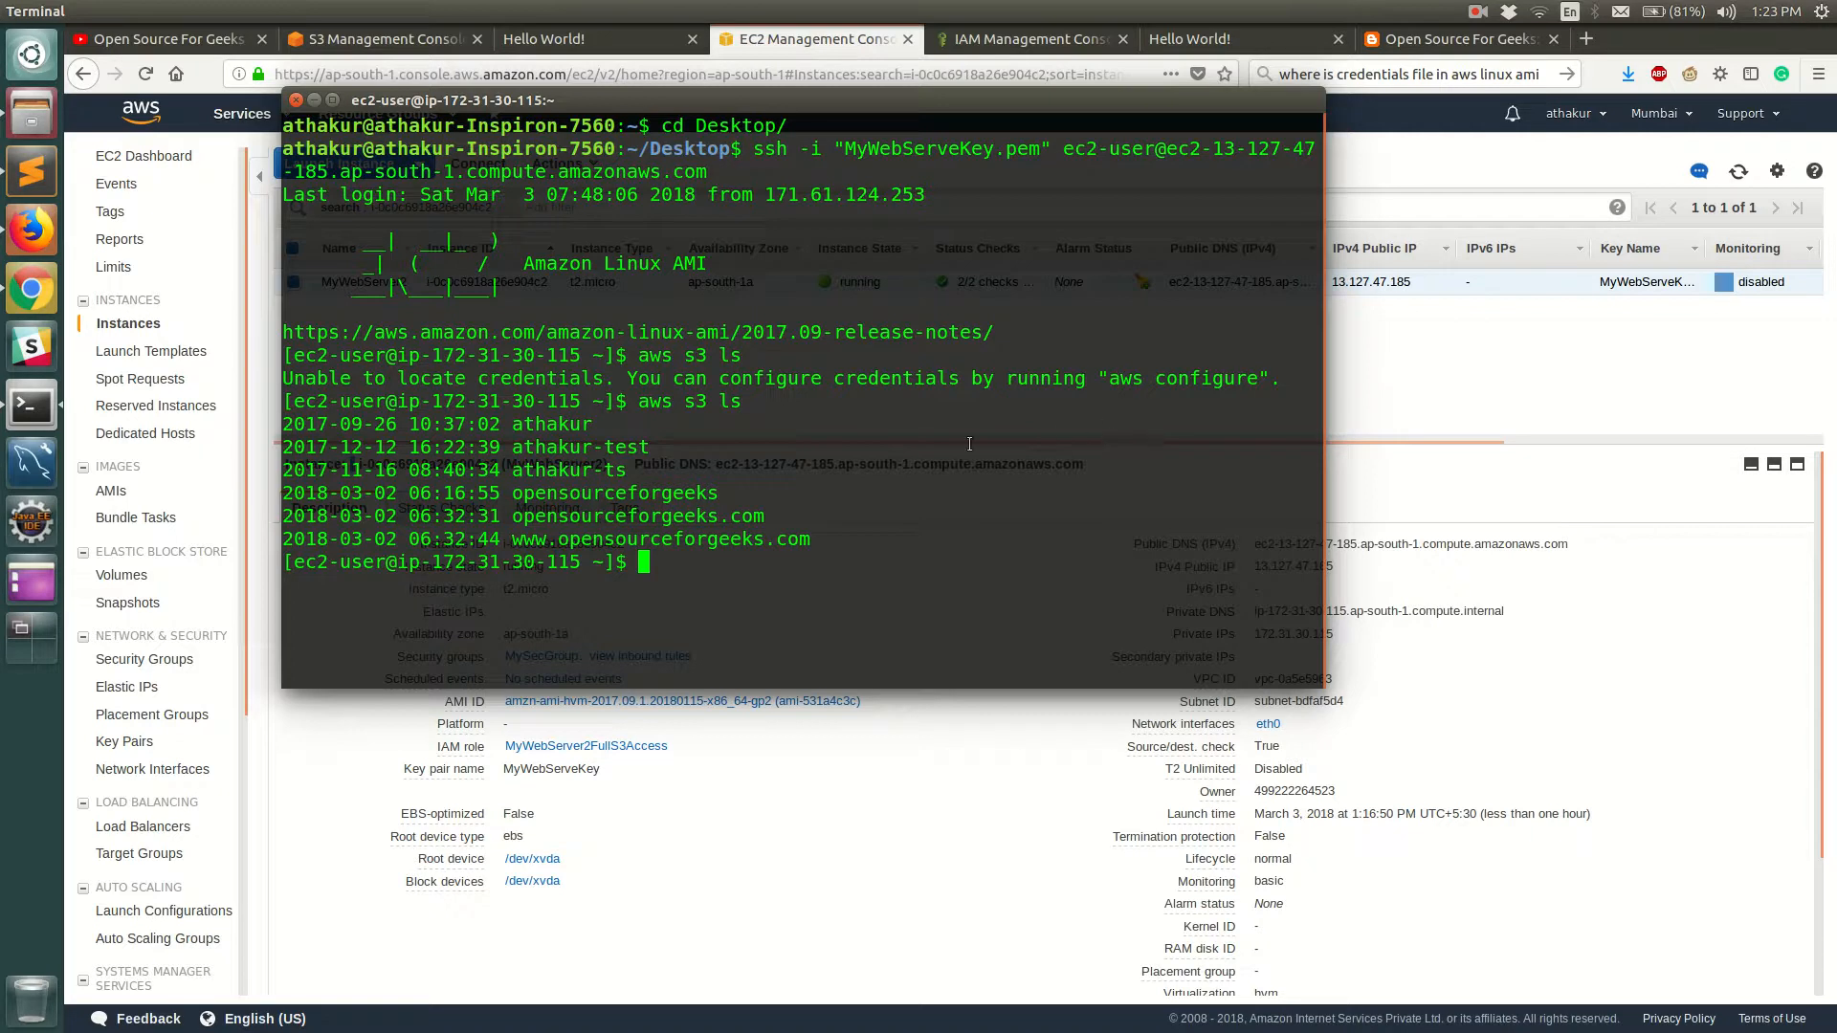
{"action": "mouse_move", "coordinate": [1115, 408]}
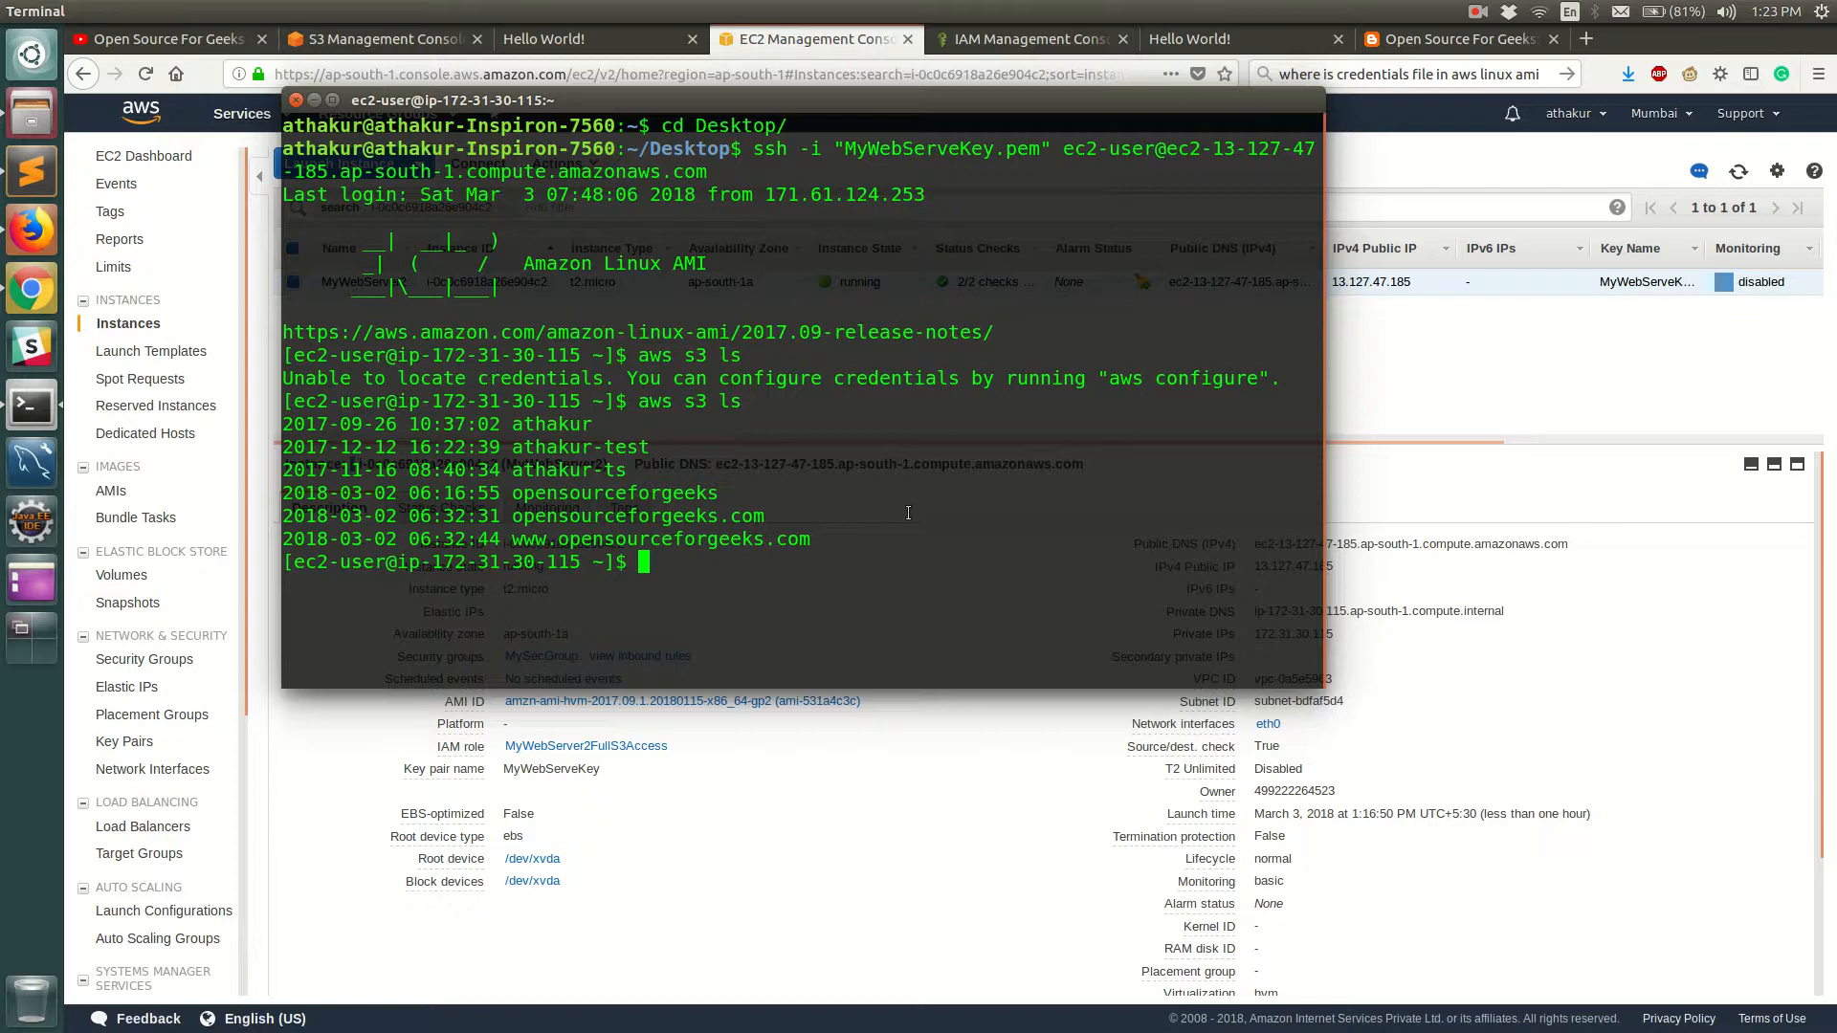
{"action": "mouse_move", "coordinate": [704, 440]}
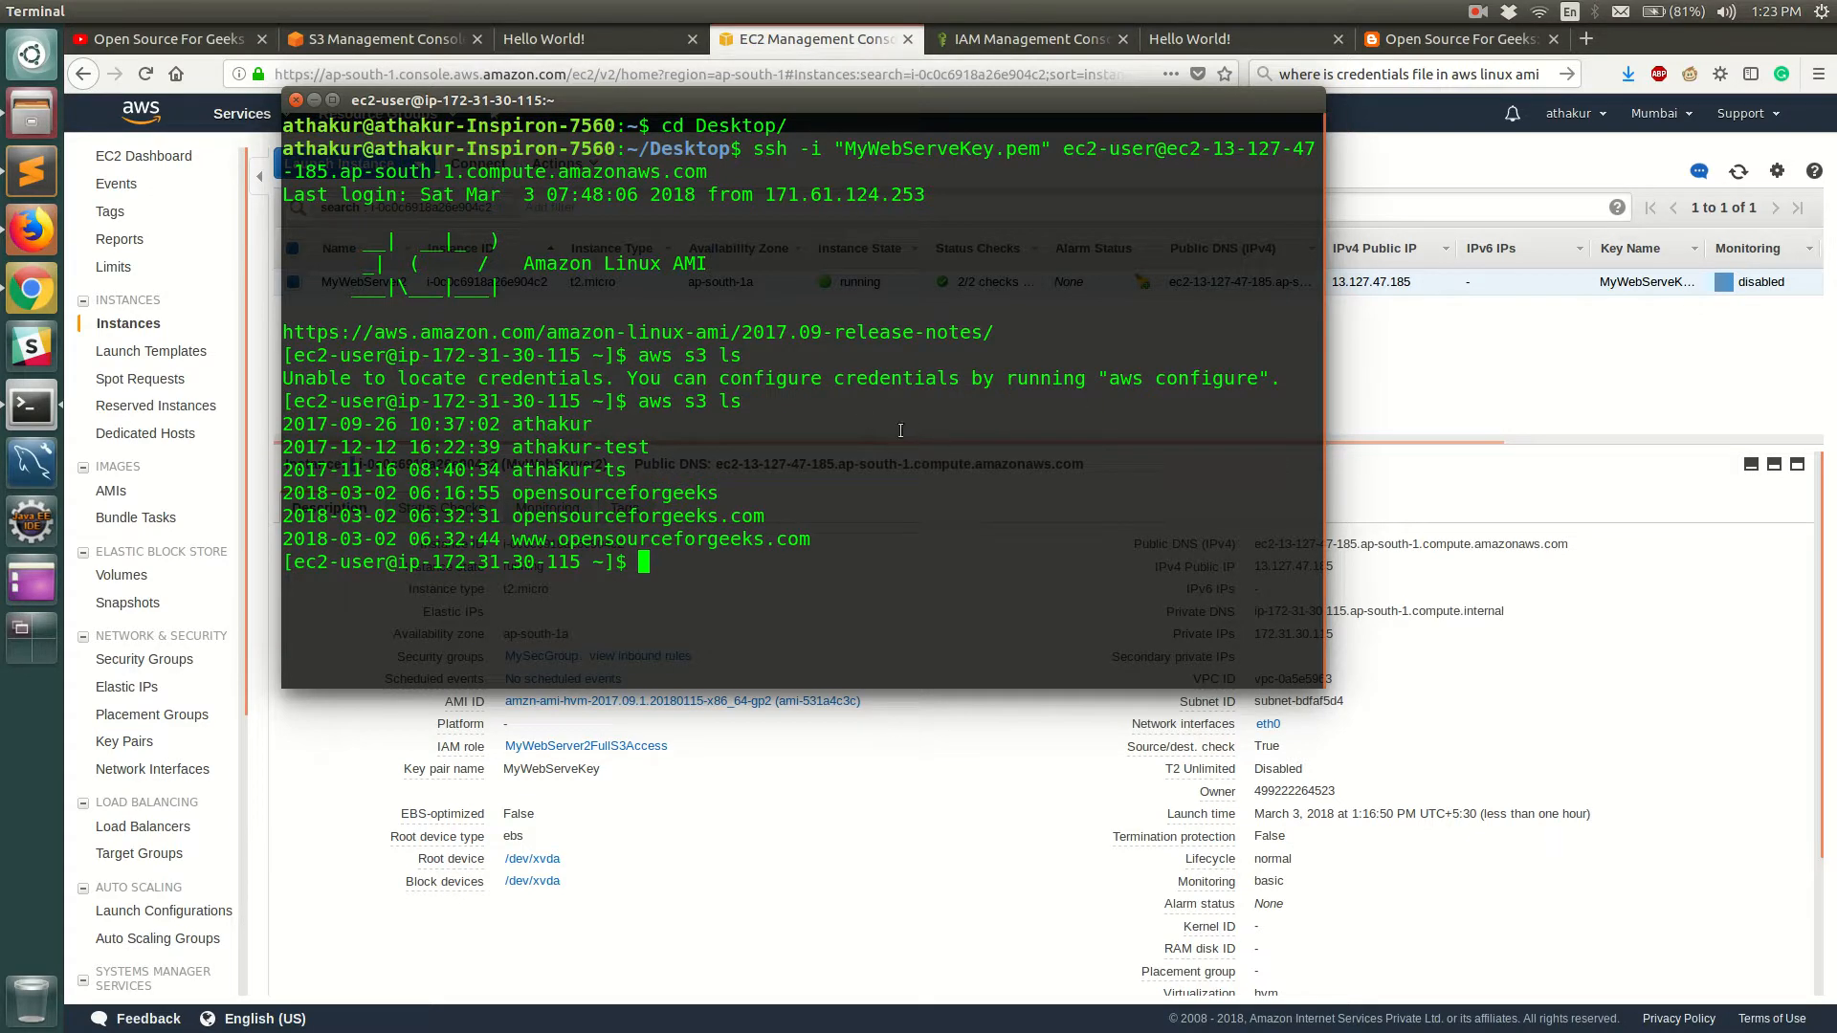
{"action": "mouse_move", "coordinate": [957, 420]}
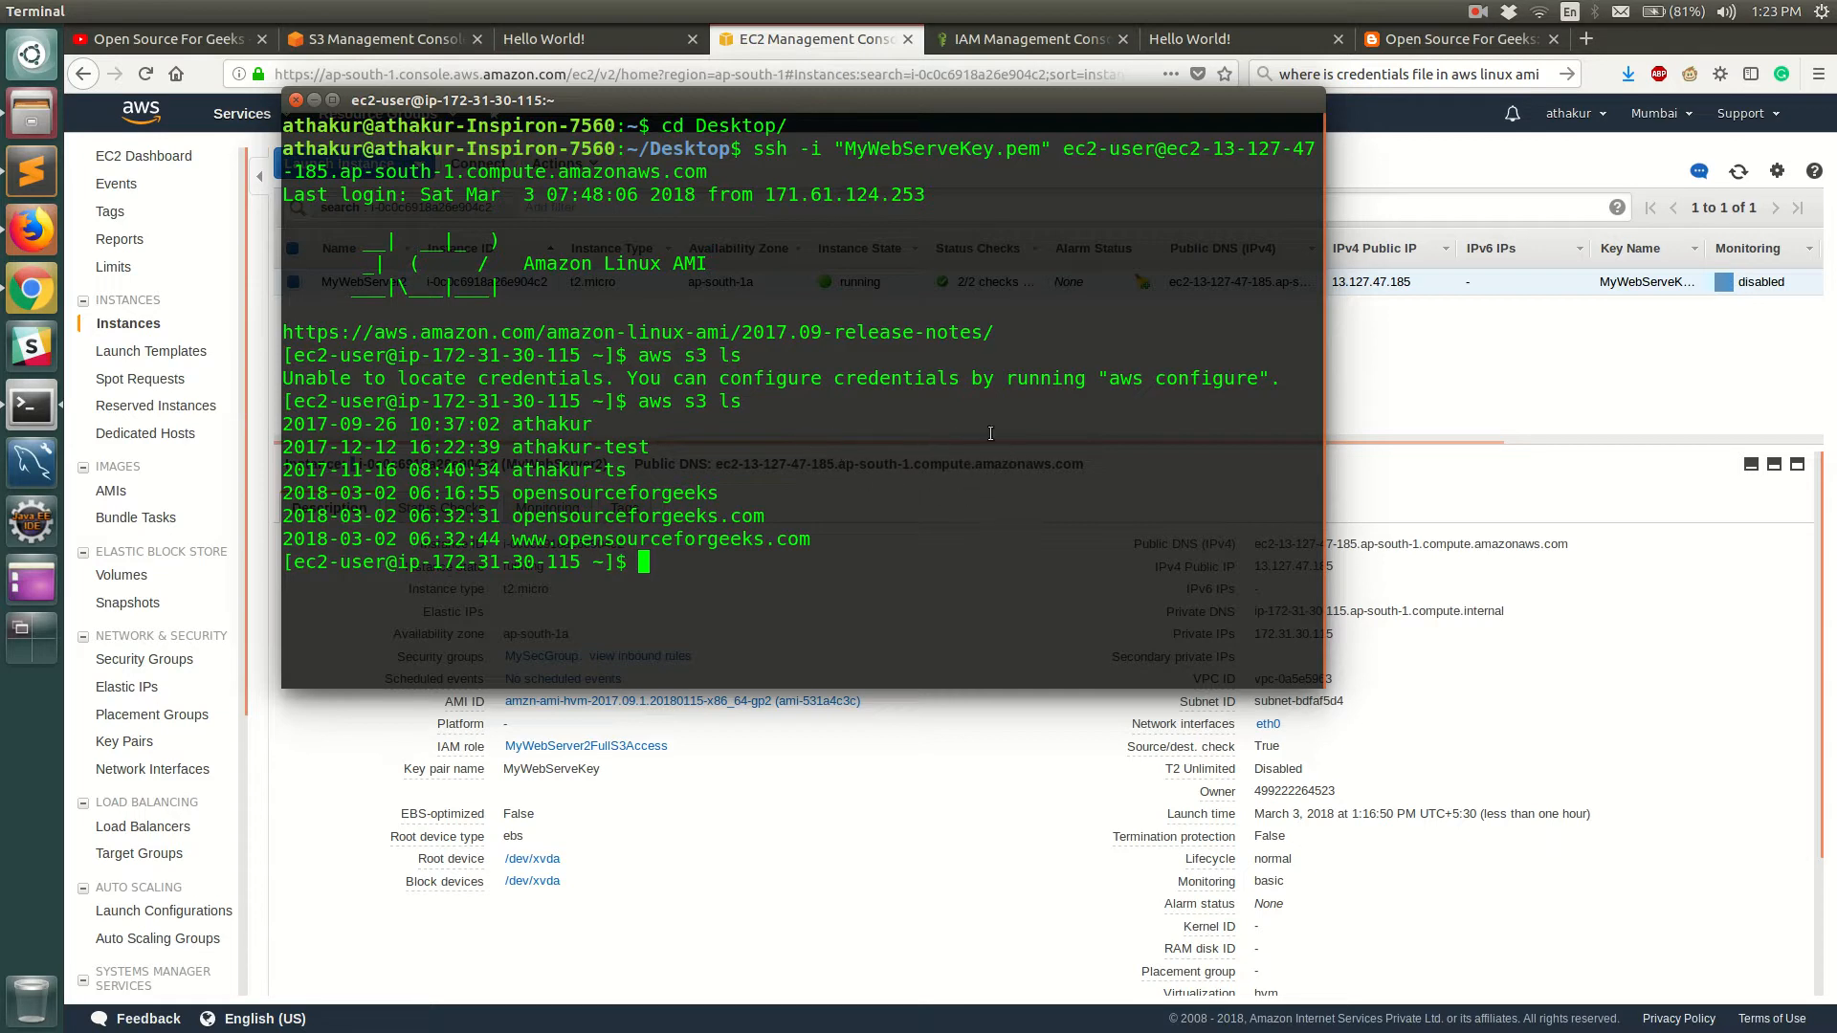
{"action": "mouse_move", "coordinate": [999, 510]}
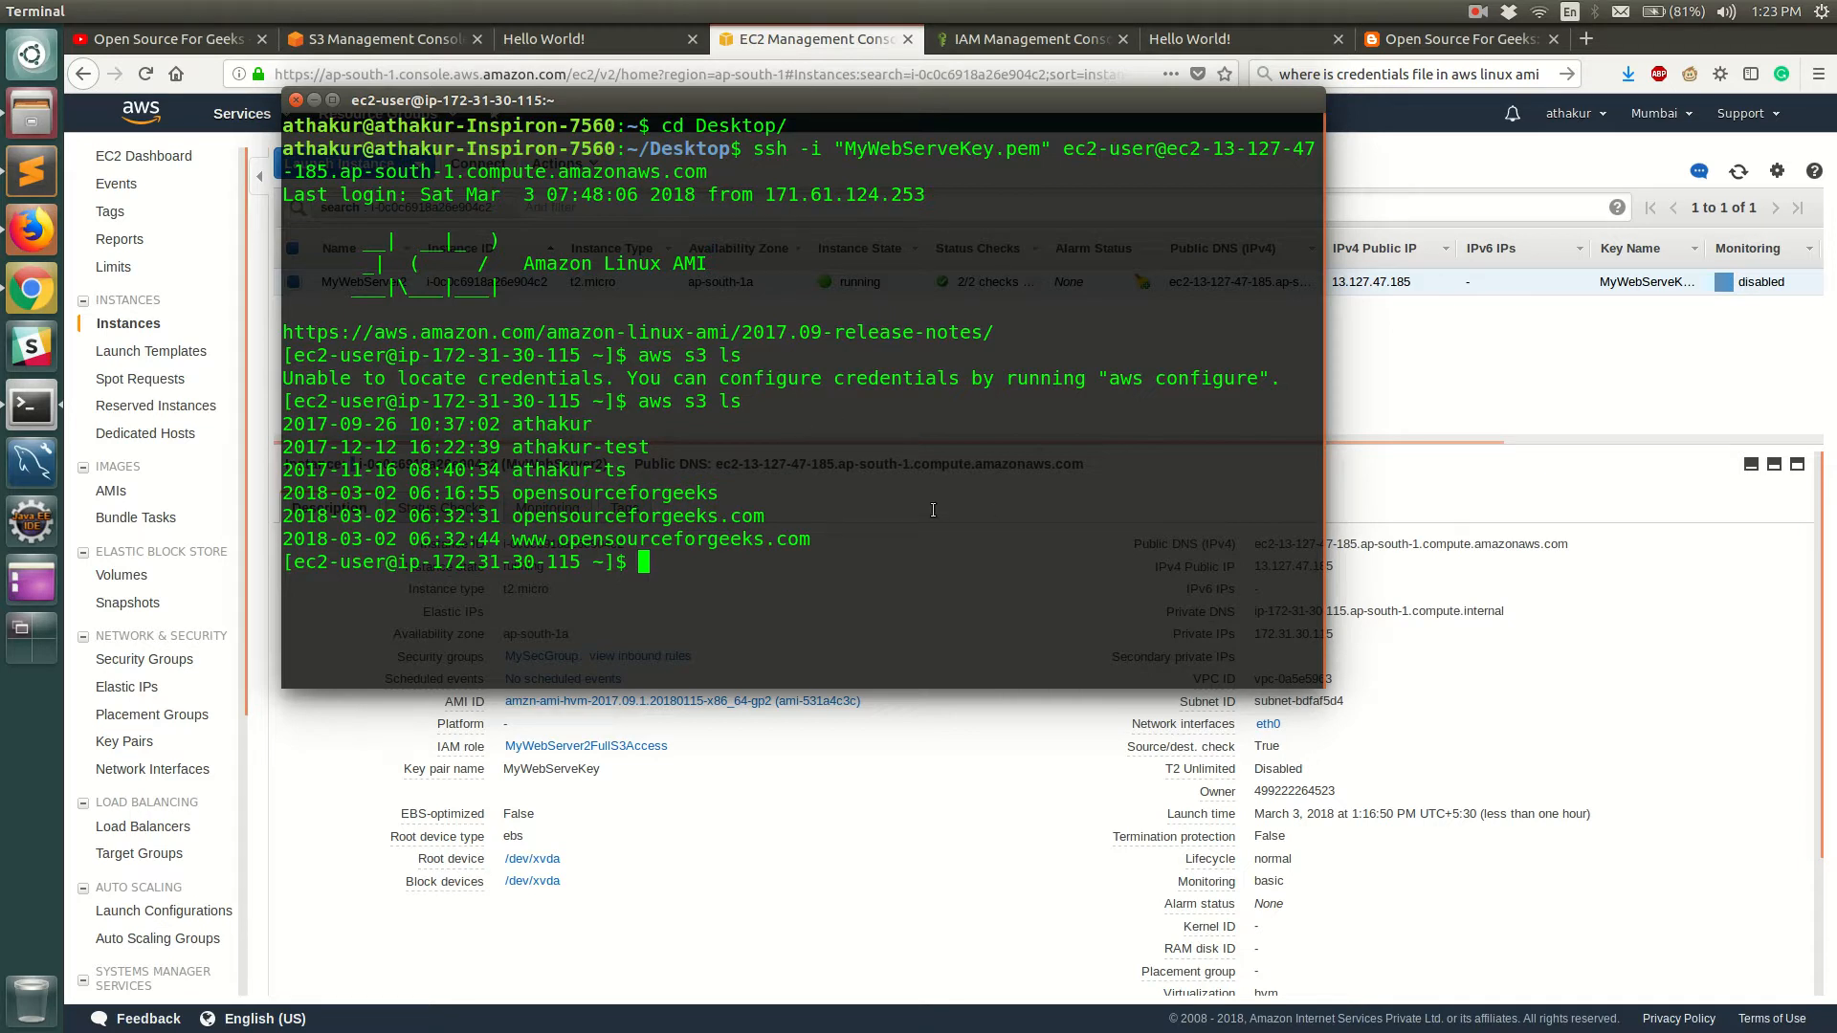
{"action": "mouse_move", "coordinate": [945, 516]}
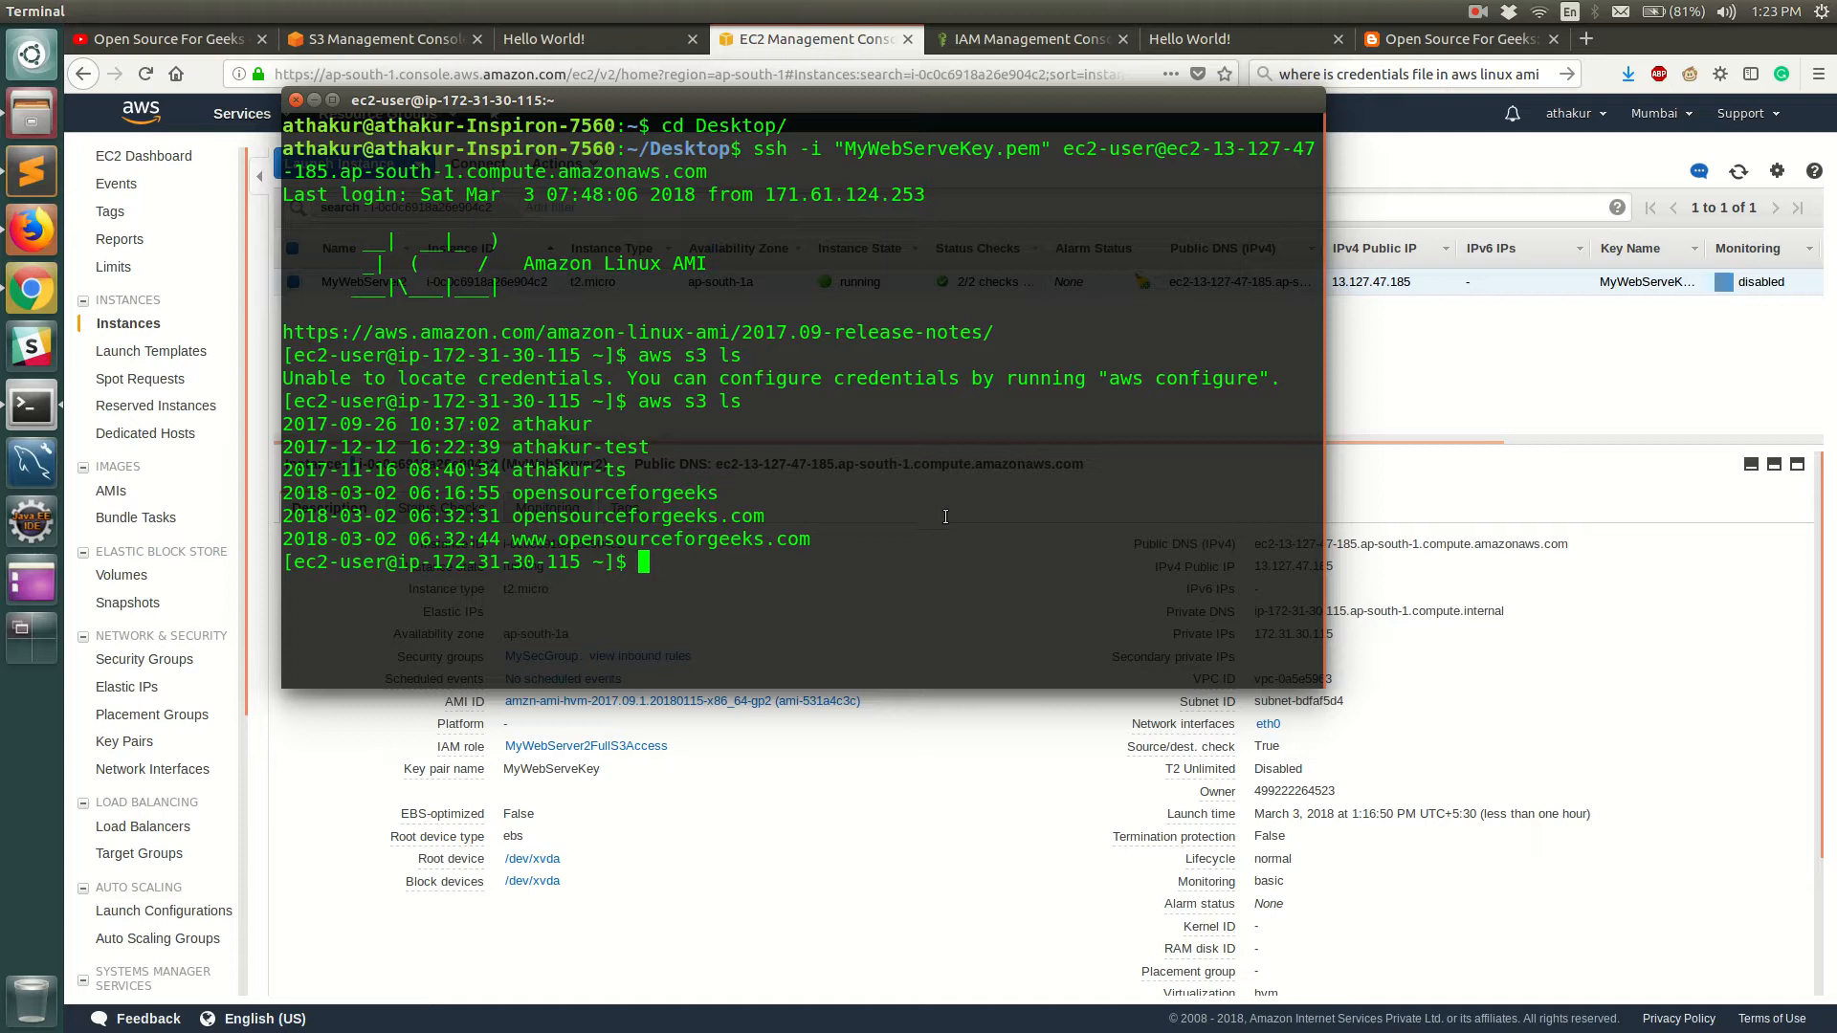